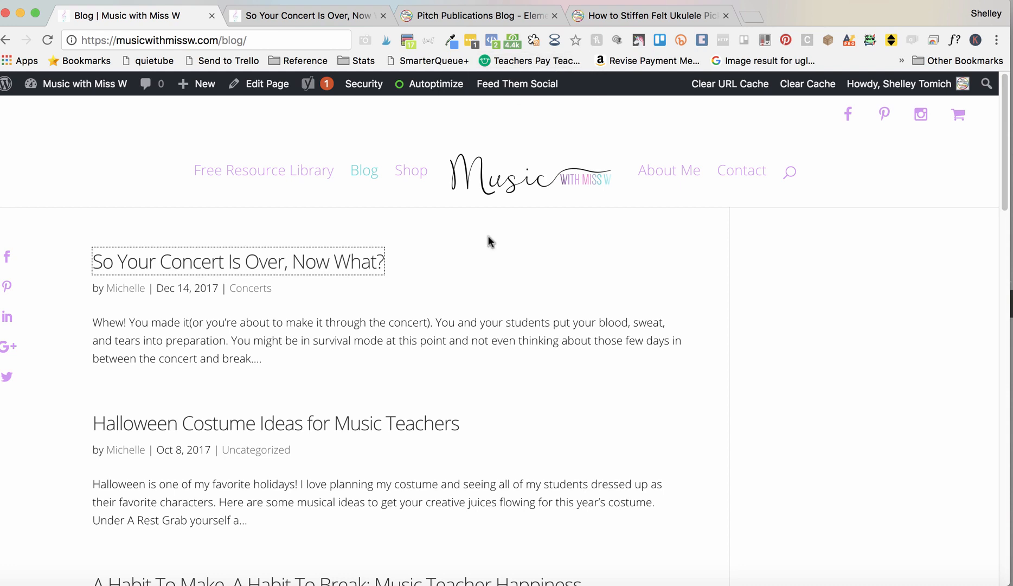
pyautogui.moveTo(723, 233)
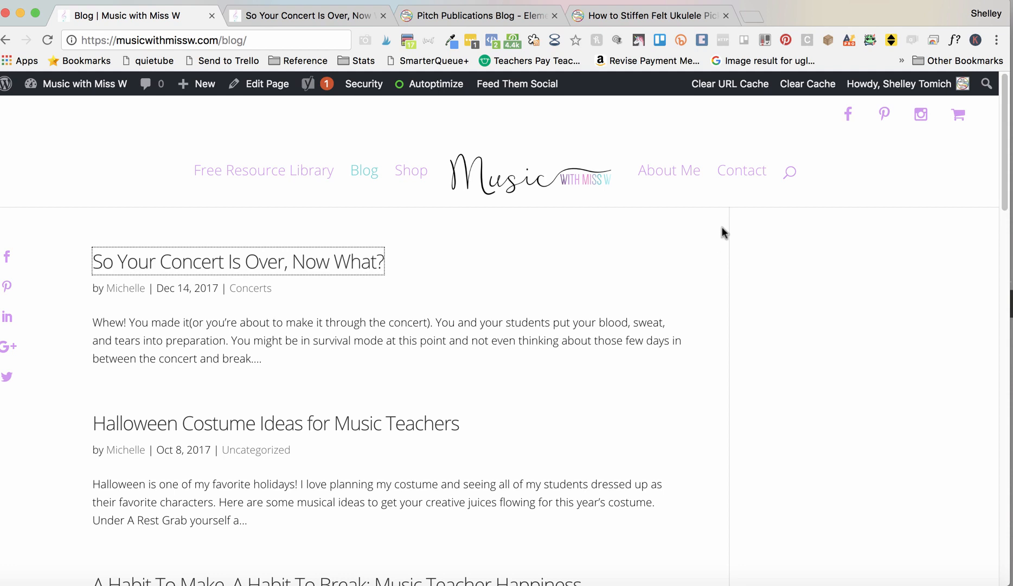
pyautogui.moveTo(699, 485)
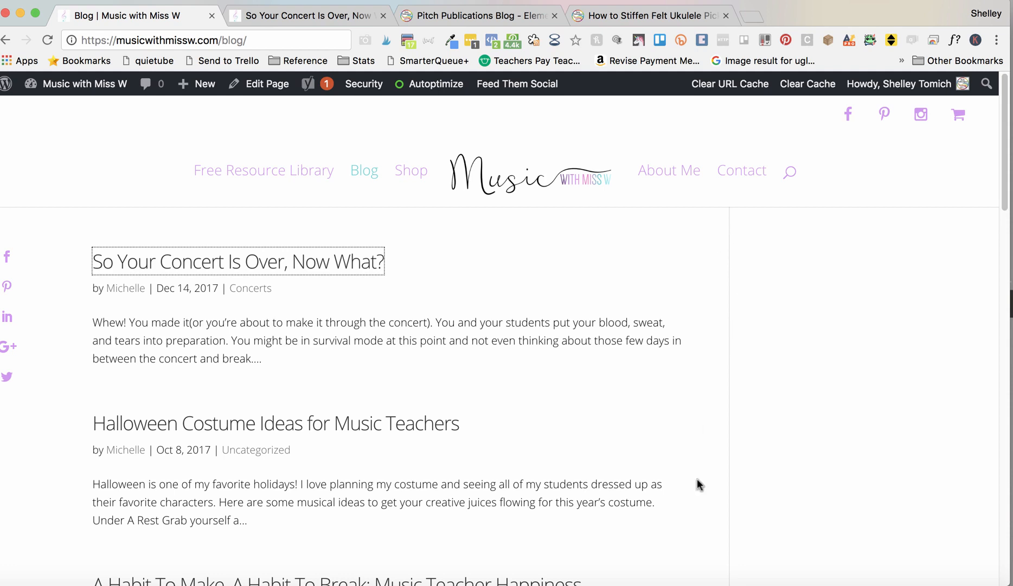
pyautogui.moveTo(859, 543)
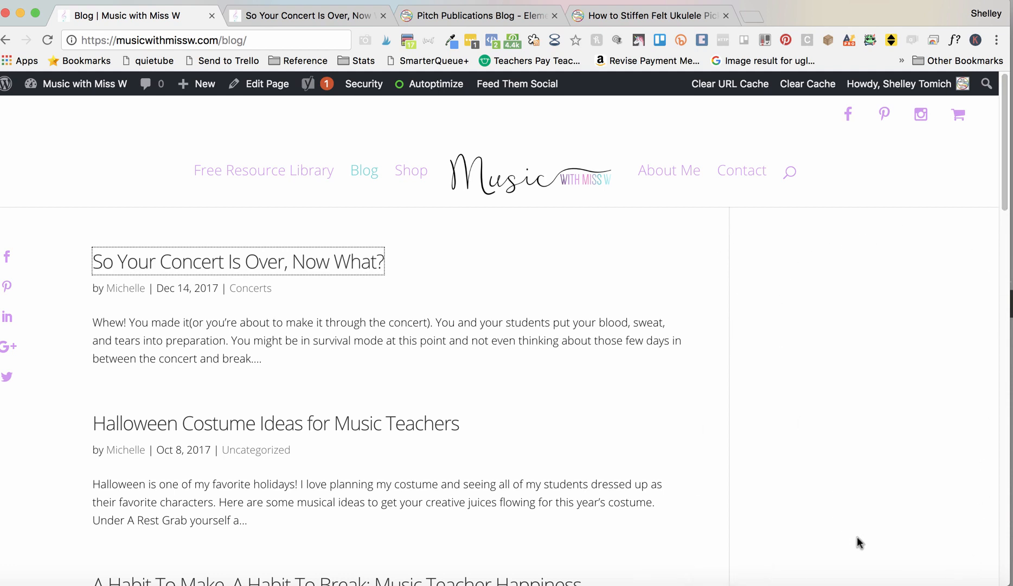
pyautogui.moveTo(399, 397)
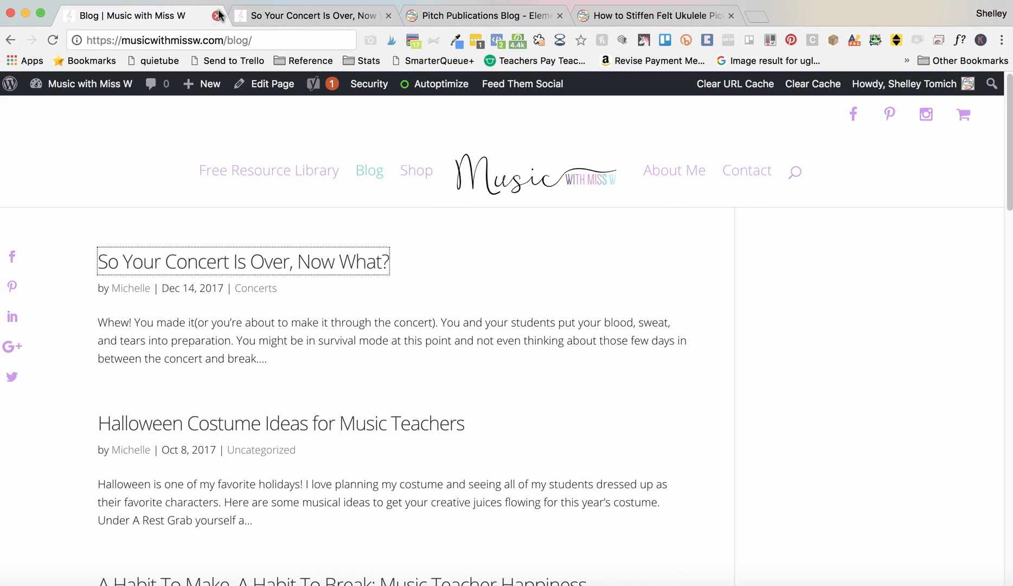
pyautogui.moveTo(275, 241)
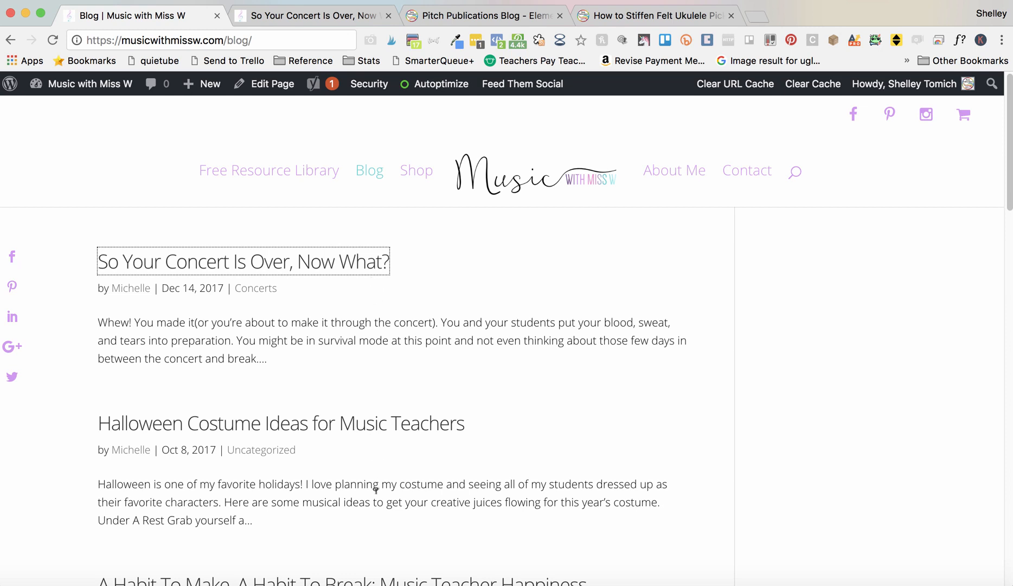
# Step: Switch to the second browser tab showing the 'So Your Concert Is Over, Now What?' post
pyautogui.click(244, 262)
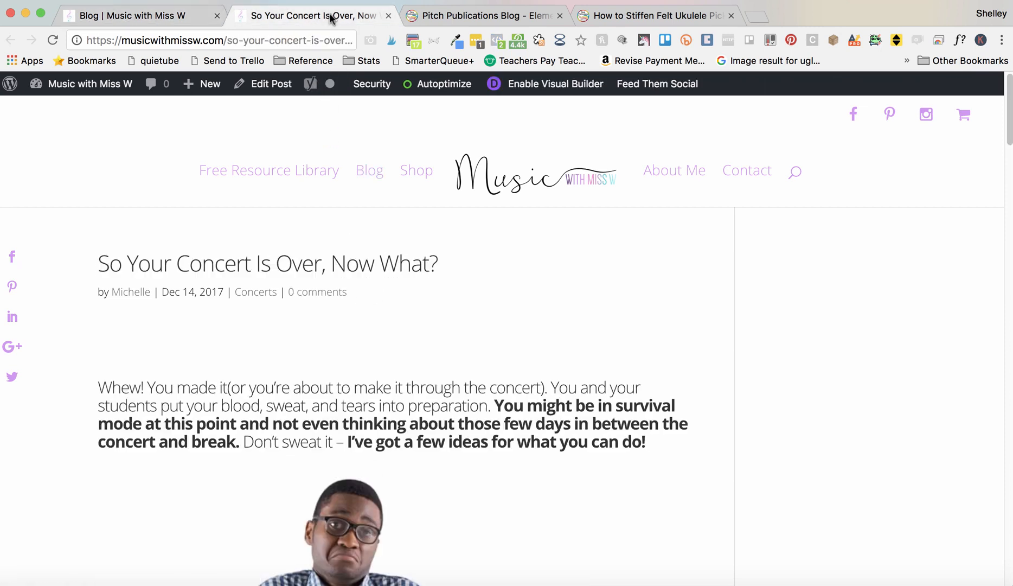
pyautogui.moveTo(817, 254)
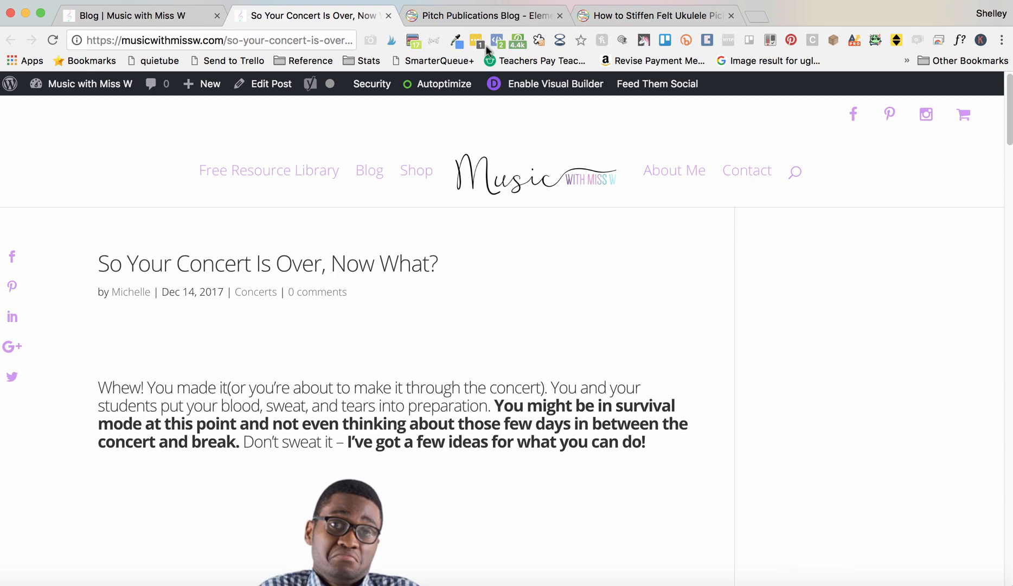
pyautogui.moveTo(468, 14)
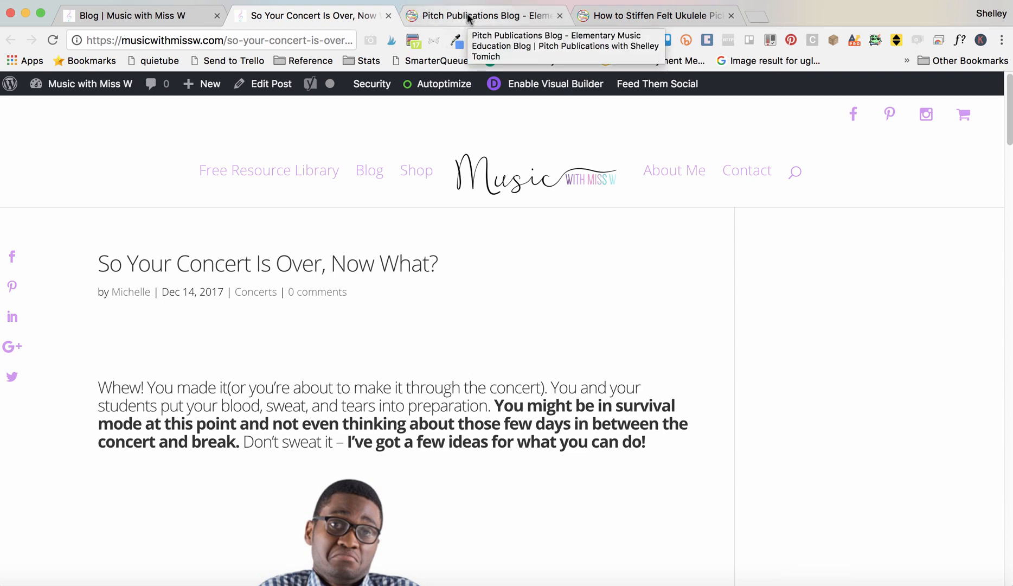
# Step: Scroll the Pitch Publications blog sidebar, then view the felt ukulele picks post
pyautogui.click(481, 15)
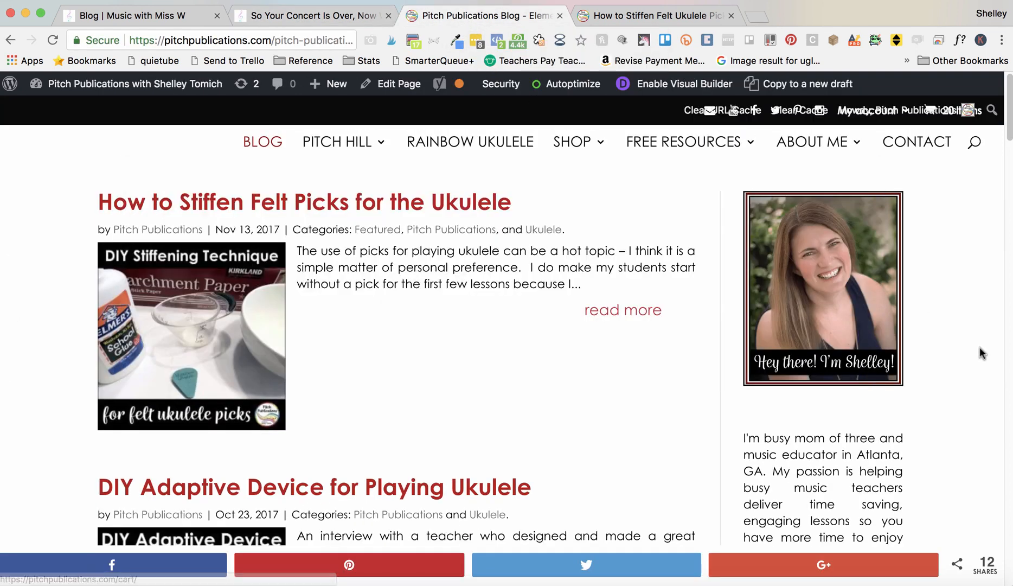
pyautogui.scroll(-3)
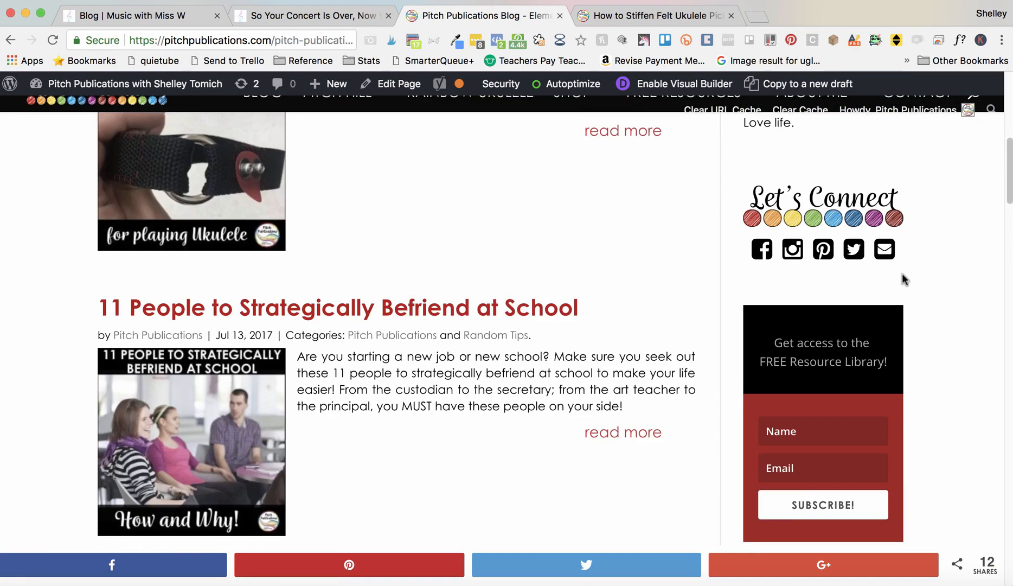
pyautogui.scroll(-3)
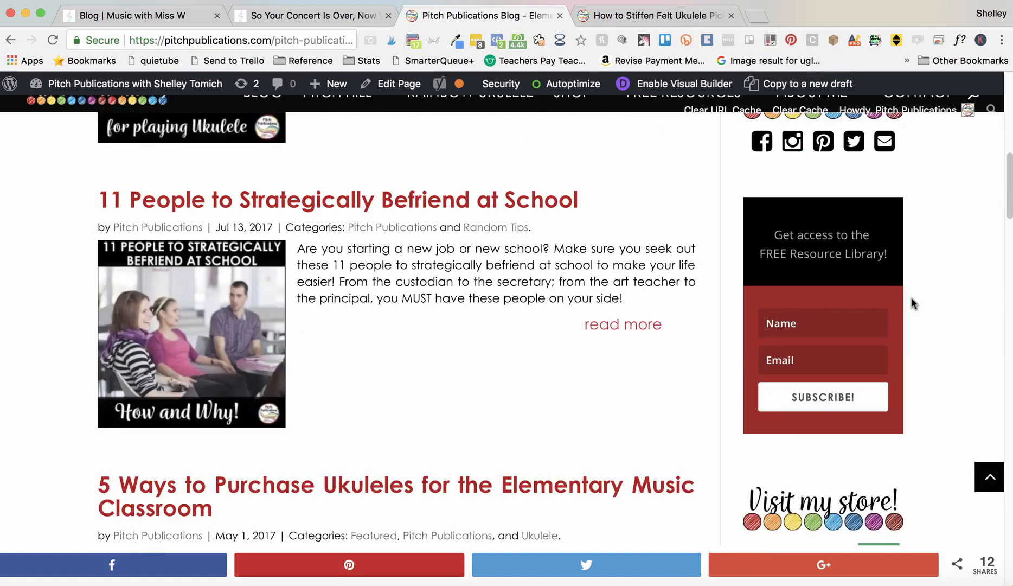
pyautogui.click(654, 15)
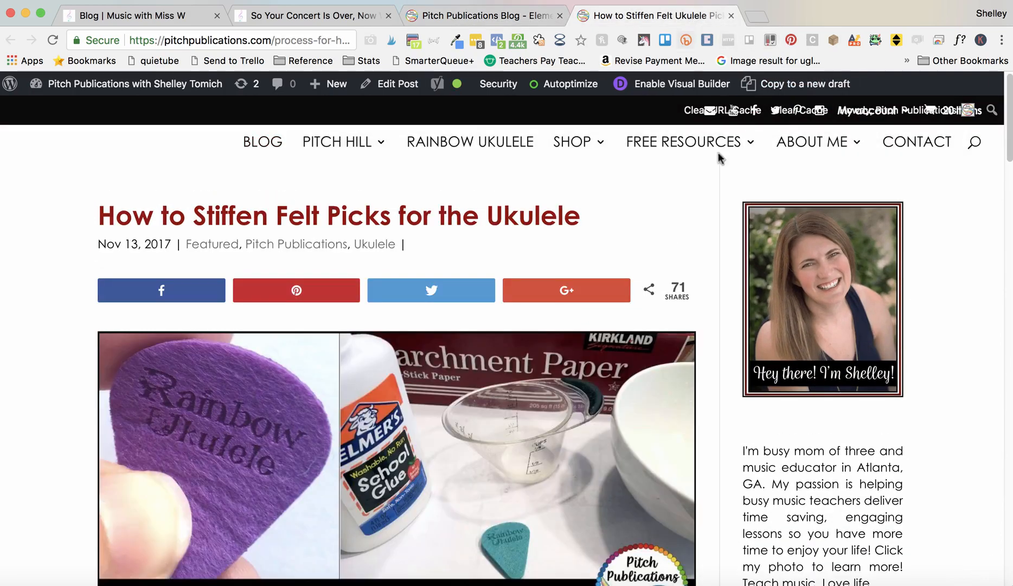
pyautogui.scroll(-3)
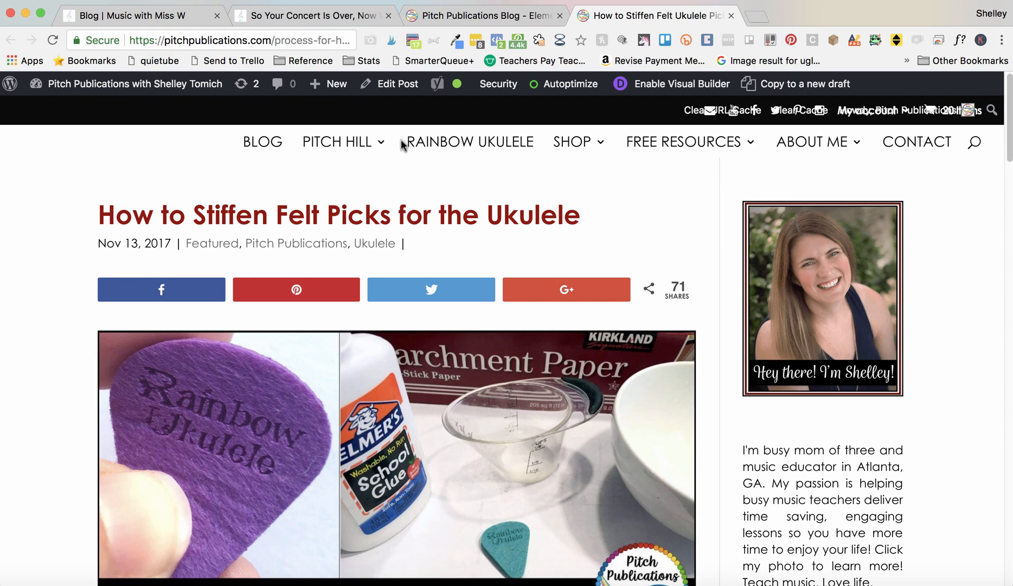
# Step: Return to the Music with Miss W dashboard and go to Appearance > Widgets
pyautogui.click(116, 14)
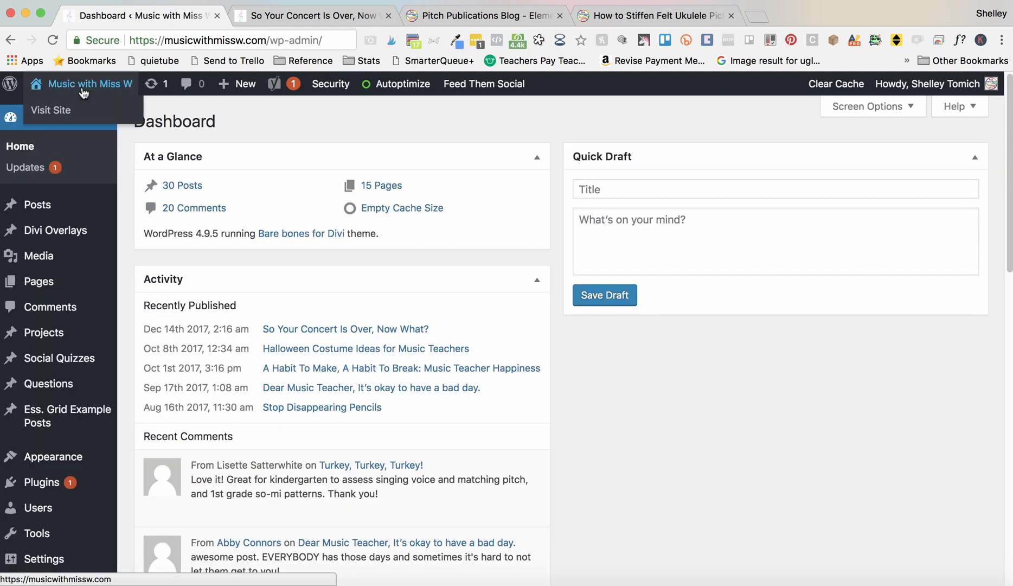
pyautogui.moveTo(90, 143)
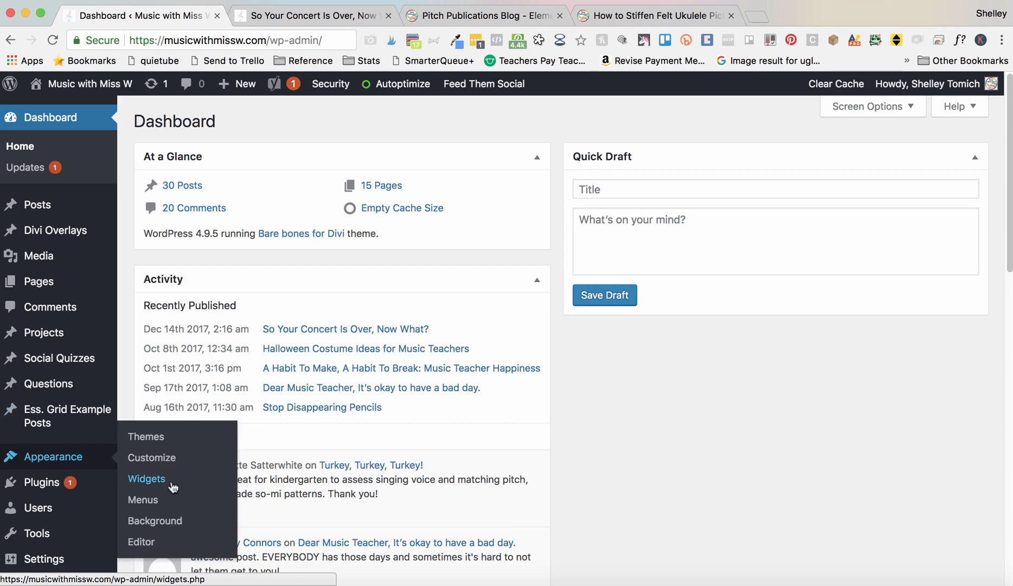
pyautogui.moveTo(151, 485)
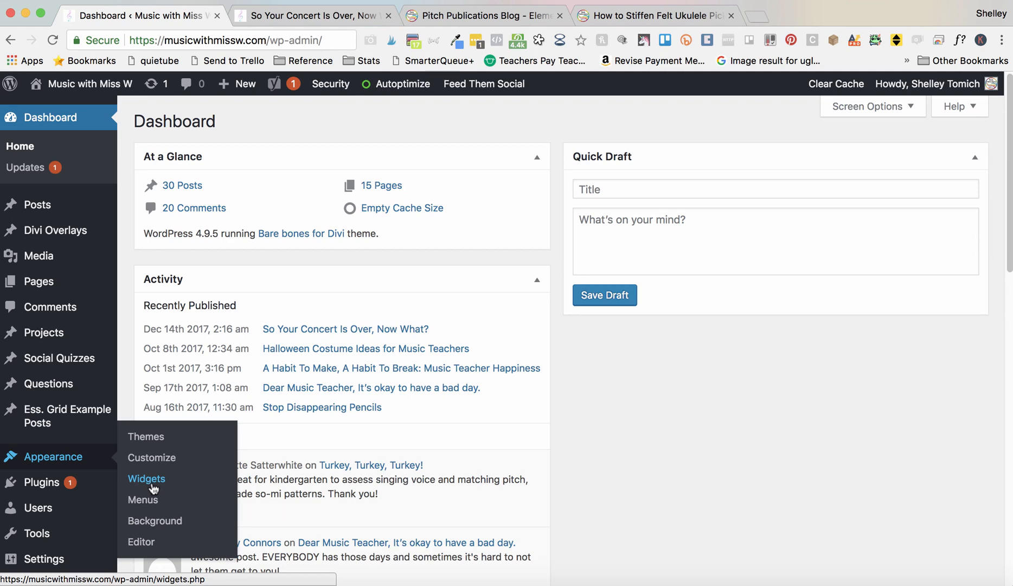
pyautogui.click(146, 478)
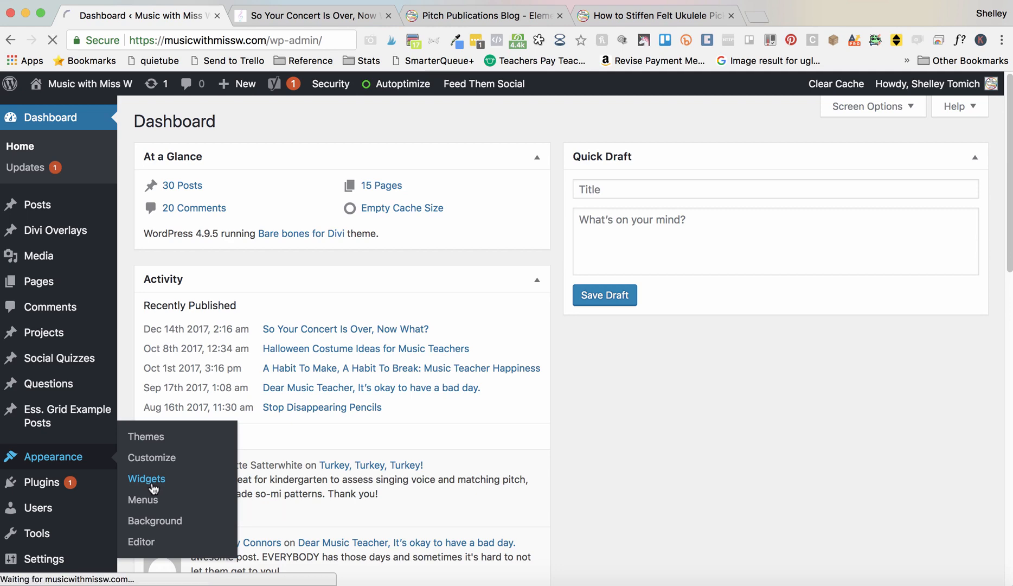
# Step: Load the Widgets page and expand the empty Sidebar widget area
pyautogui.click(147, 479)
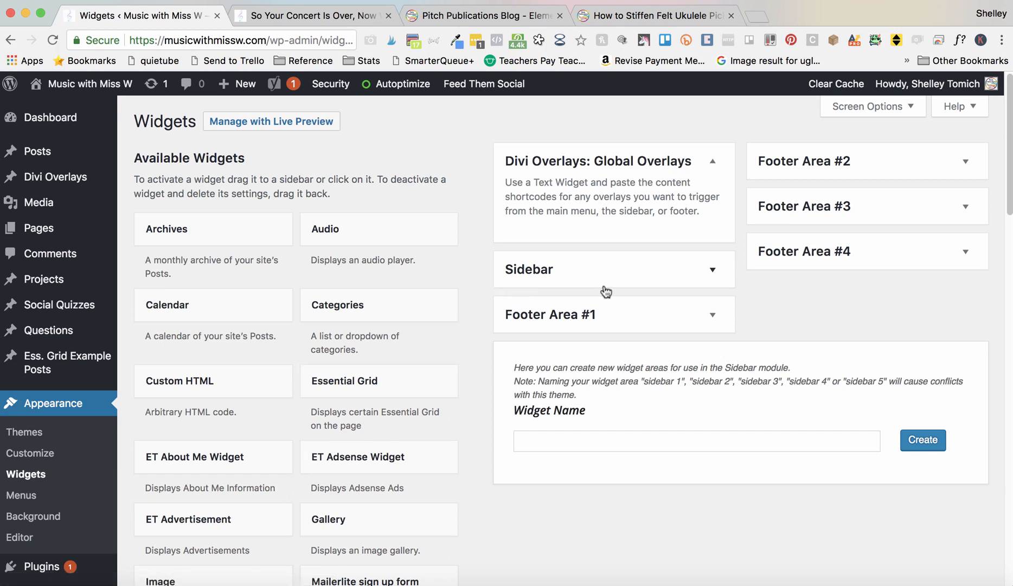
pyautogui.moveTo(821, 258)
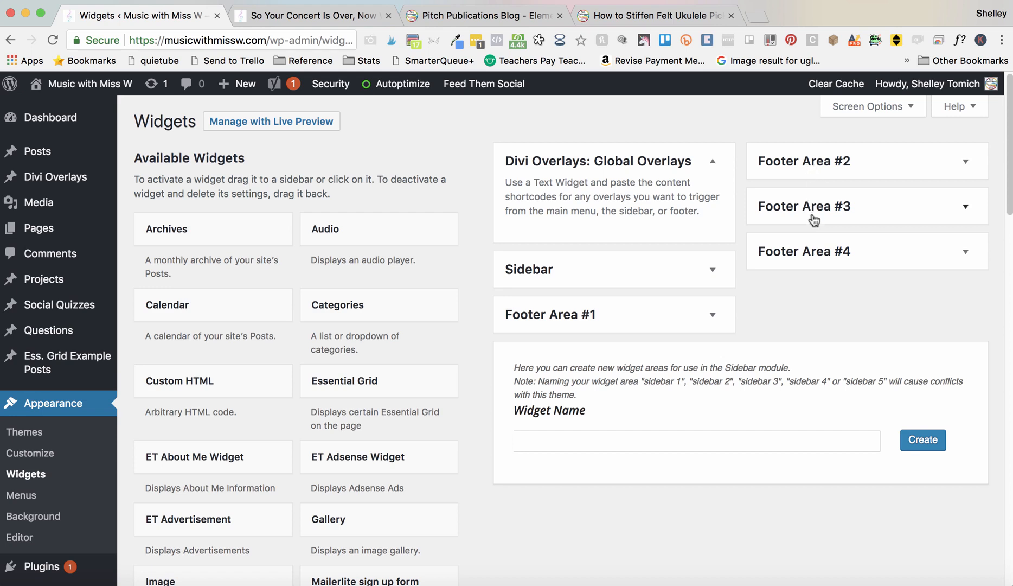
pyautogui.moveTo(526, 279)
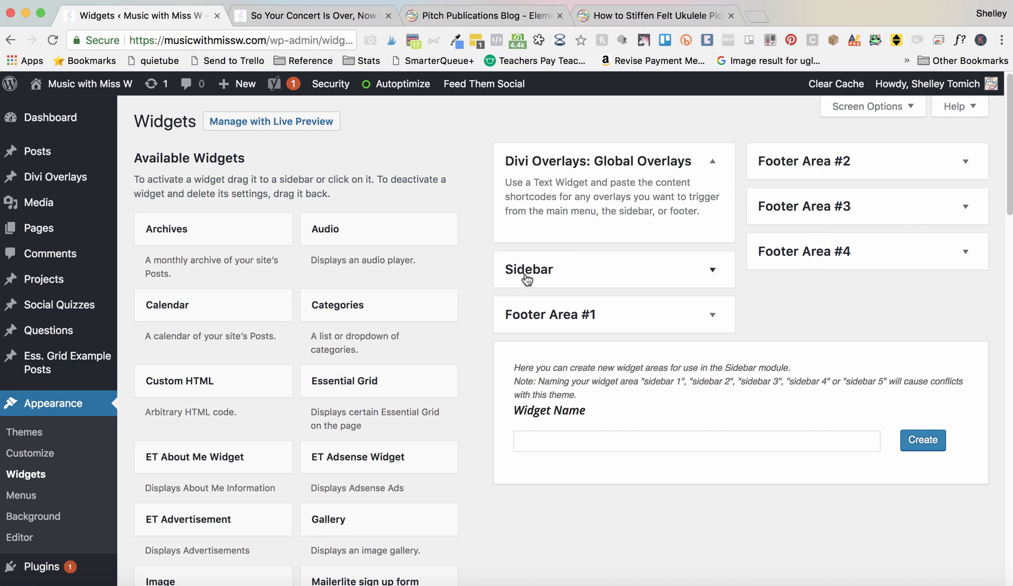
pyautogui.moveTo(685, 274)
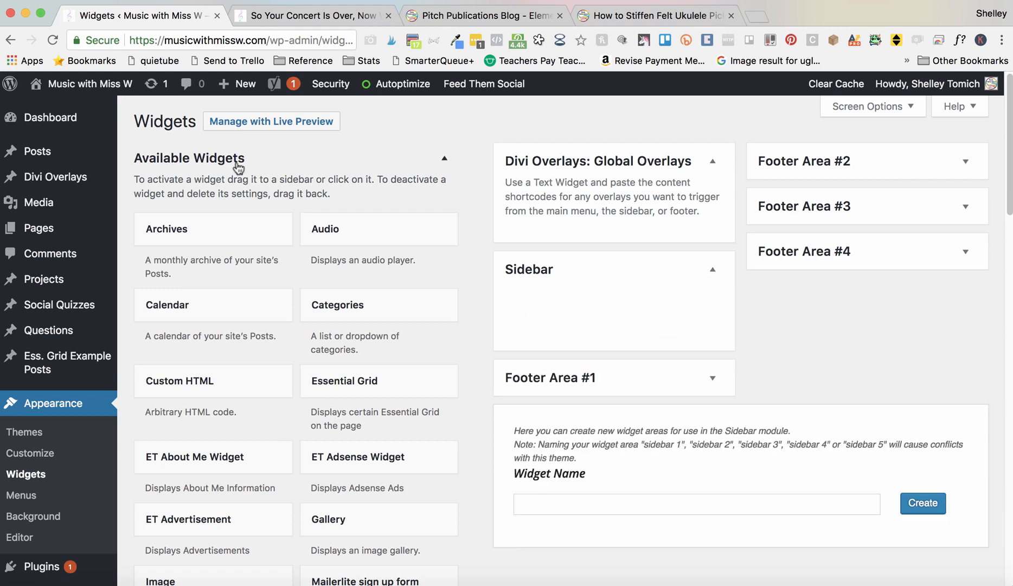
pyautogui.moveTo(490, 226)
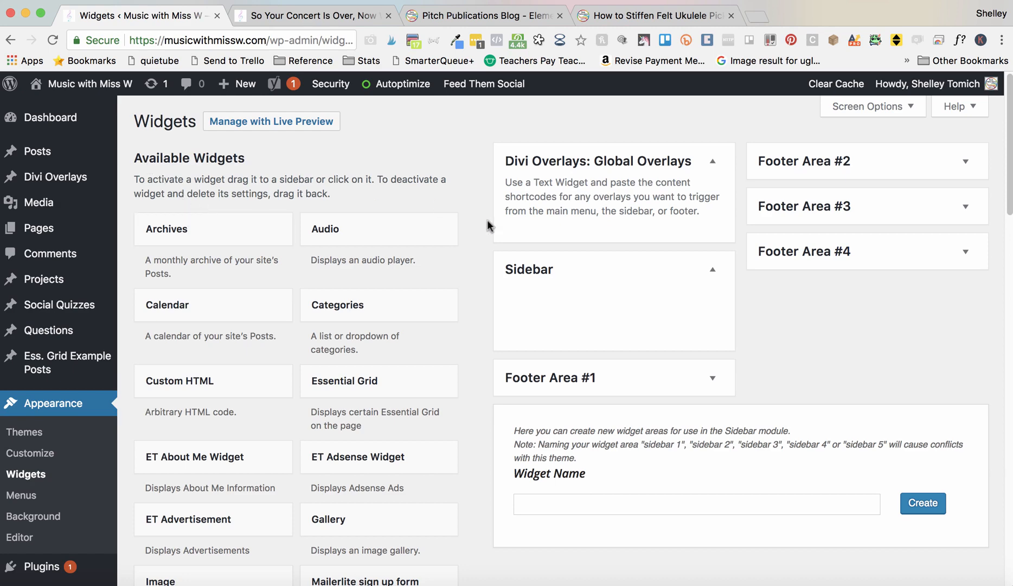
# Step: Scroll through the Pitch Publications sidebar's bio, connect icons, subscribe form and store ads
pyautogui.click(484, 16)
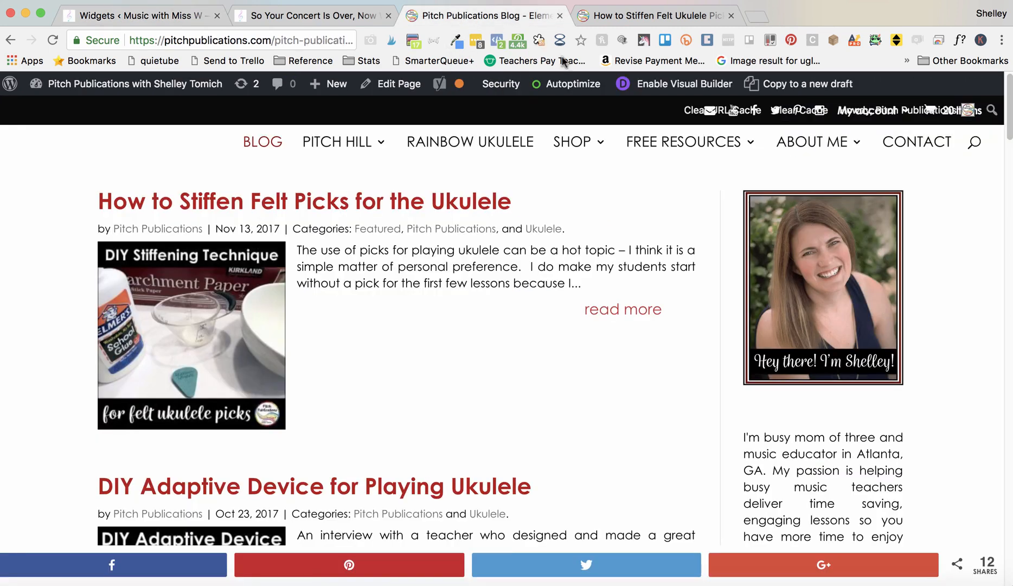
pyautogui.moveTo(876, 276)
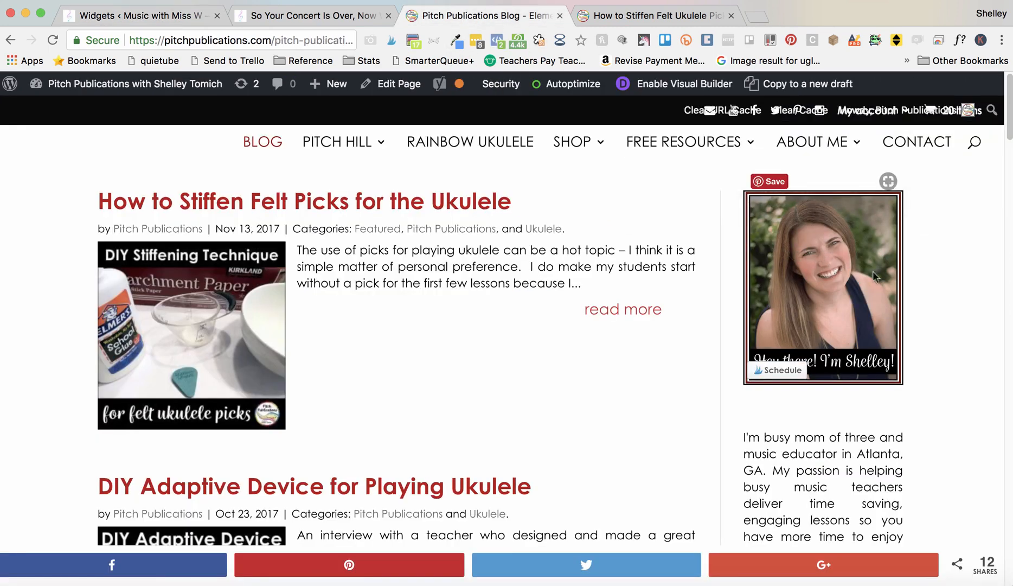
pyautogui.scroll(-3)
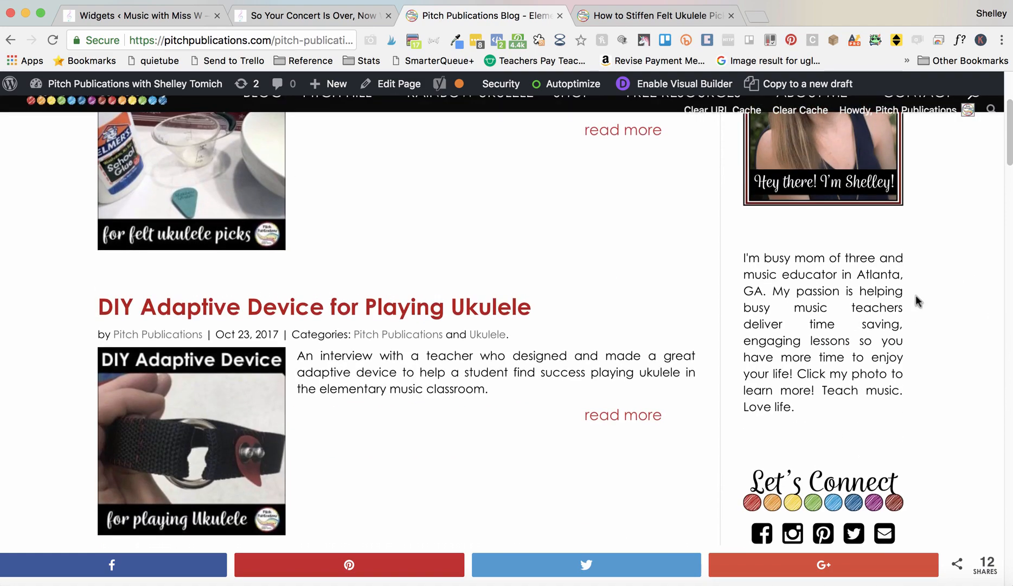
pyautogui.scroll(3)
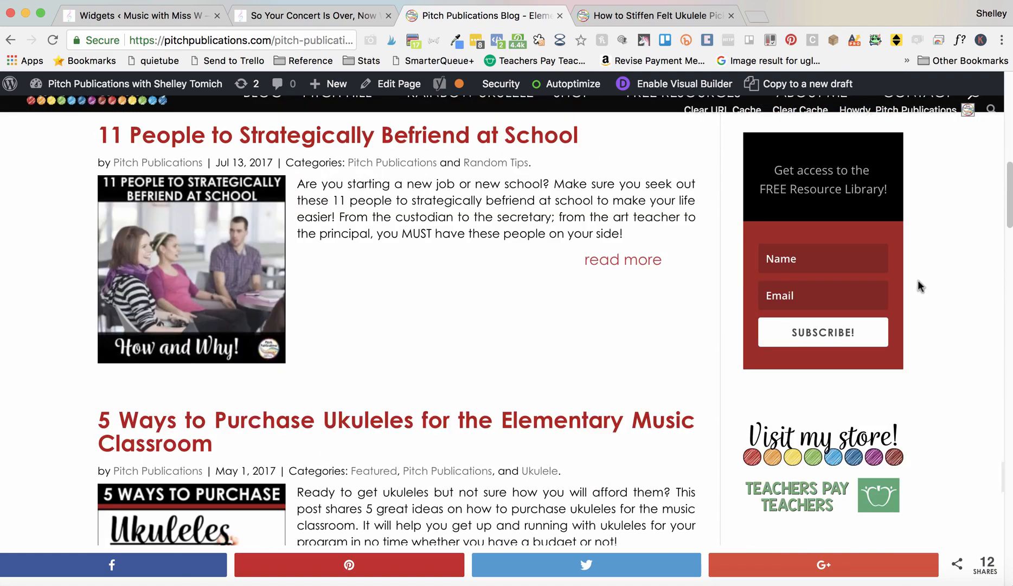
pyautogui.scroll(-3)
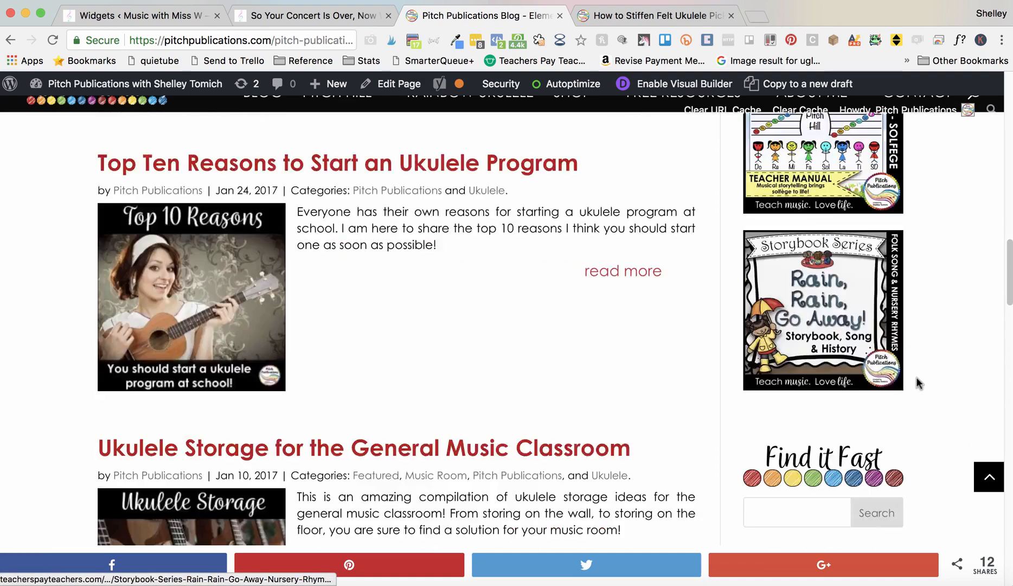
pyautogui.scroll(-3)
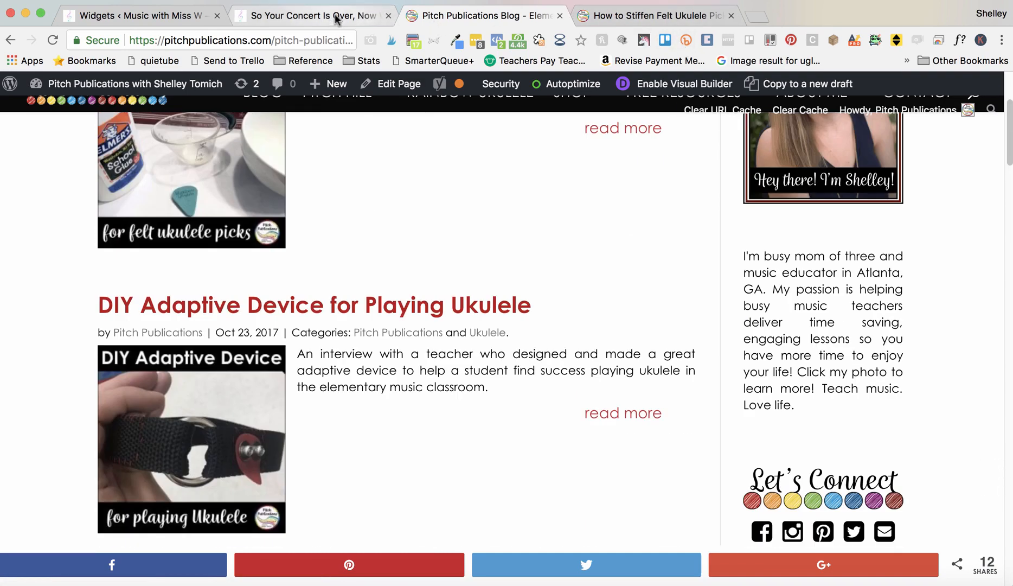
# Step: Drag an Image widget from Available Widgets into the Music with Miss W Sidebar
pyautogui.click(143, 14)
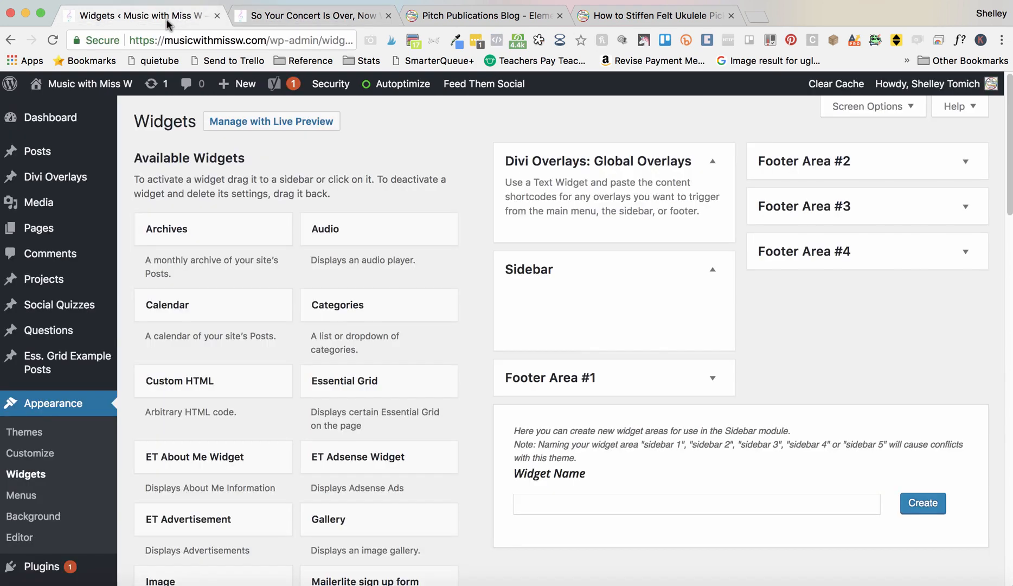
pyautogui.moveTo(298, 281)
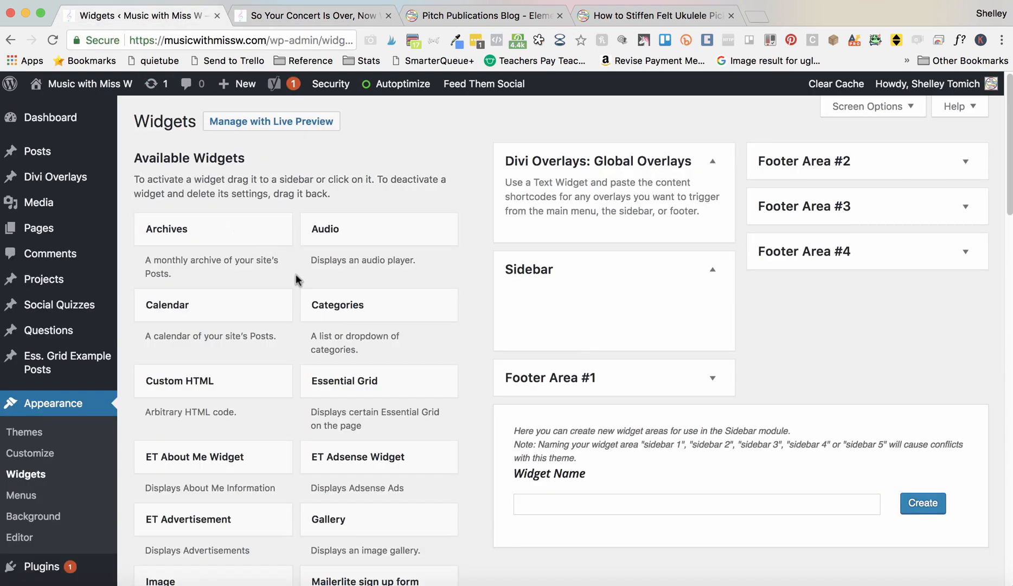
pyautogui.scroll(-3)
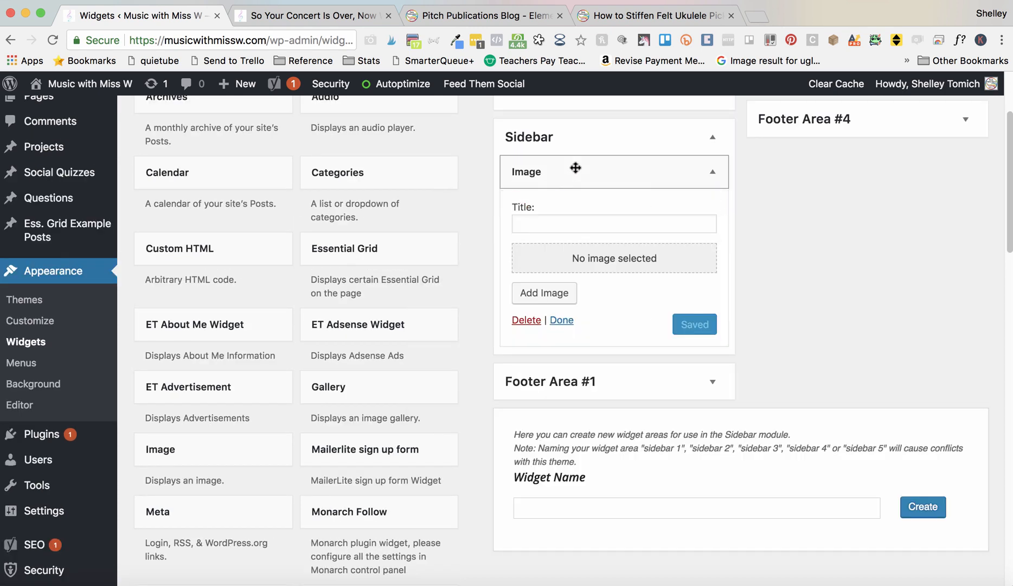
pyautogui.click(613, 224)
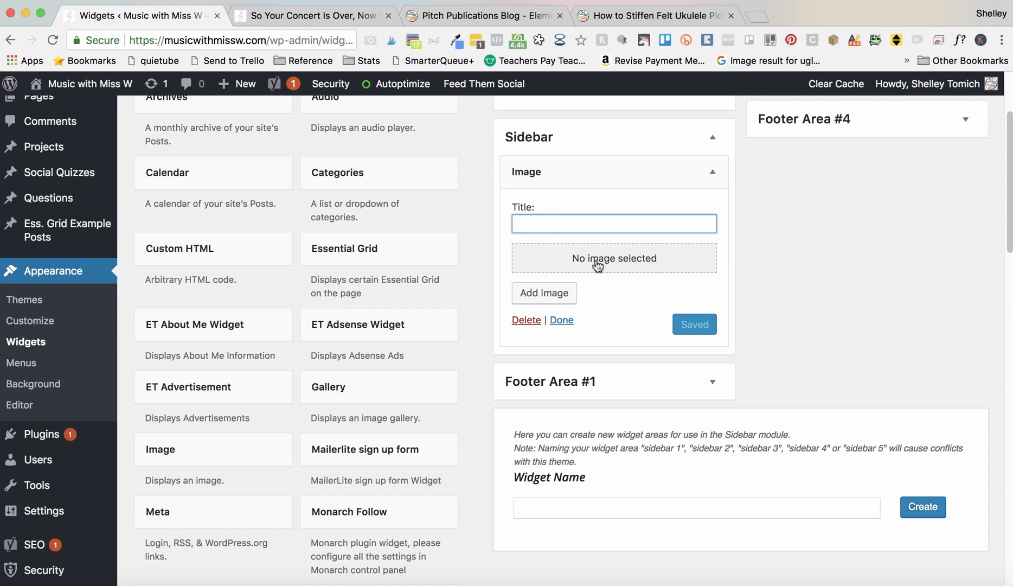
# Step: Insert the circular Music with Miss W logo from the Media Library and save the widget
pyautogui.click(544, 292)
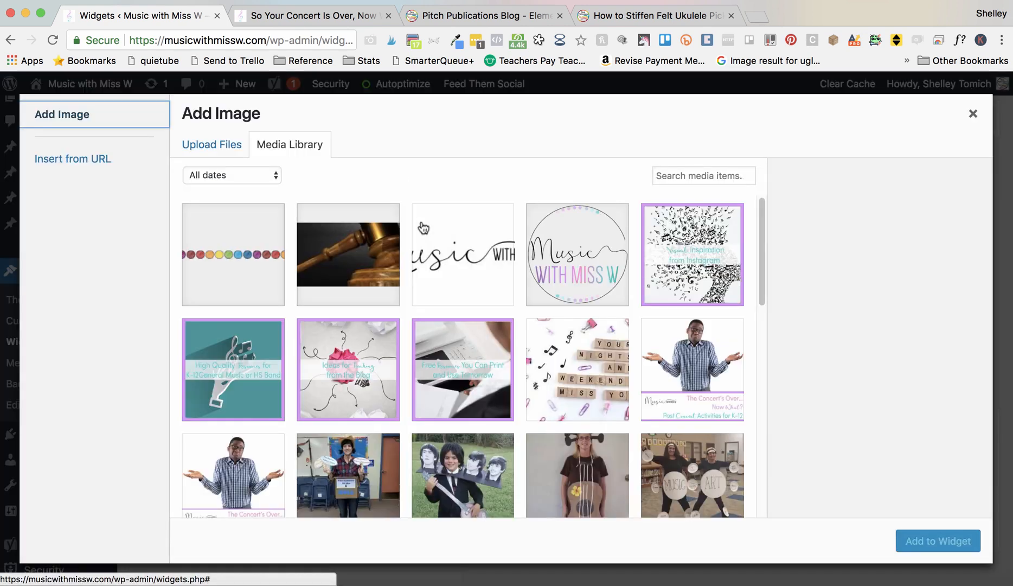
pyautogui.moveTo(589, 243)
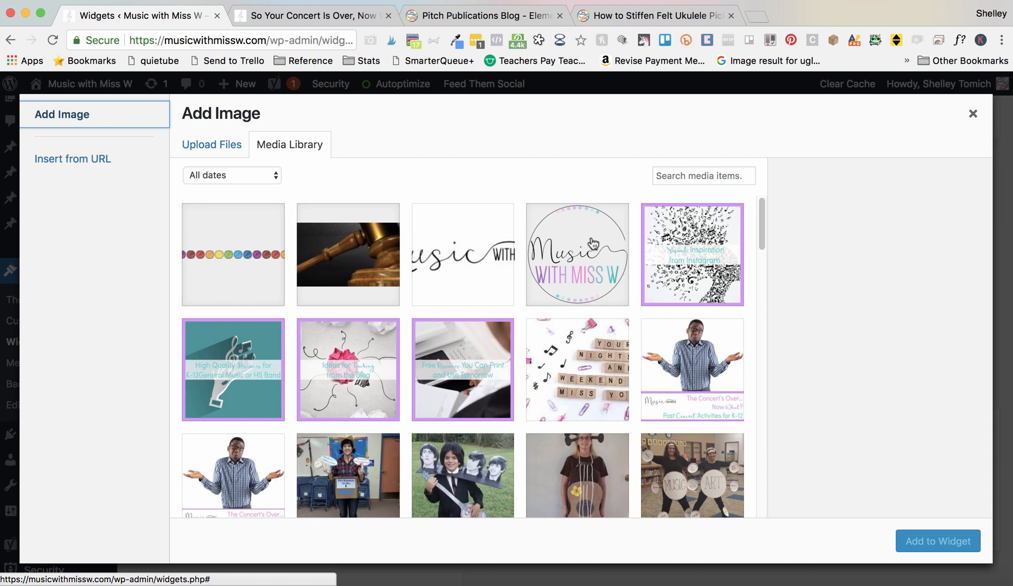
pyautogui.click(576, 254)
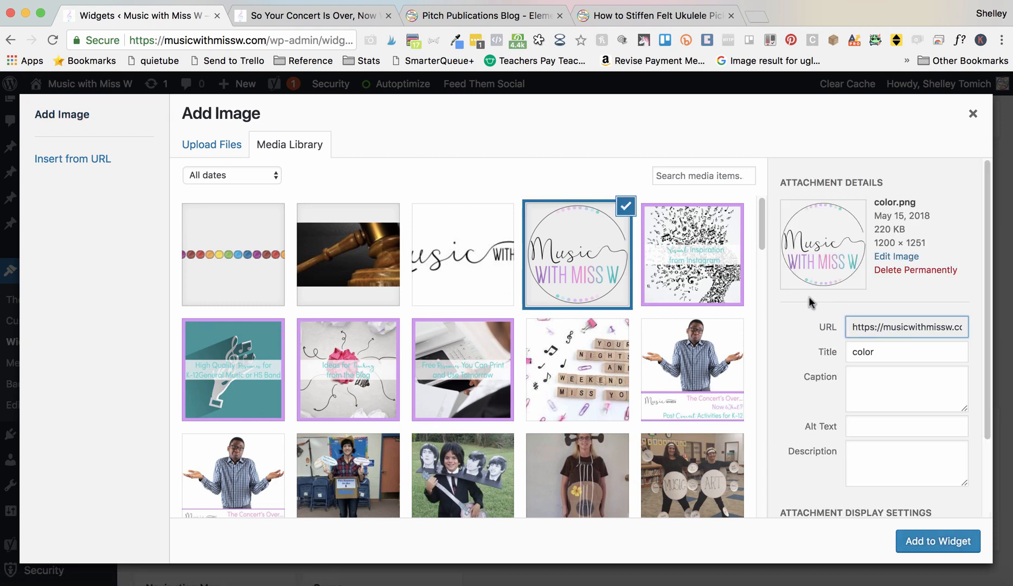
pyautogui.click(938, 541)
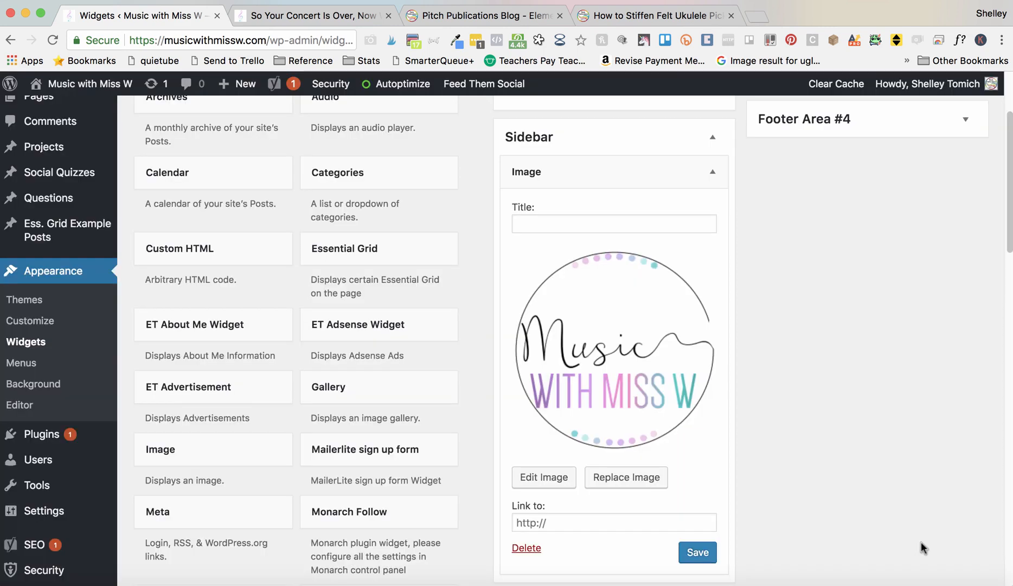
pyautogui.scroll(-3)
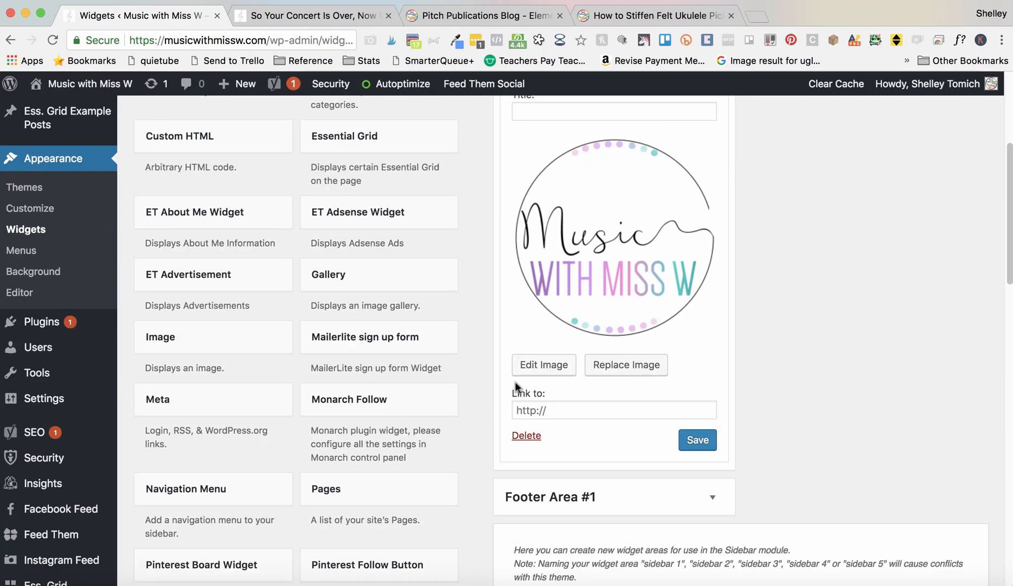
pyautogui.moveTo(746, 368)
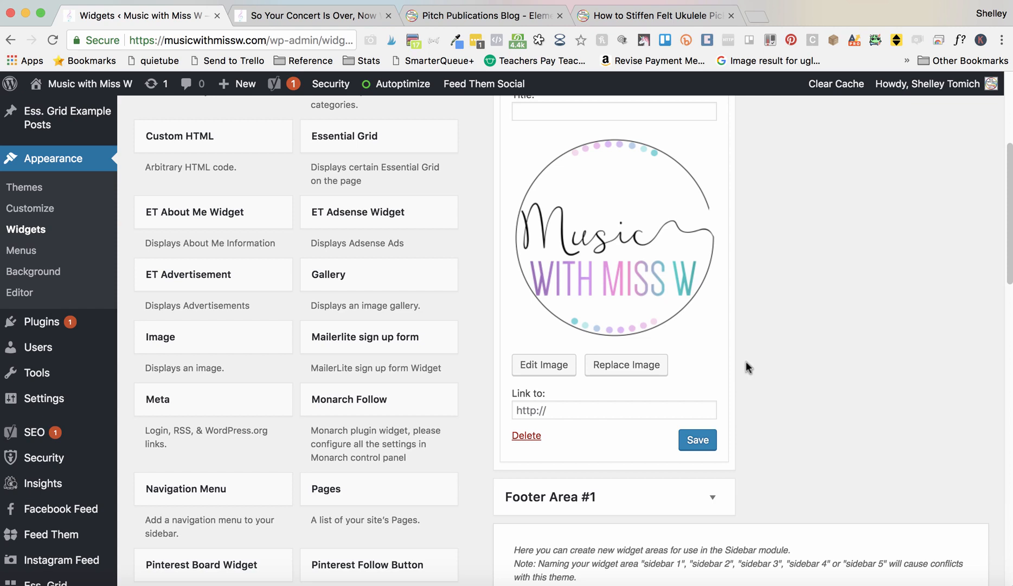
pyautogui.moveTo(714, 291)
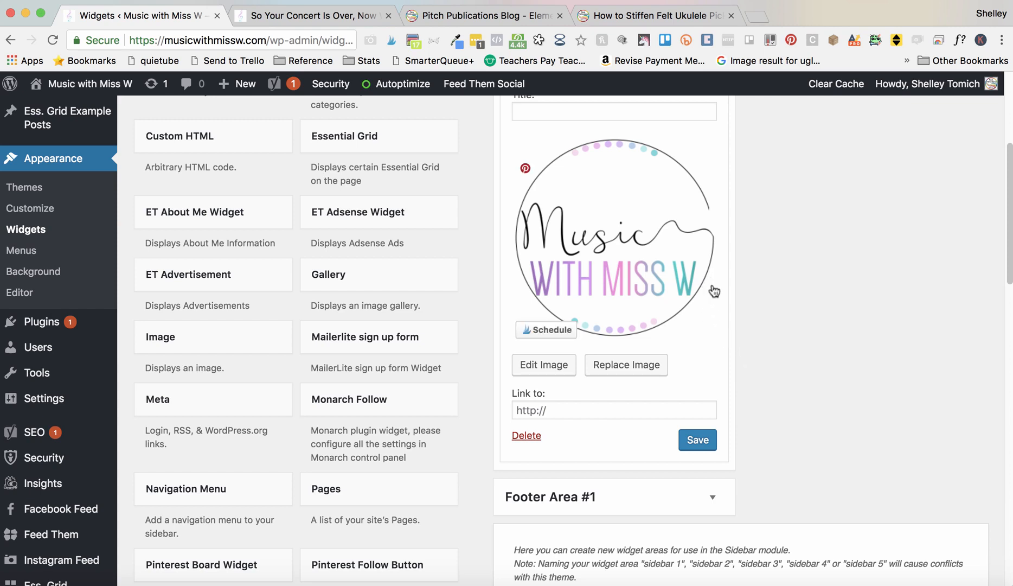
pyautogui.click(697, 440)
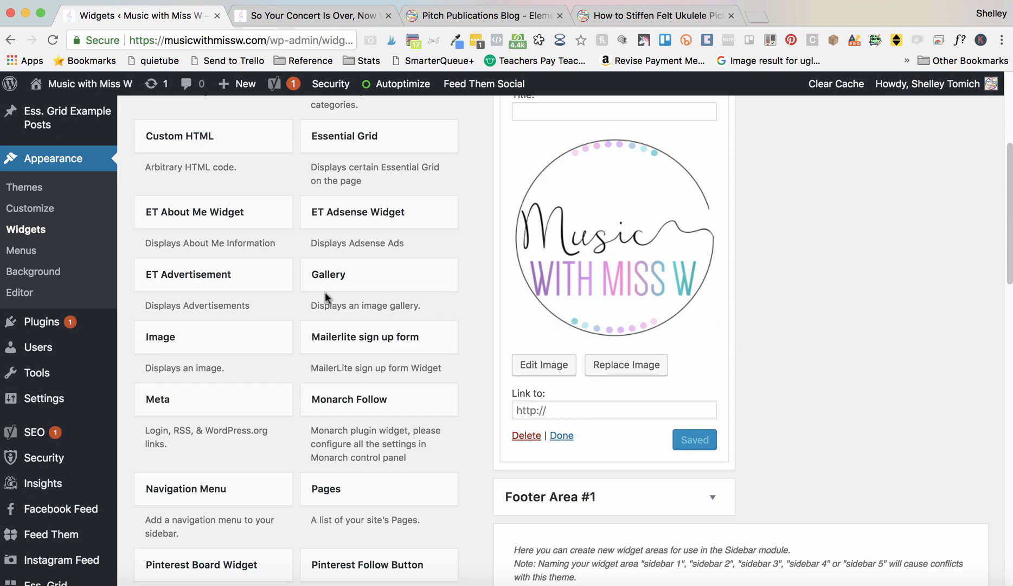
pyautogui.moveTo(310, 257)
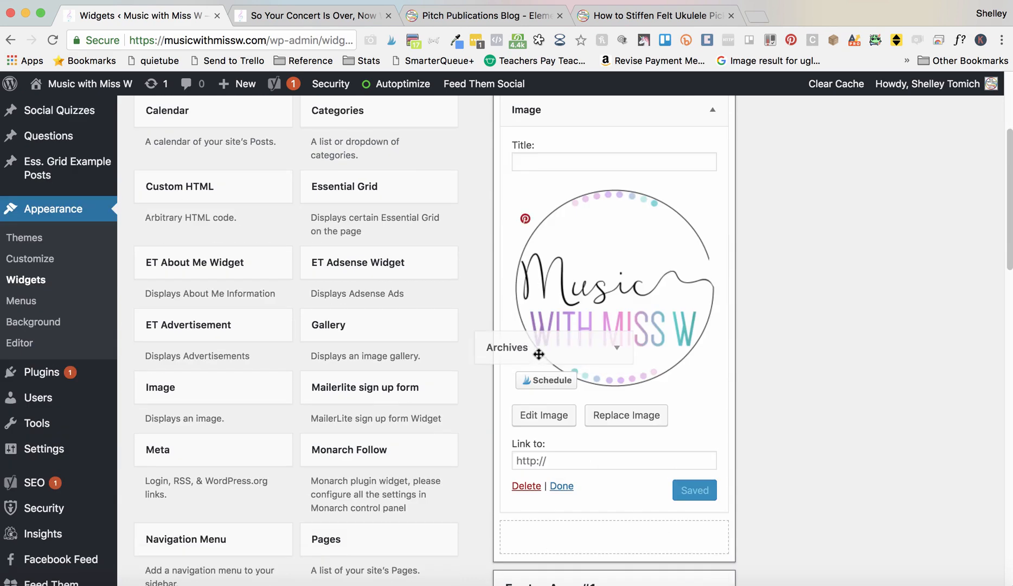
# Step: Add an Archives widget titled 'Archives' below the logo, toggle dropdown display, and save
pyautogui.scroll(-3)
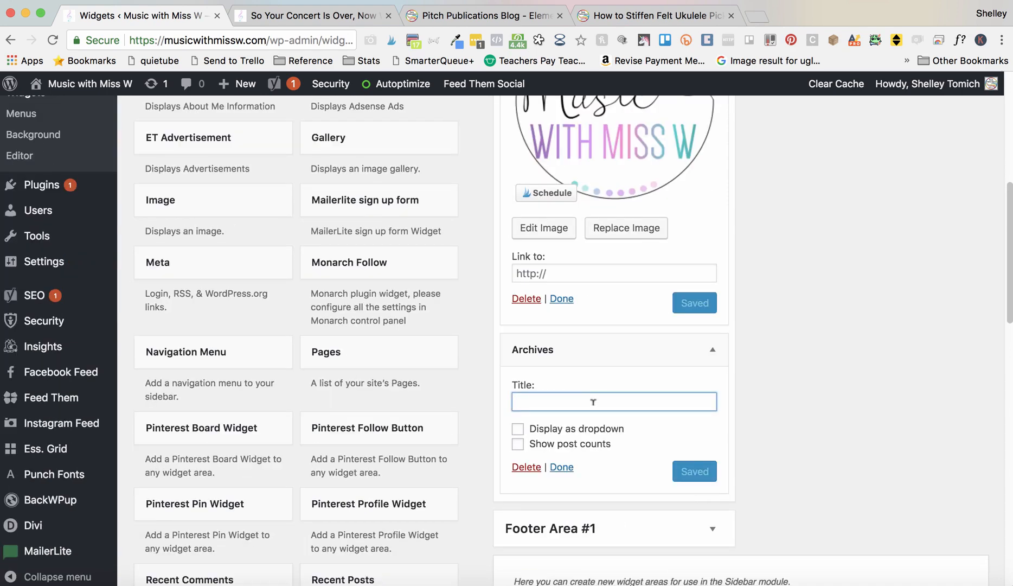
pyautogui.write('Blog')
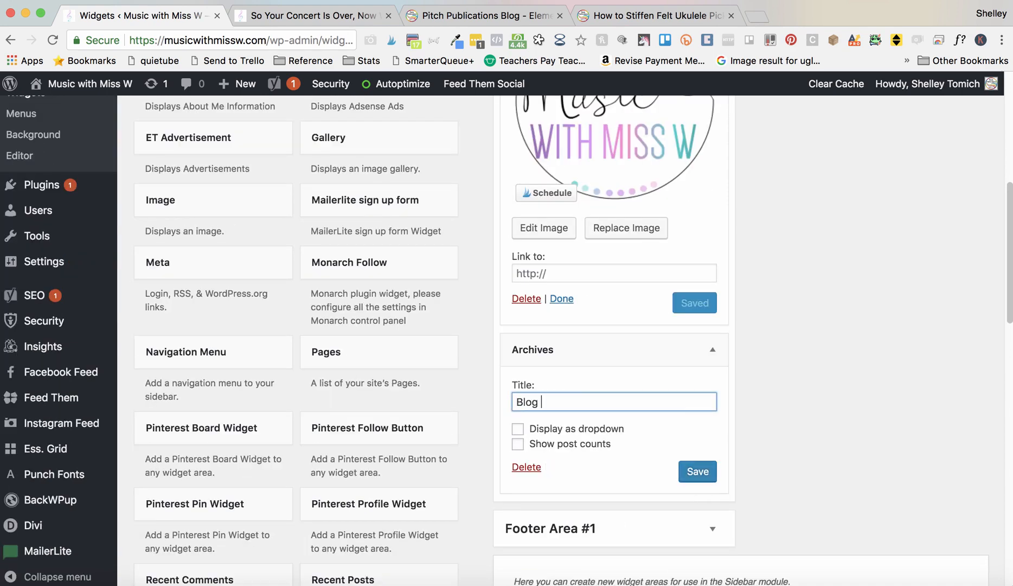
pyautogui.write('Archives')
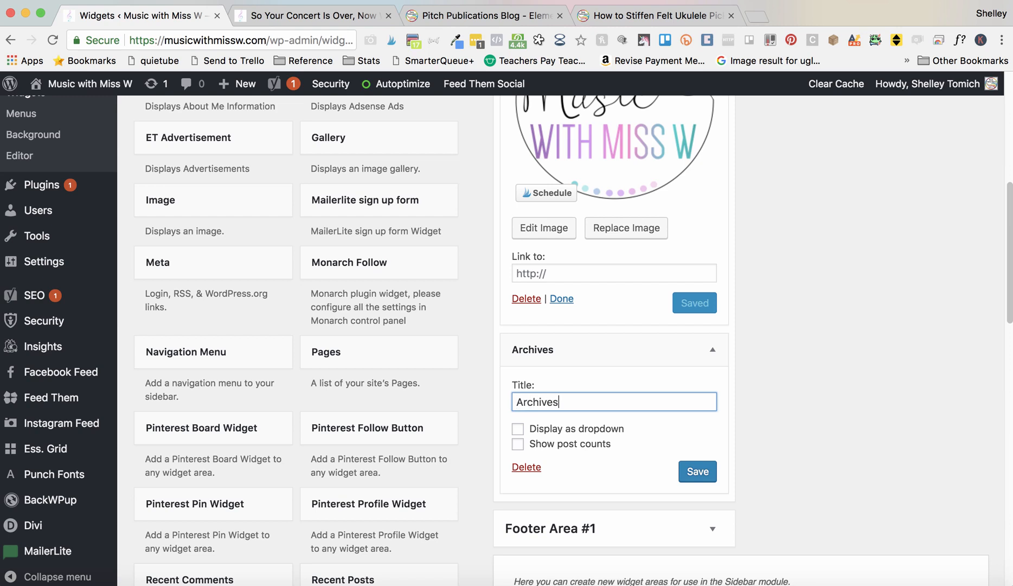
pyautogui.click(518, 429)
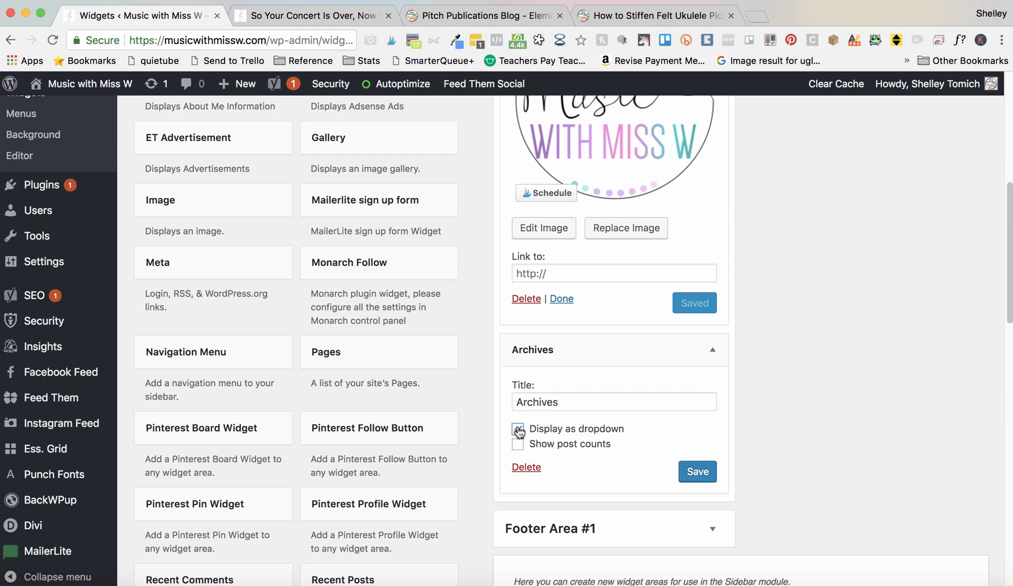
pyautogui.click(518, 429)
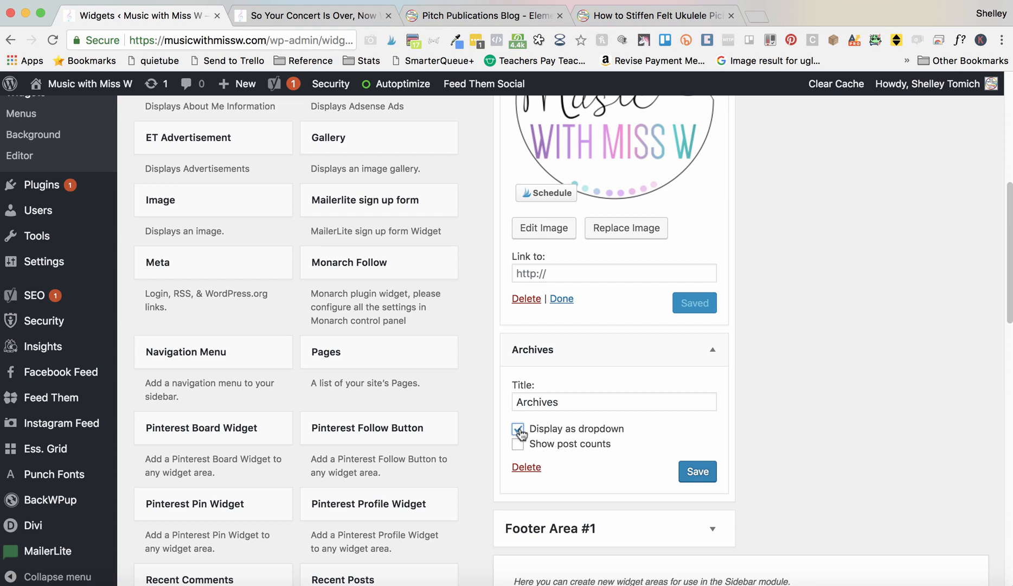
pyautogui.click(518, 430)
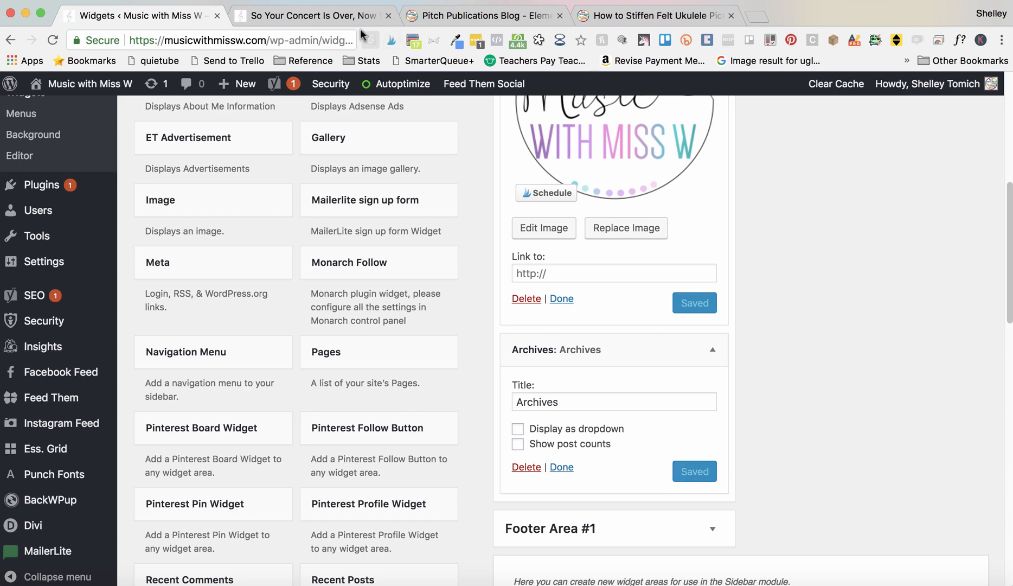
pyautogui.click(313, 16)
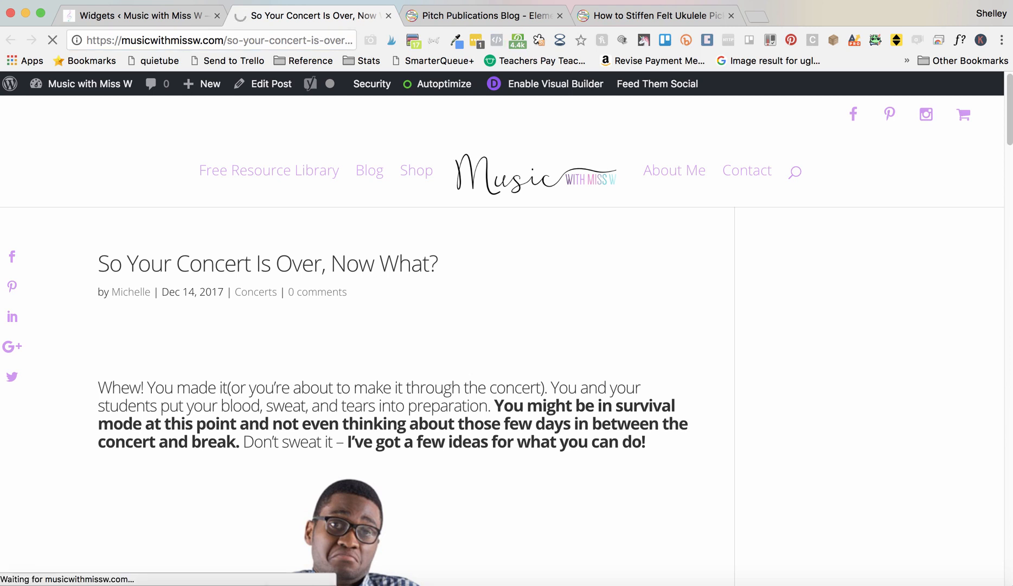
pyautogui.scroll(-3)
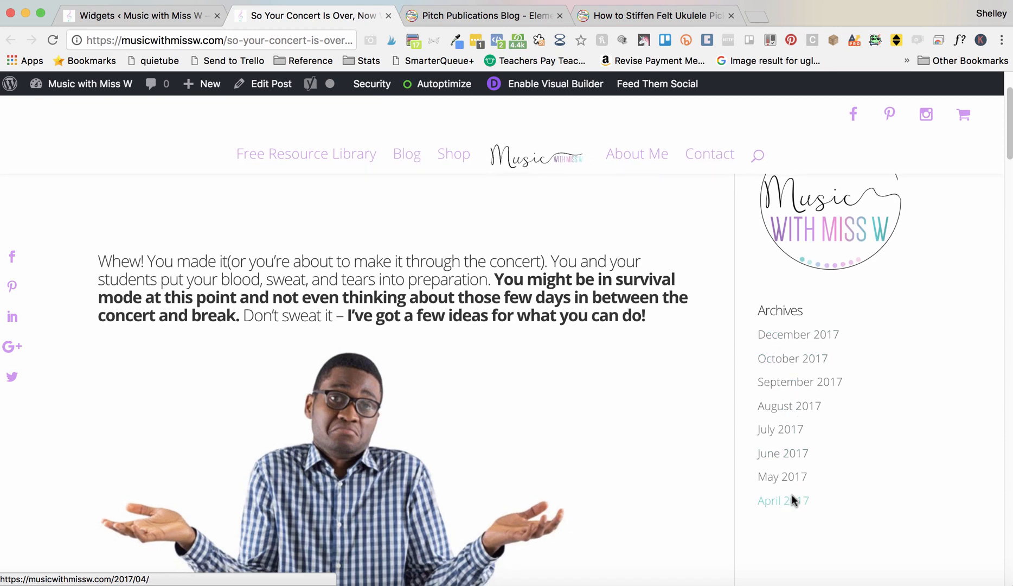
pyautogui.click(135, 15)
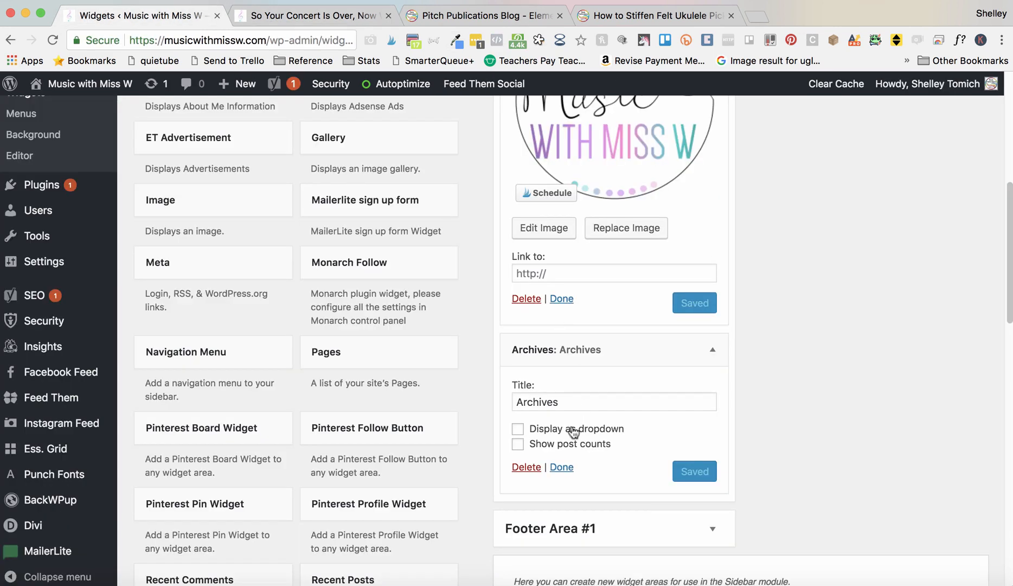
# Step: Show Archives as a dropdown and save a 'Categories' widget as a hierarchical dropdown
pyautogui.click(517, 428)
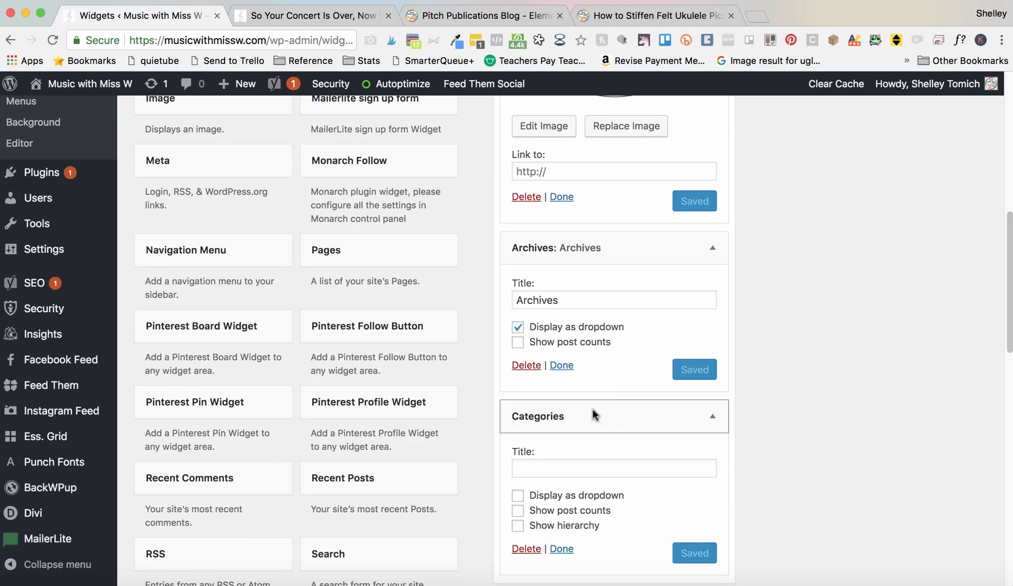
pyautogui.write('C')
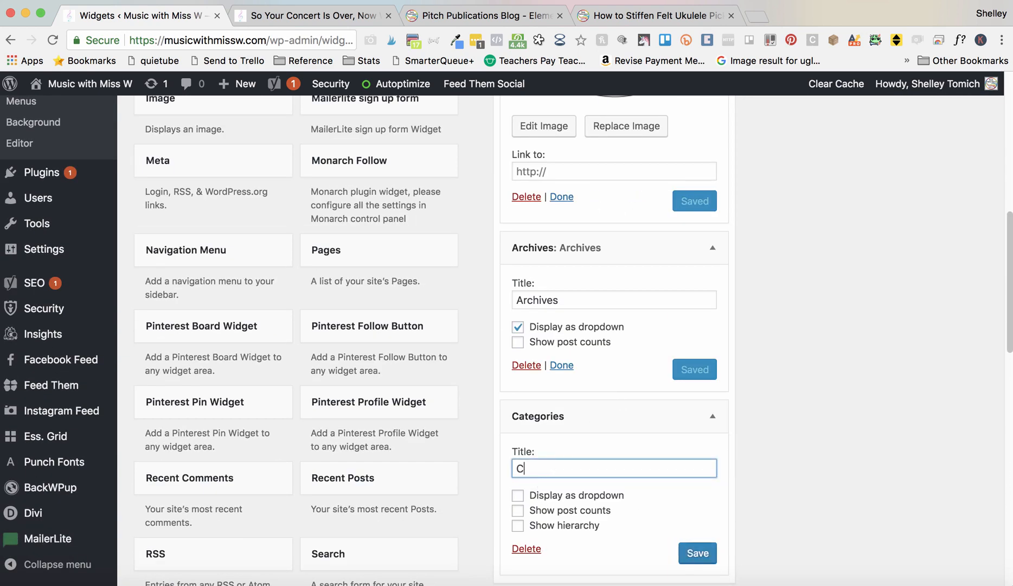
pyautogui.write('ategories')
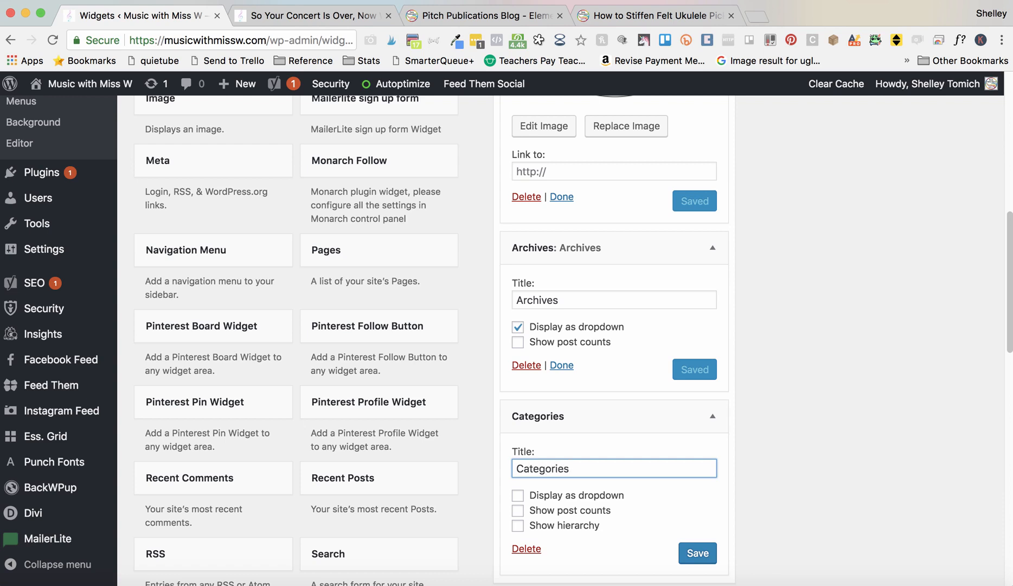
pyautogui.scroll(-3)
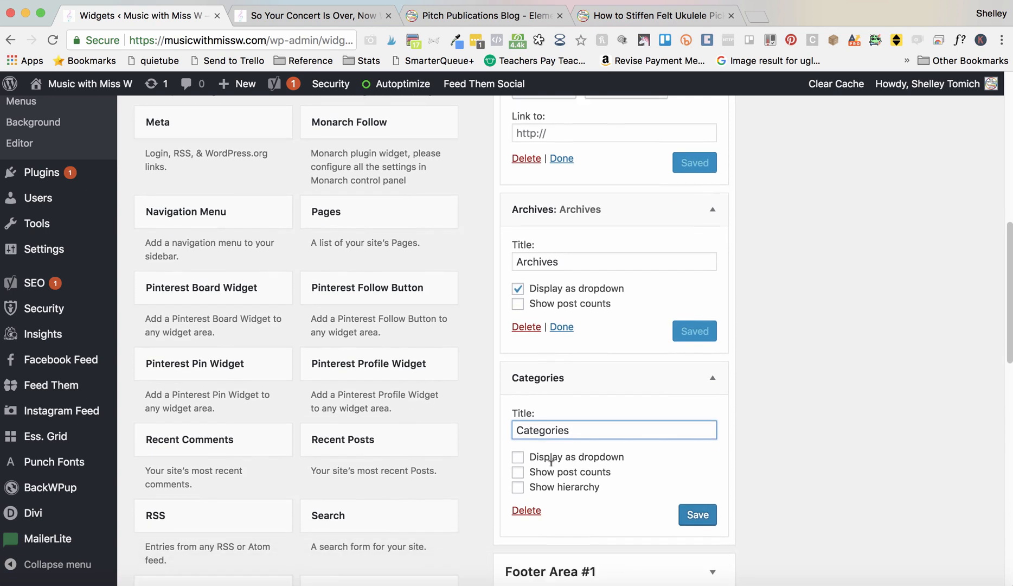
pyautogui.click(518, 457)
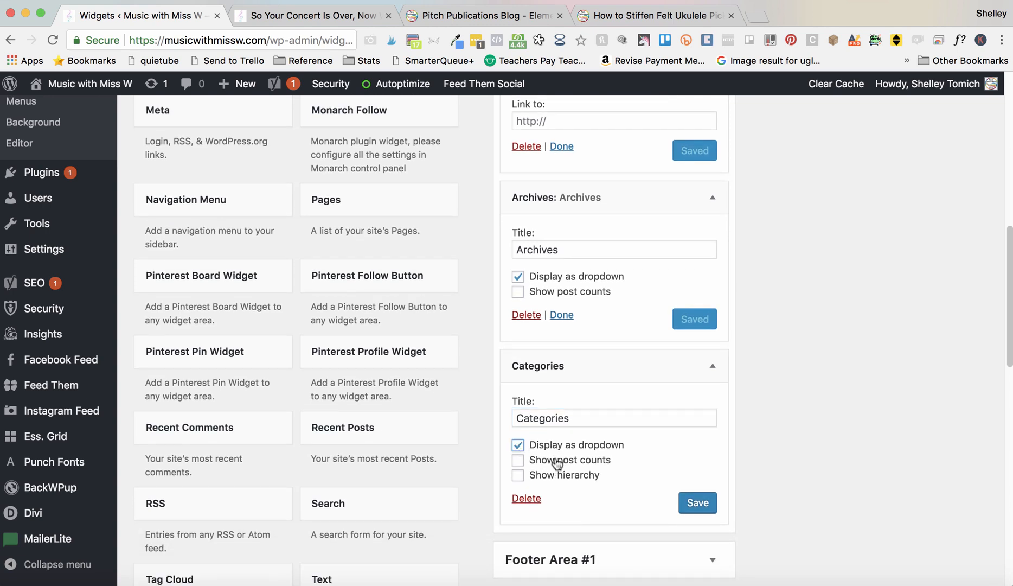
pyautogui.click(518, 475)
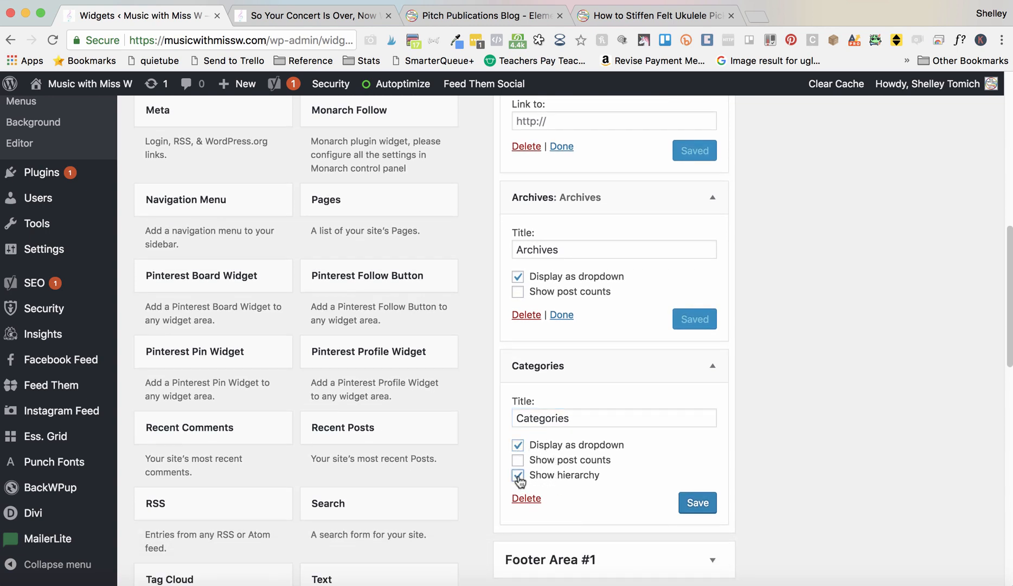
pyautogui.click(518, 475)
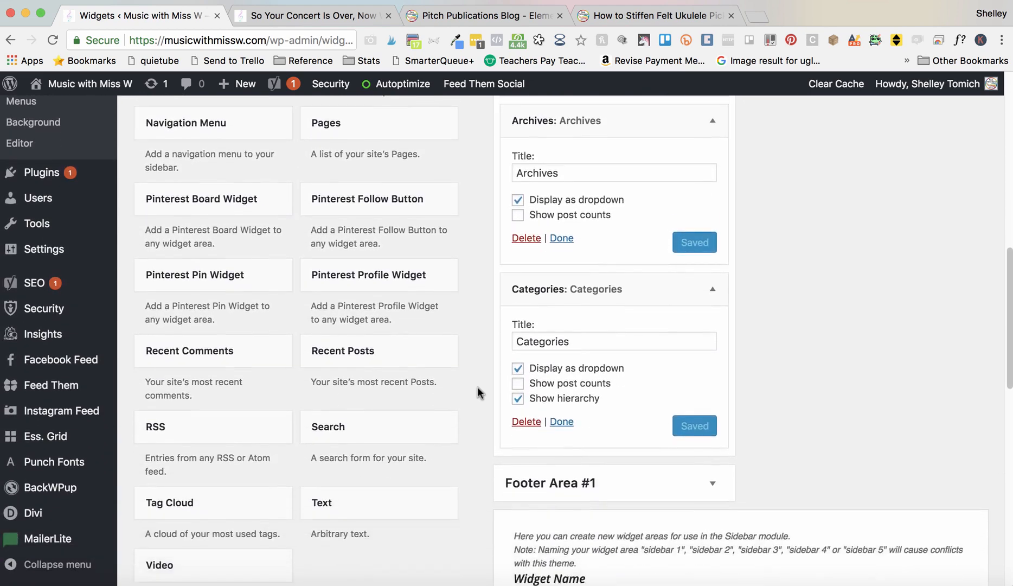
pyautogui.scroll(-3)
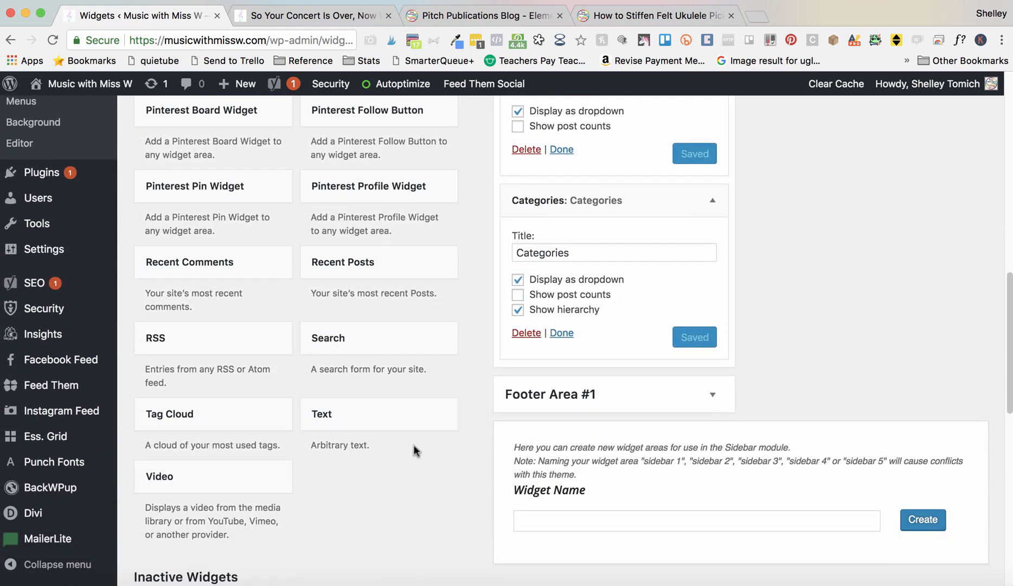
pyautogui.scroll(-3)
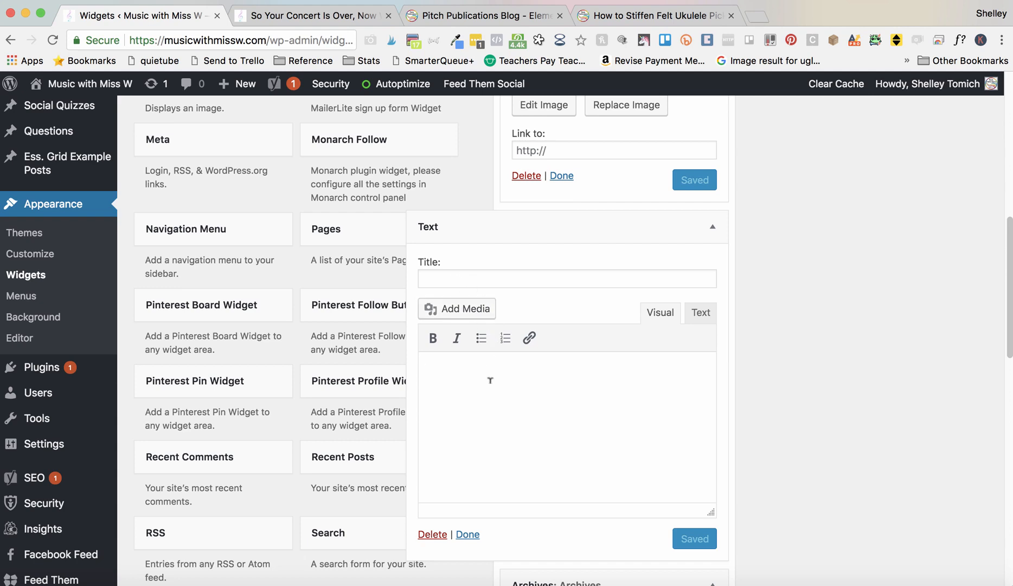
# Step: Type the Music with Miss W intro ending 'take back your nights and weekends.' and save
pyautogui.write('This is h')
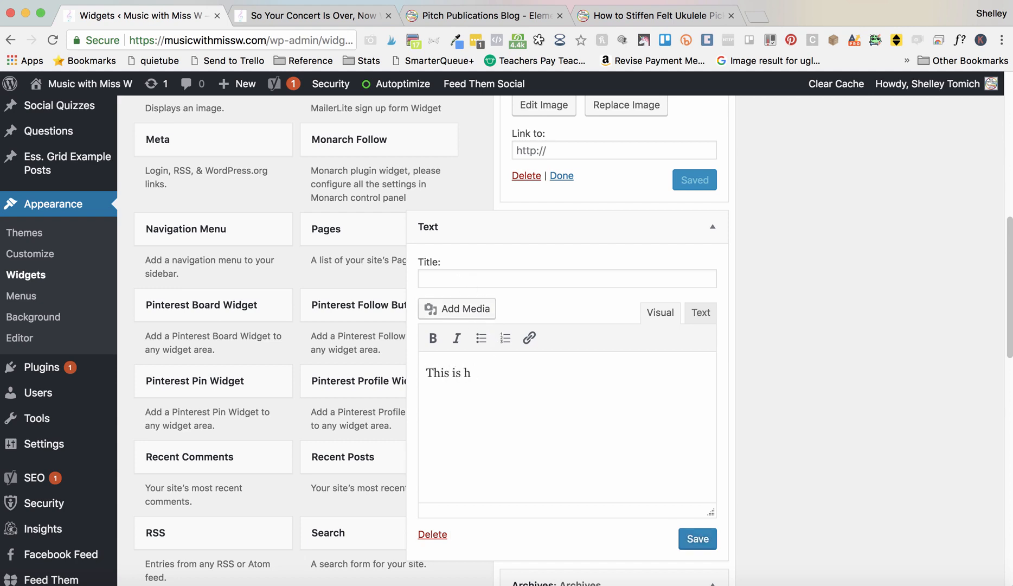
pyautogui.write('the blog for Music with')
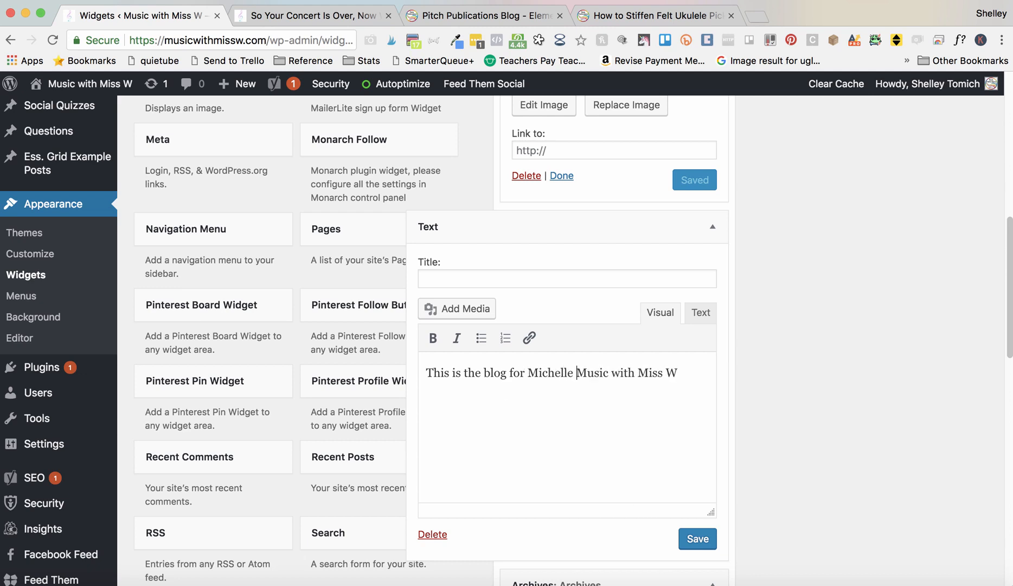
pyautogui.write('from Music with Miss W.  Here you will find')
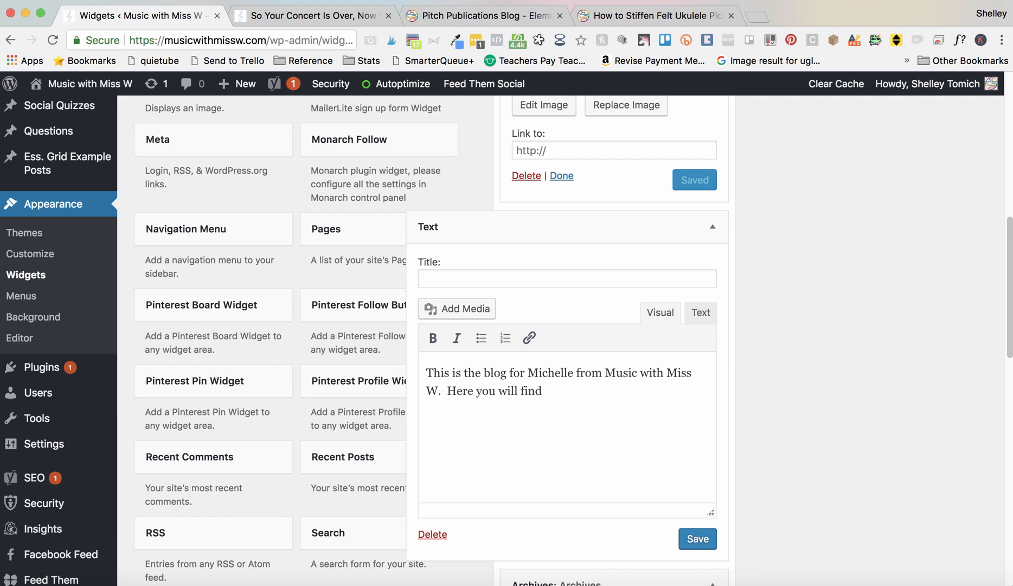
pyautogui.write('resources and ideas to help you')
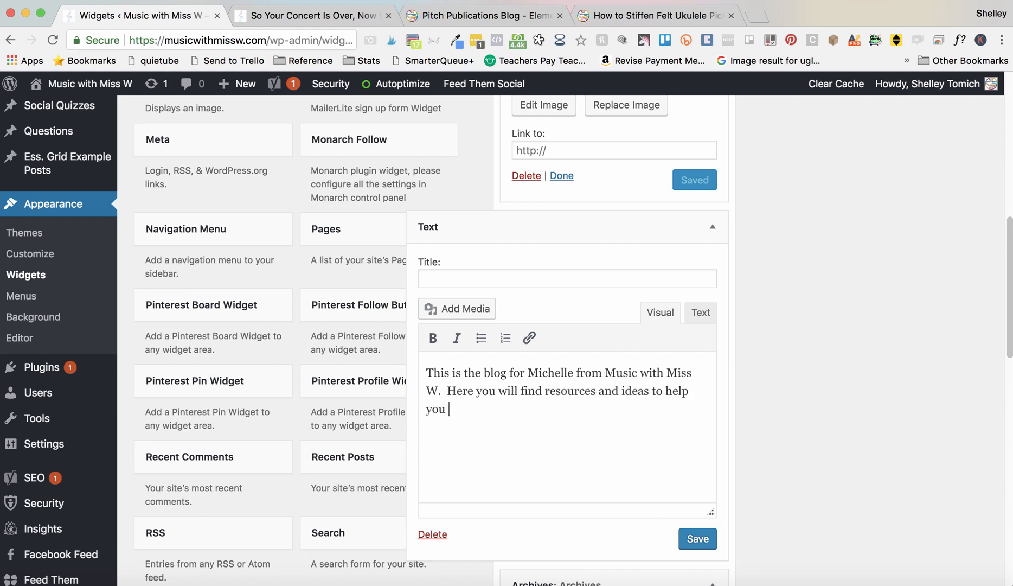
pyautogui.write('take back your nights and weekends')
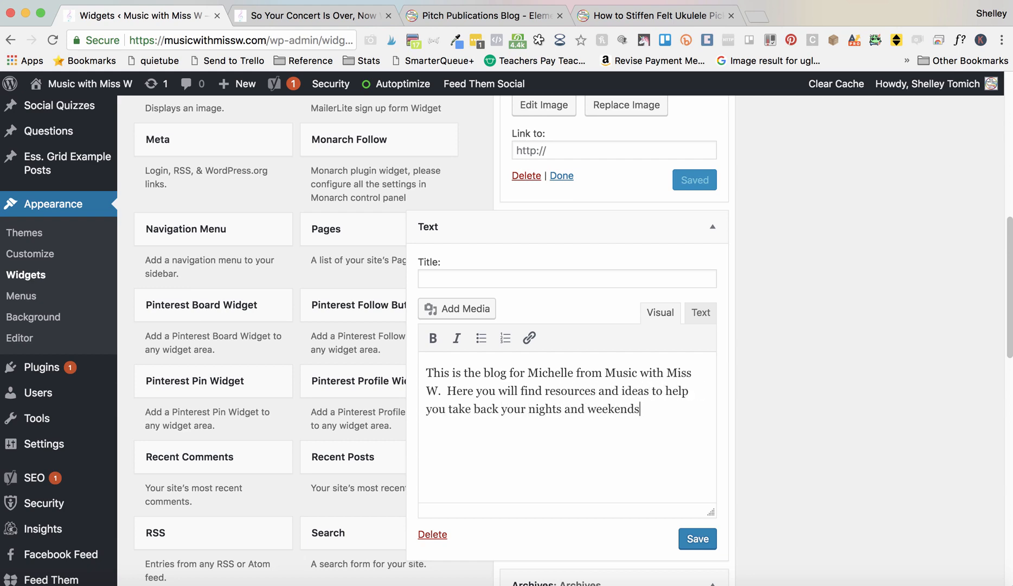
pyautogui.write('.')
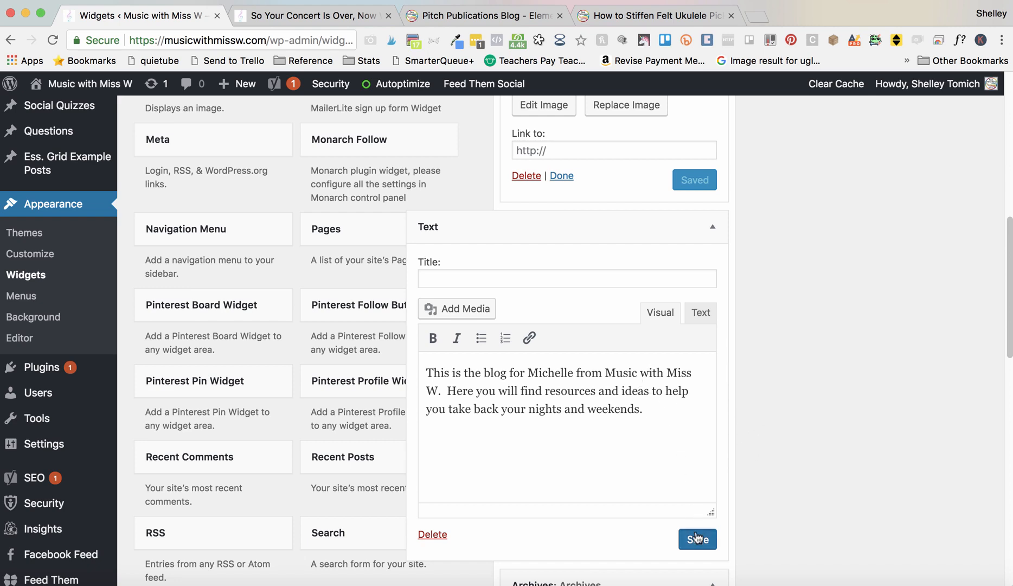
pyautogui.click(697, 539)
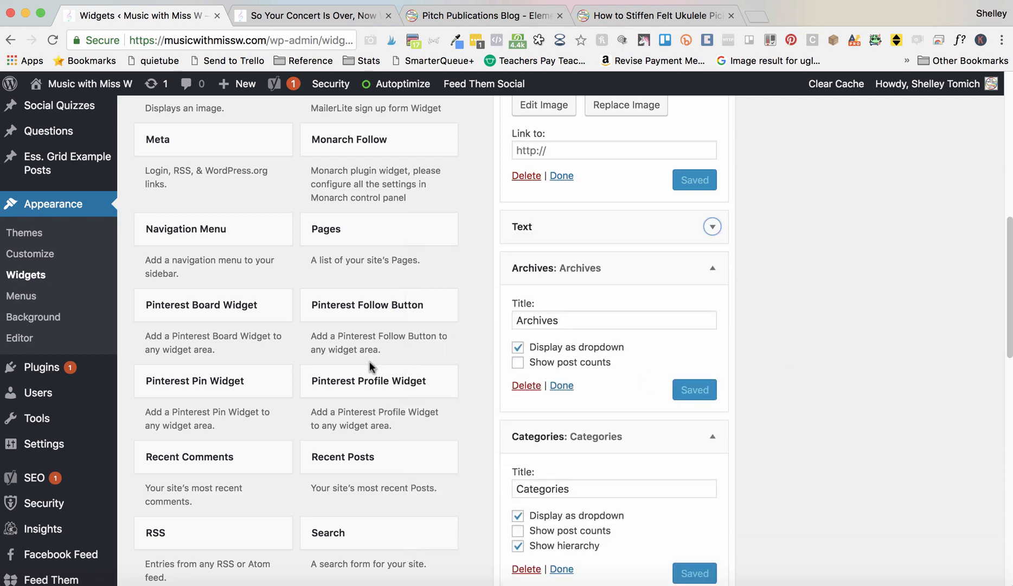
# Step: Retitle the sidebar's Monarch Follow widget from 'Follow Us' to 'Connect with Me!' and save
pyautogui.scroll(-3)
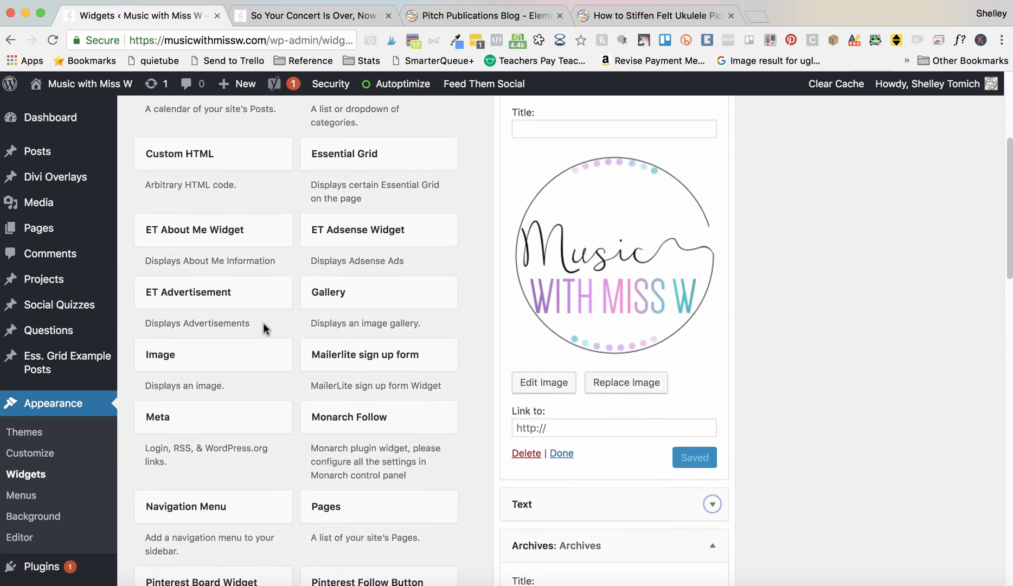
pyautogui.scroll(-3)
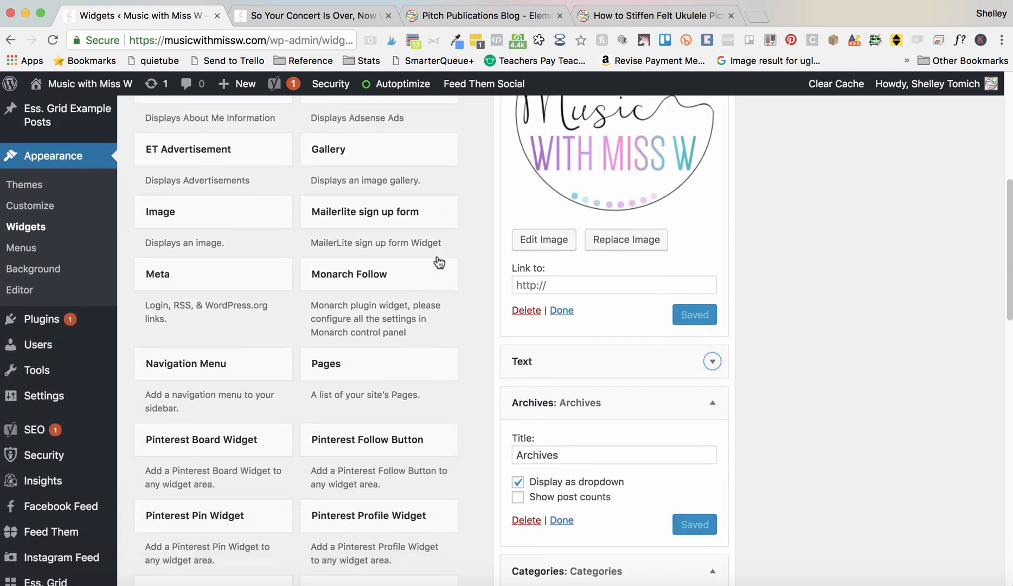
pyautogui.scroll(-3)
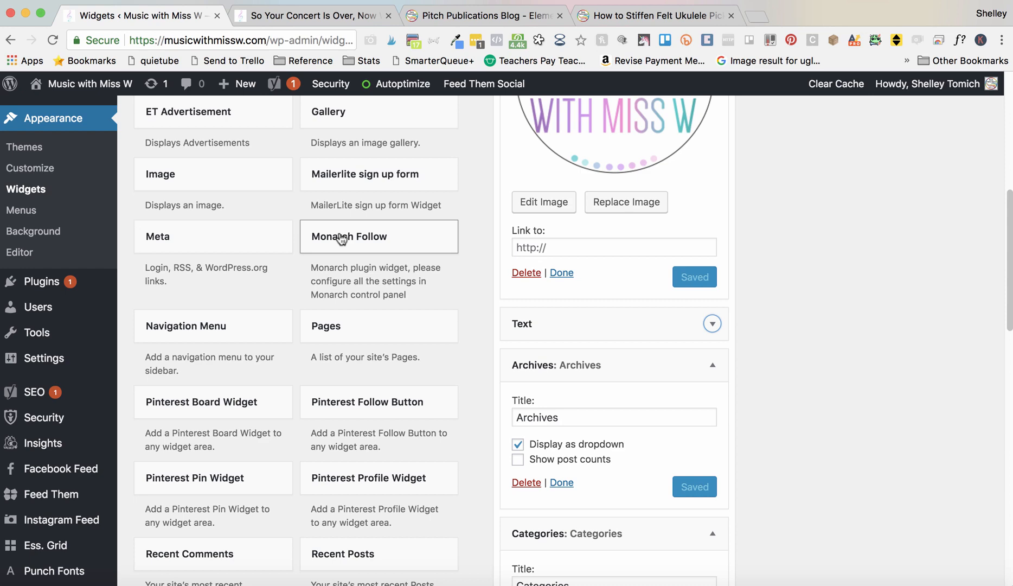
pyautogui.scroll(-3)
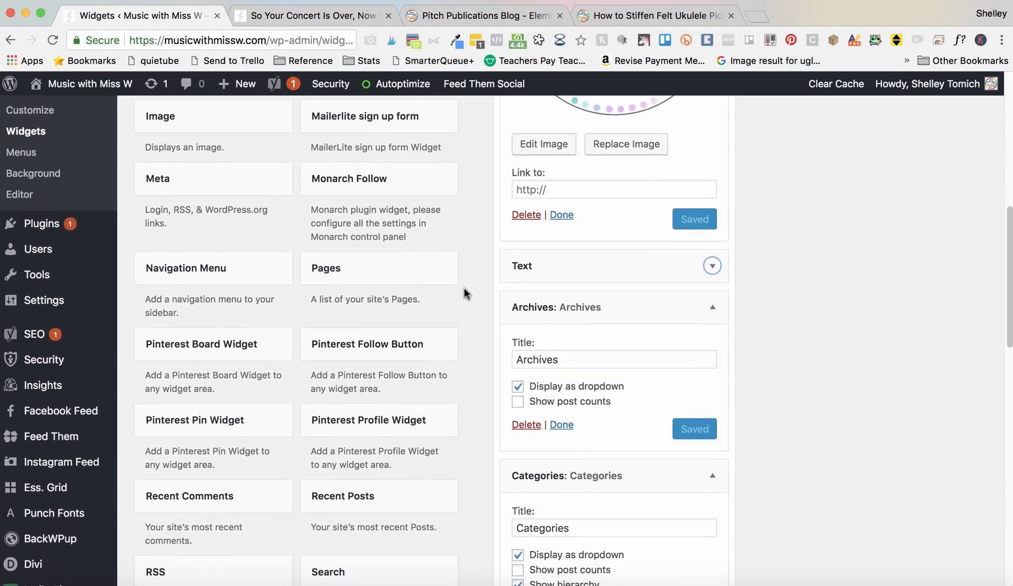
pyautogui.scroll(-3)
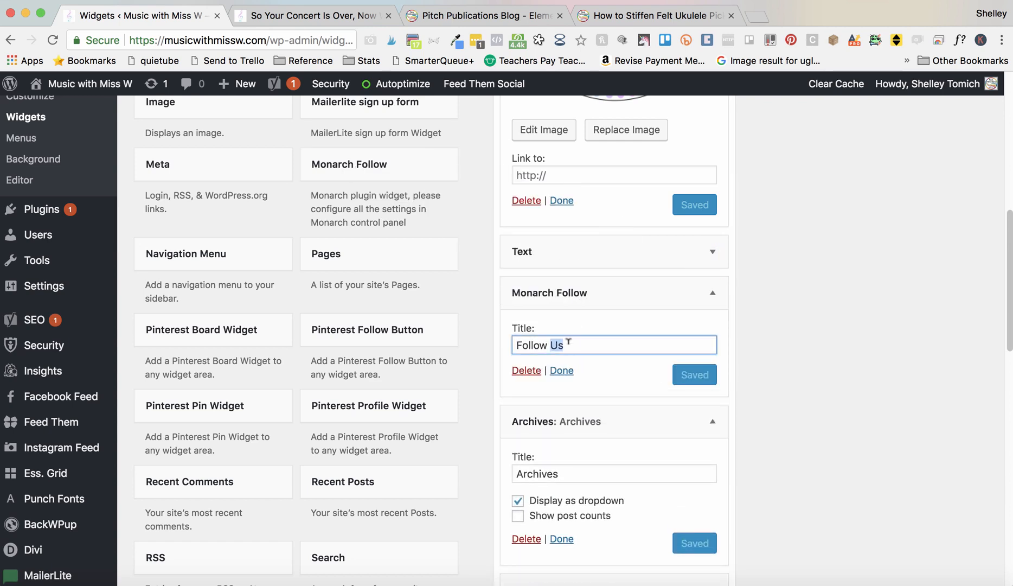
pyautogui.write('C')
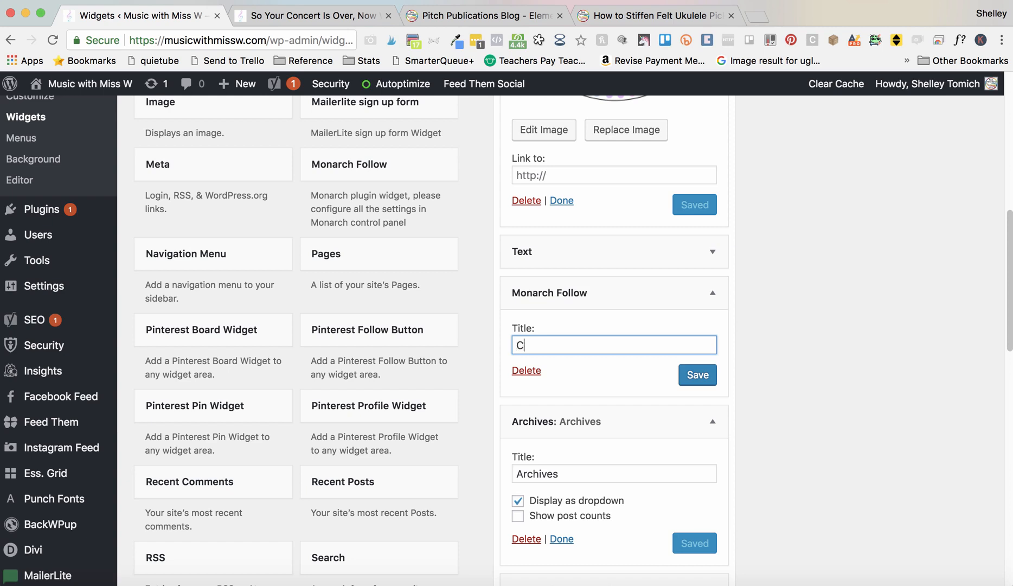
pyautogui.write('onnect with Me!')
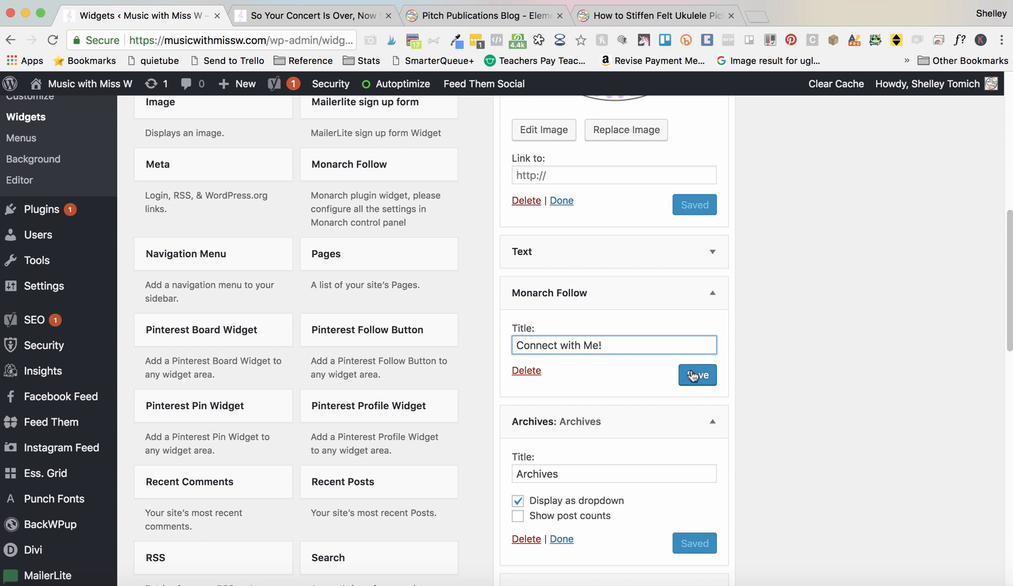
pyautogui.click(697, 375)
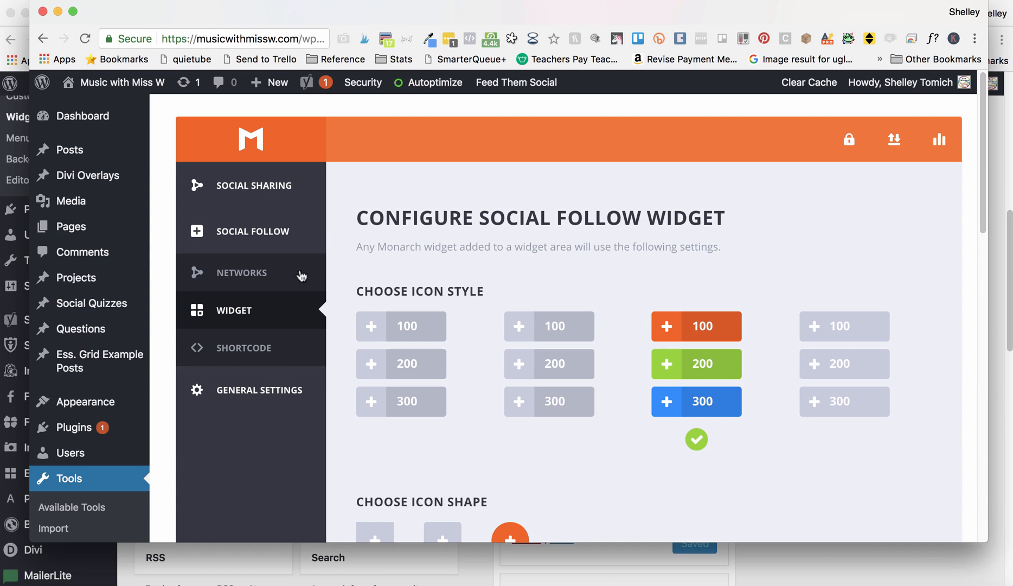
# Step: Enter the Instagram (instagram.com/musicwi) and LinkedIn profile URLs in Monarch Networks and save
pyautogui.scroll(-3)
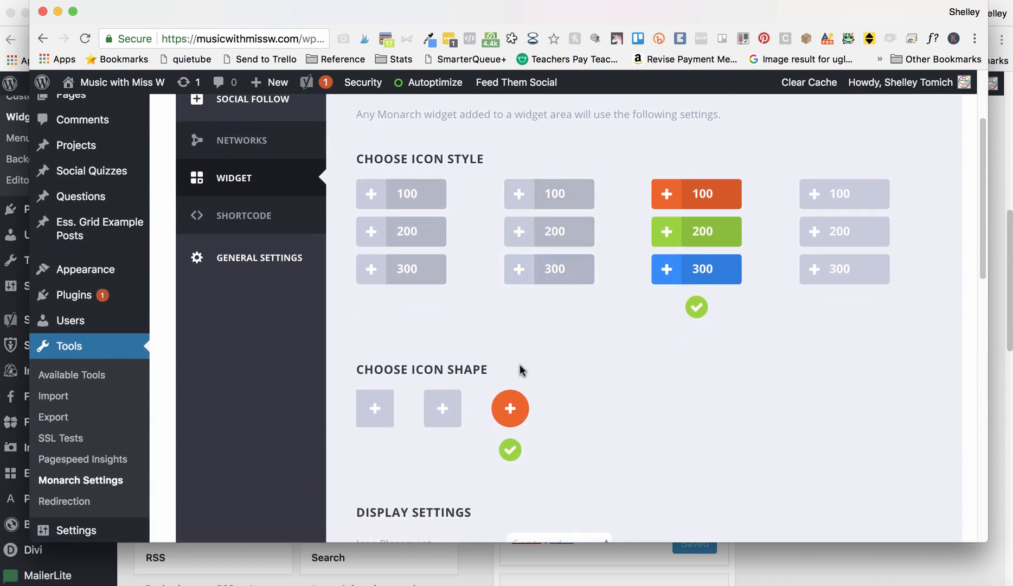
pyautogui.scroll(-3)
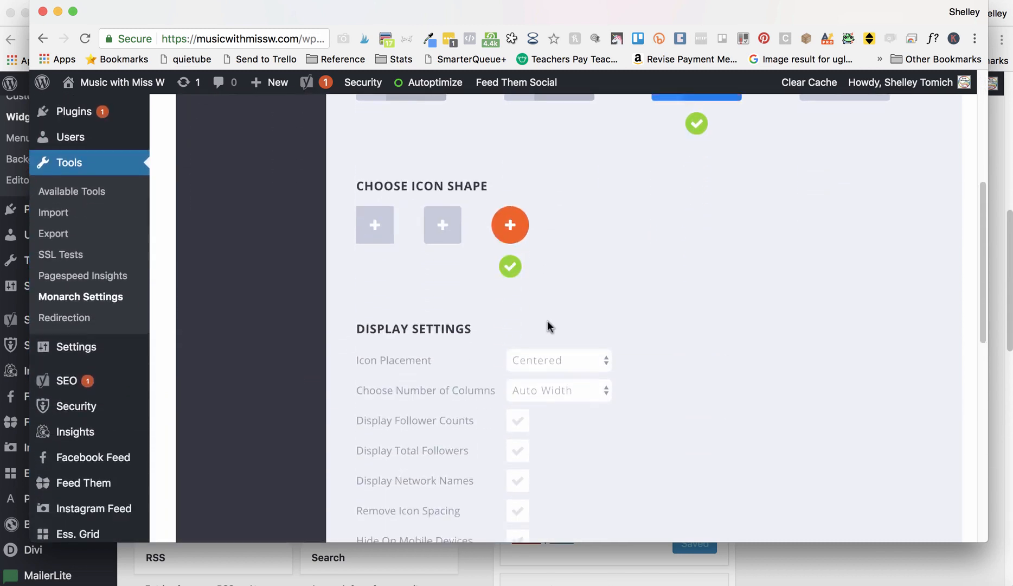
pyautogui.scroll(-3)
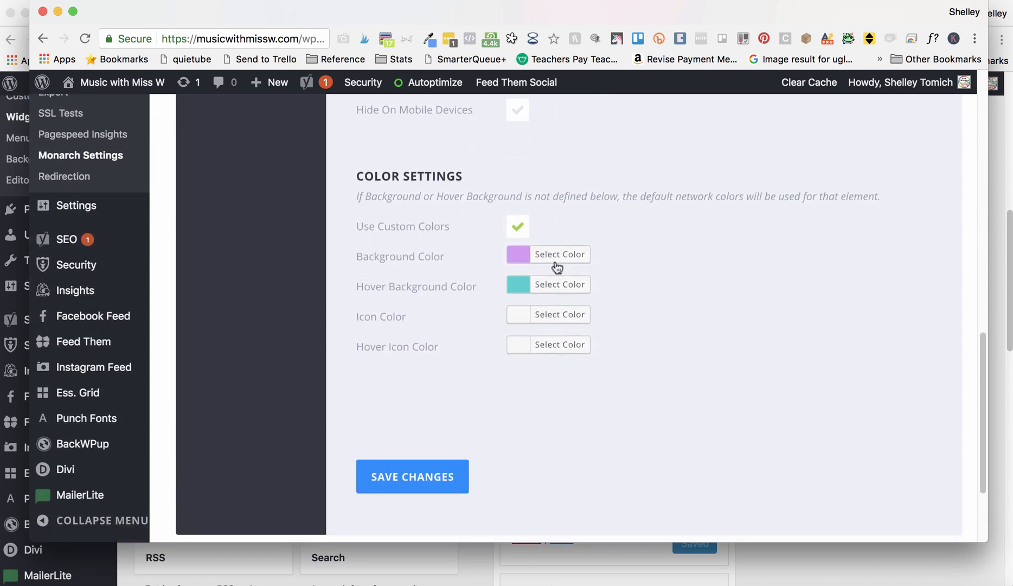
pyautogui.click(412, 477)
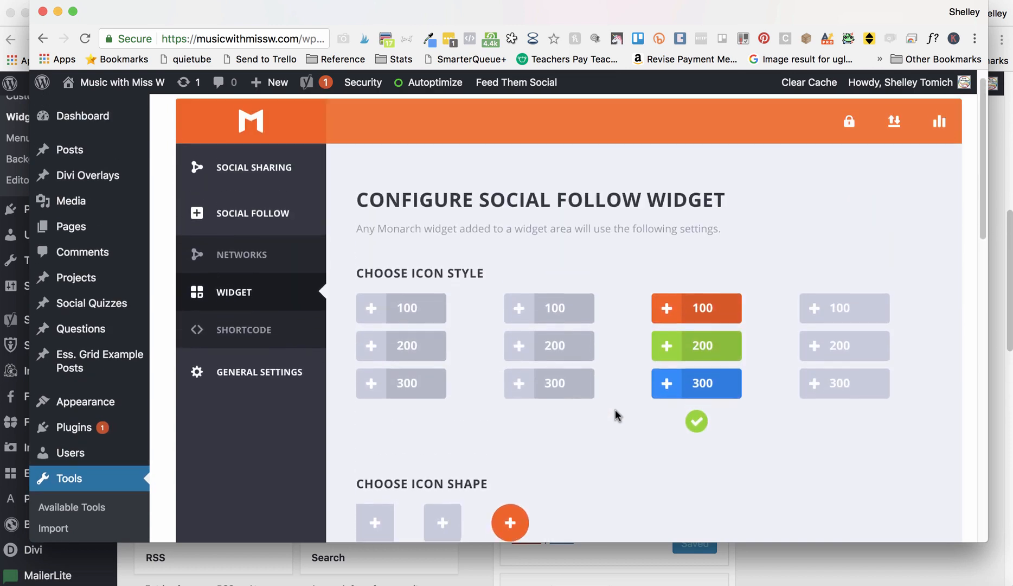
pyautogui.click(249, 253)
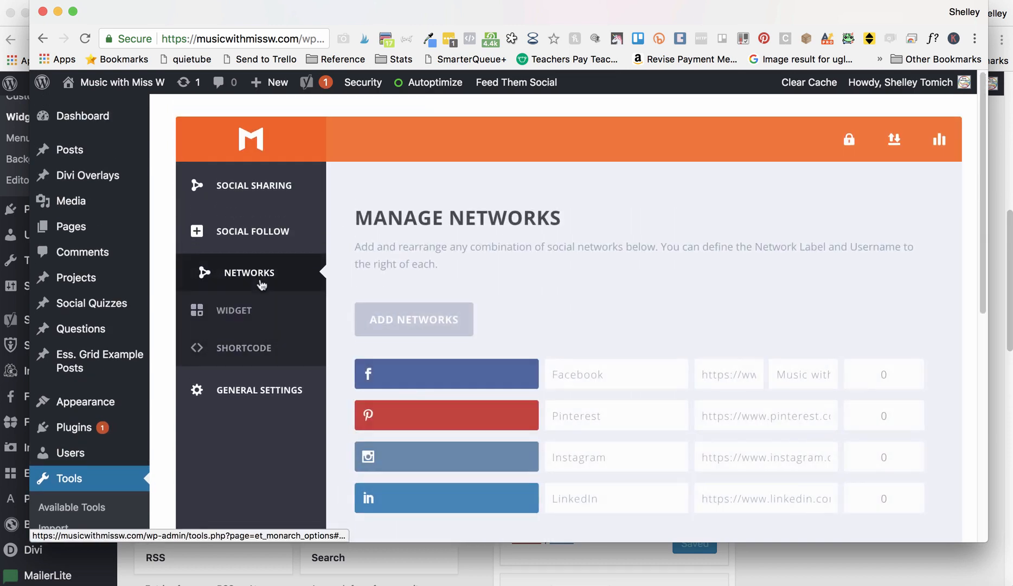
pyautogui.scroll(-3)
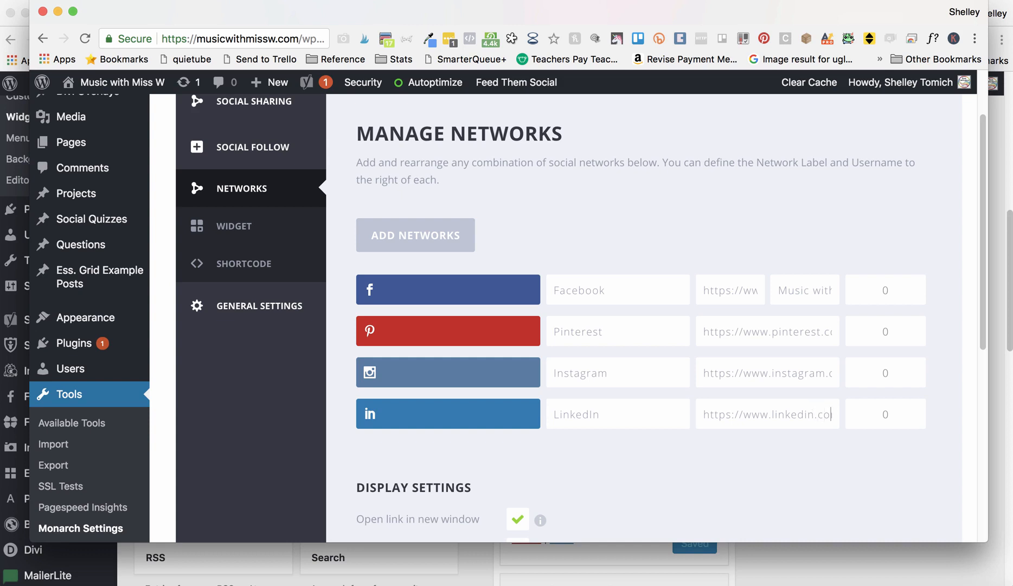
pyautogui.write('instagram.com/musicwi')
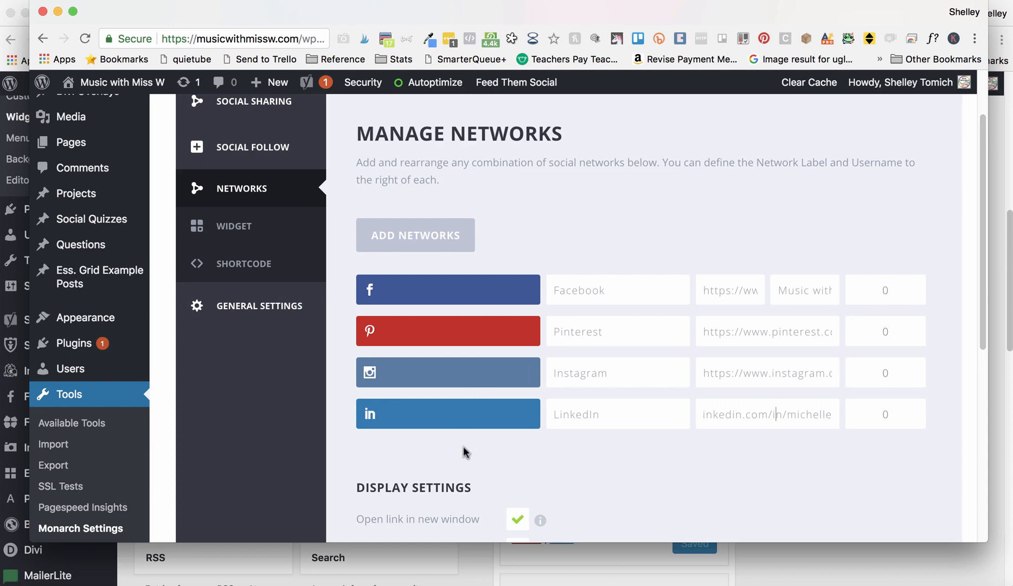
pyautogui.scroll(-3)
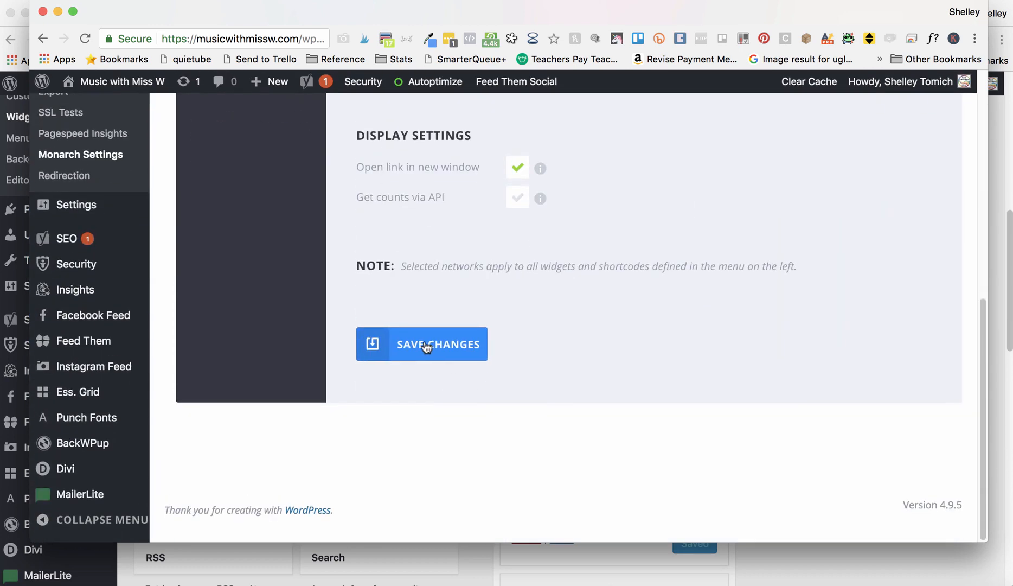
pyautogui.click(312, 15)
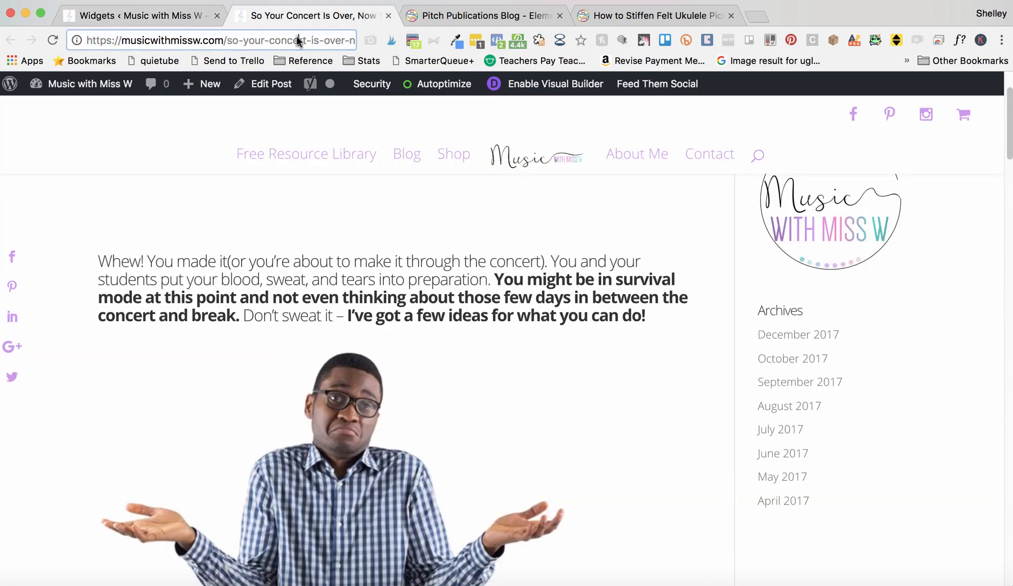
# Step: Reload the post and scroll to check the intro, Connect with Me! icons and dropdowns
pyautogui.click(213, 40)
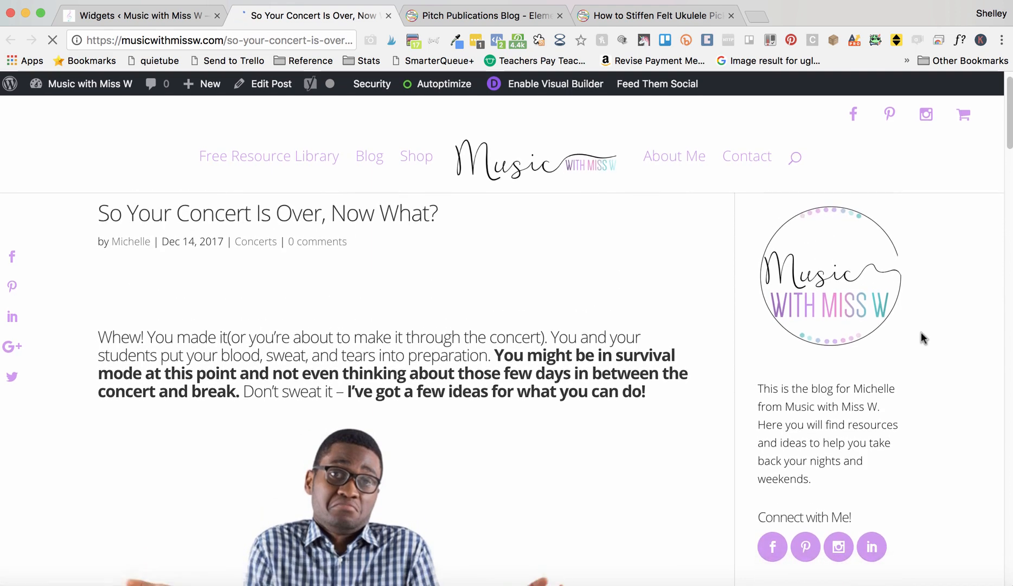
pyautogui.scroll(-3)
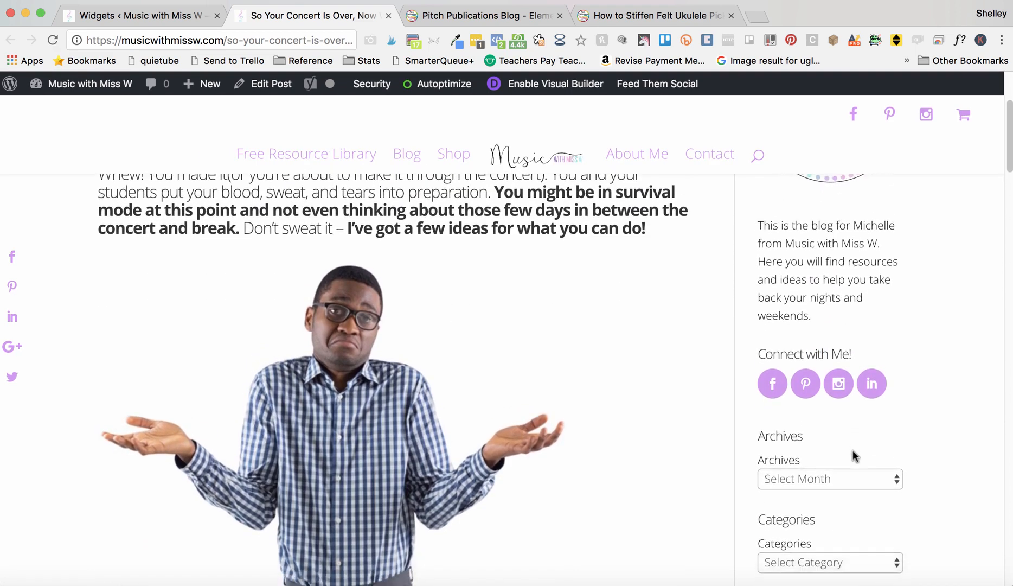
pyautogui.scroll(3)
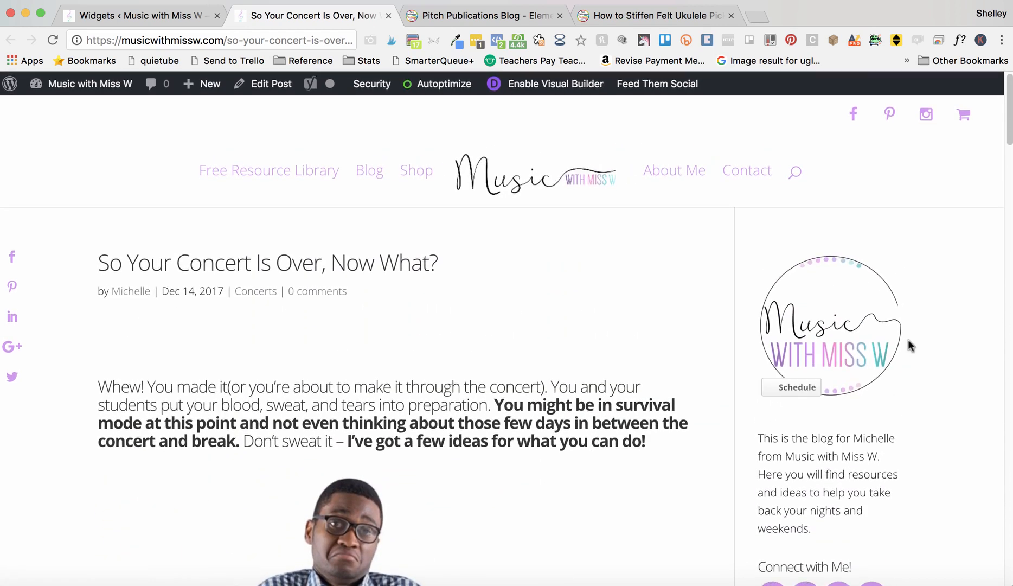
pyautogui.scroll(-3)
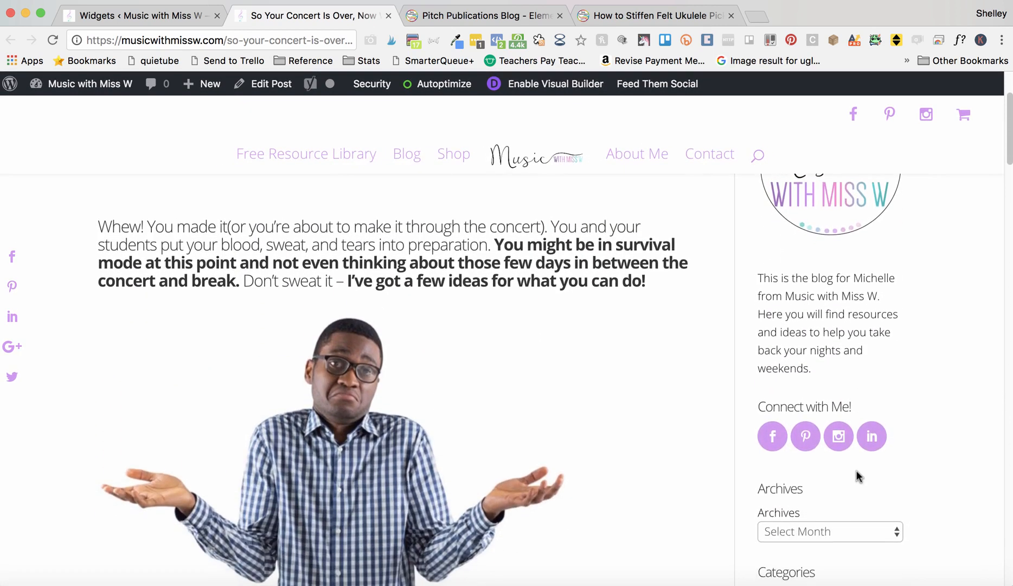
pyautogui.scroll(-3)
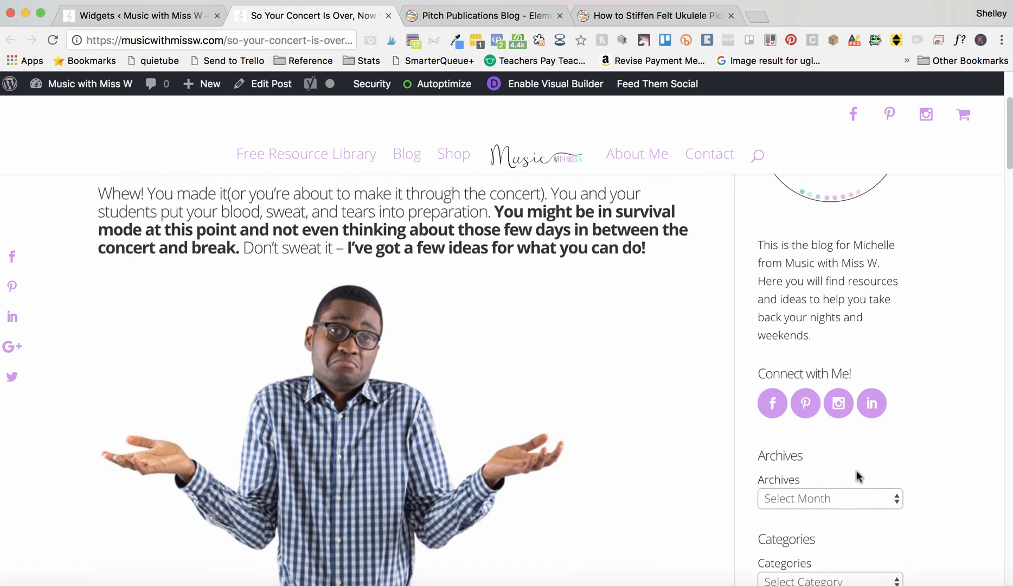
pyautogui.scroll(-3)
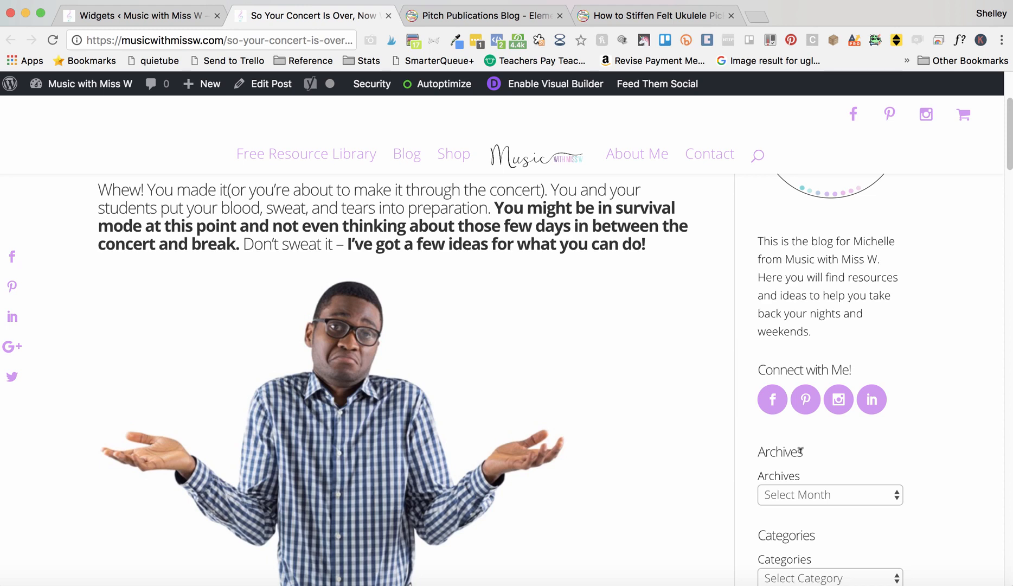
pyautogui.moveTo(770, 369)
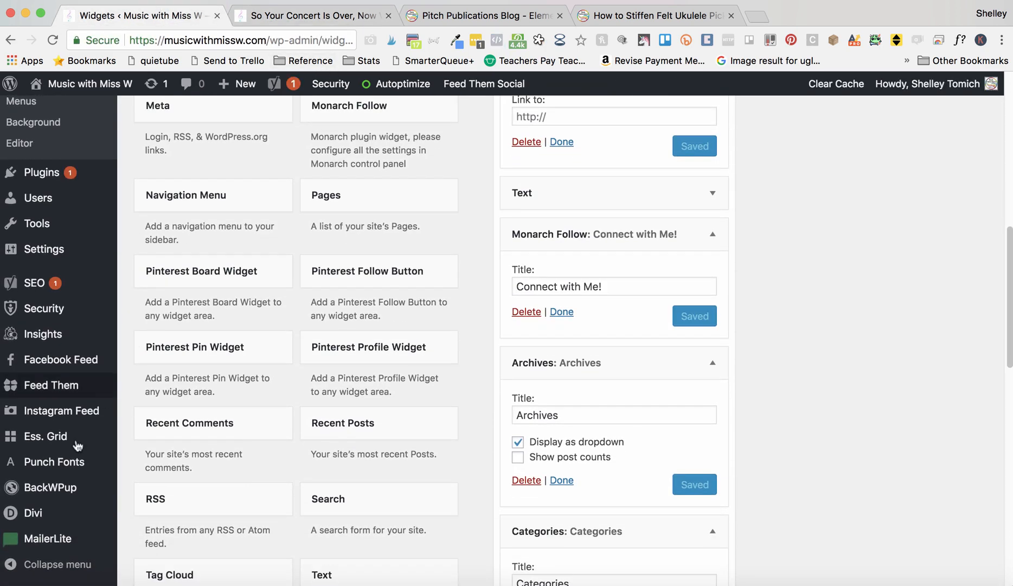
# Step: Open Divi Theme Options and scroll down to the Custom CSS box
pyautogui.click(33, 512)
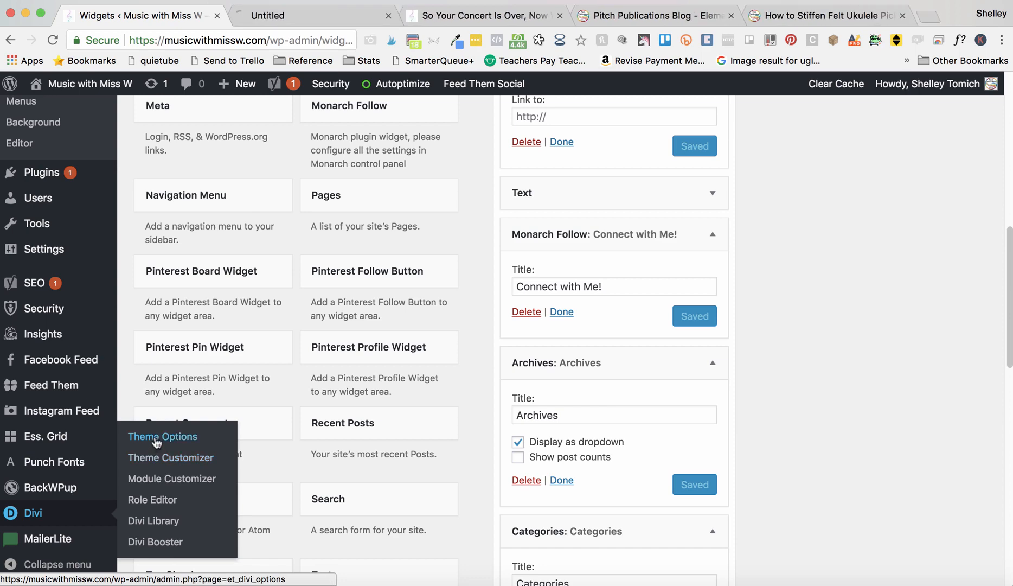
pyautogui.click(162, 436)
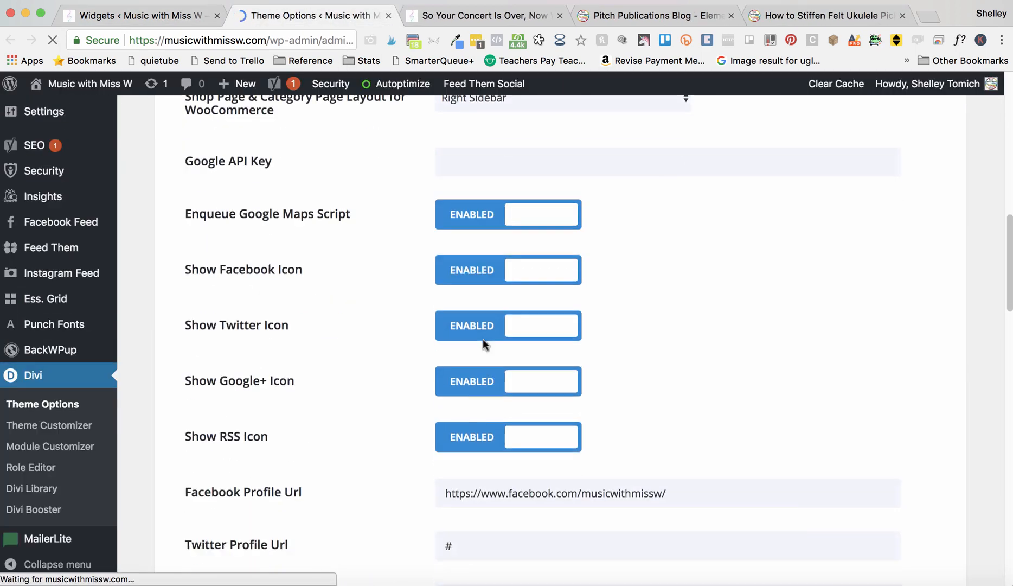
pyautogui.scroll(-3)
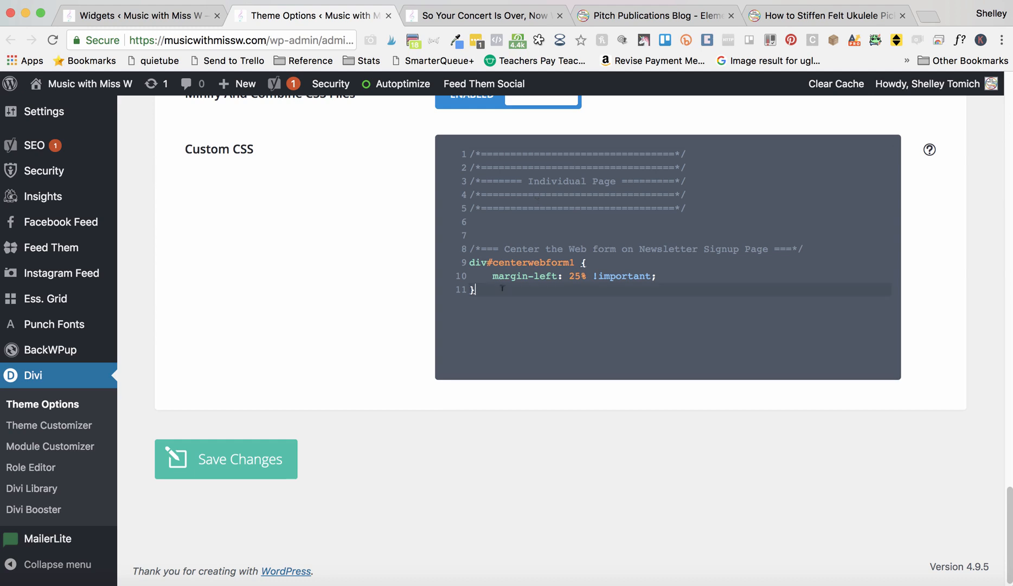
# Step: Add and save a .widgettitle rule (text-align center, font-weight 500), previewing the post after saving
pyautogui.press('enter')
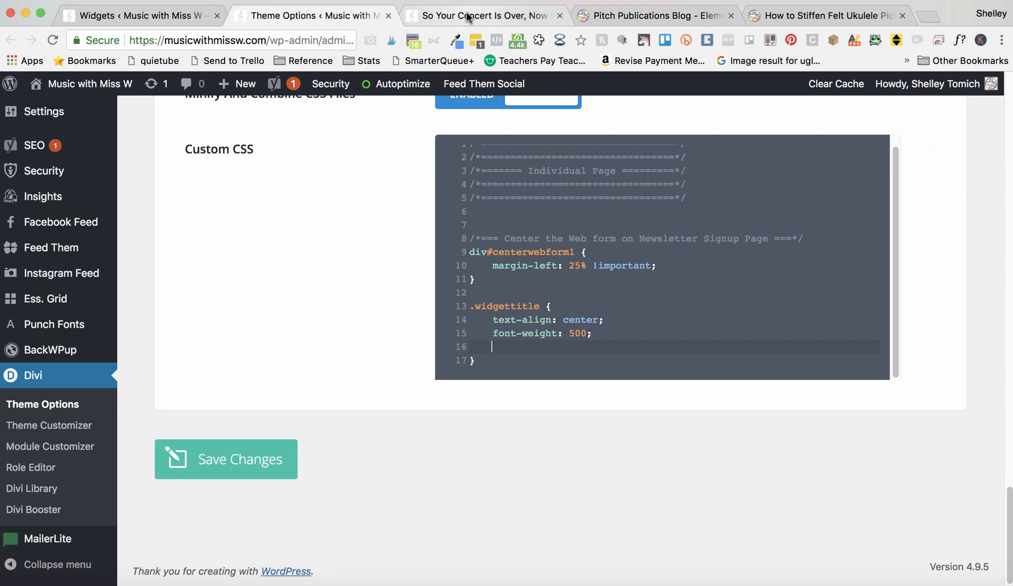
pyautogui.click(484, 15)
pyautogui.write('8')
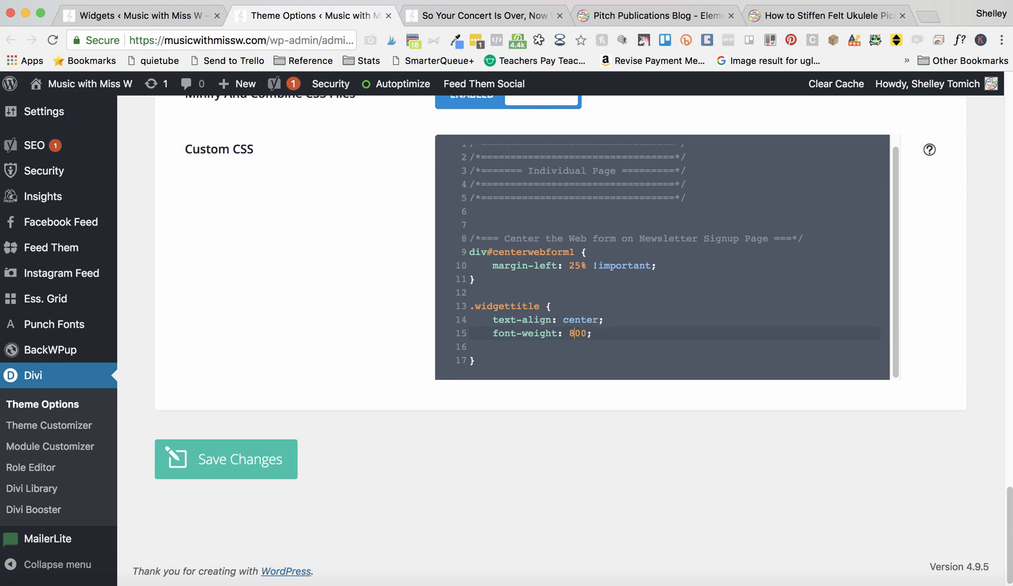
pyautogui.click(482, 15)
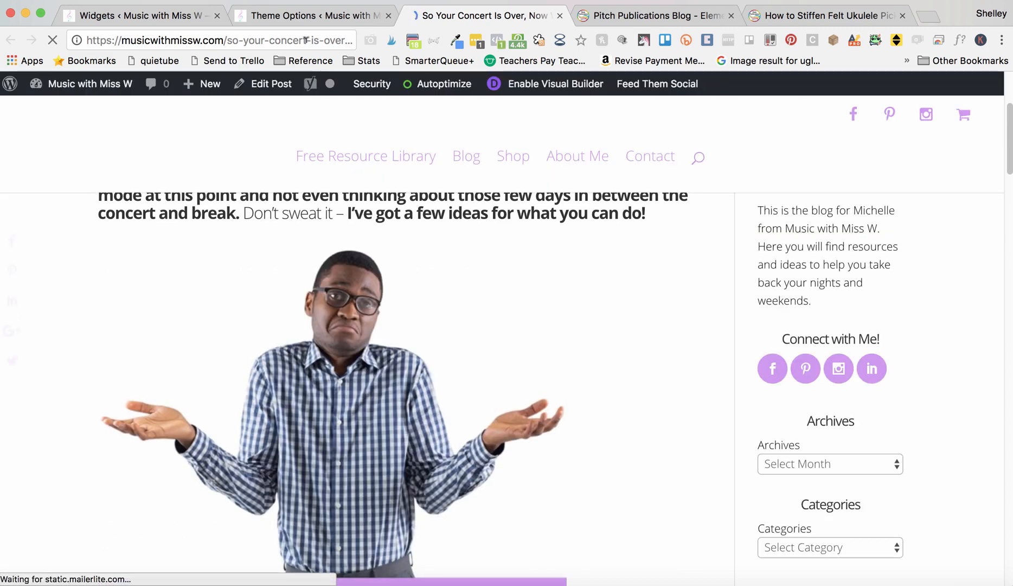
pyautogui.click(311, 16)
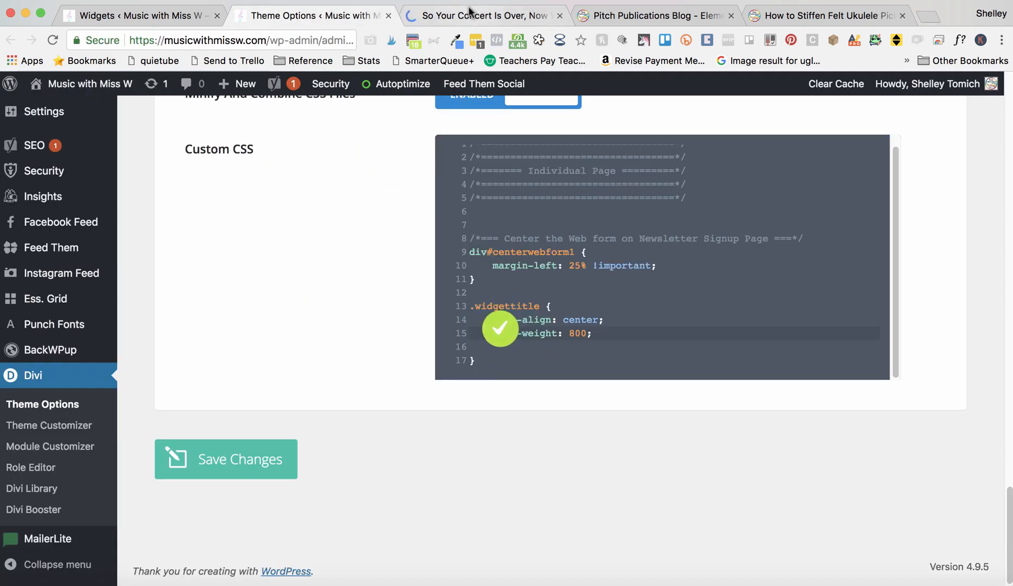
pyautogui.click(483, 15)
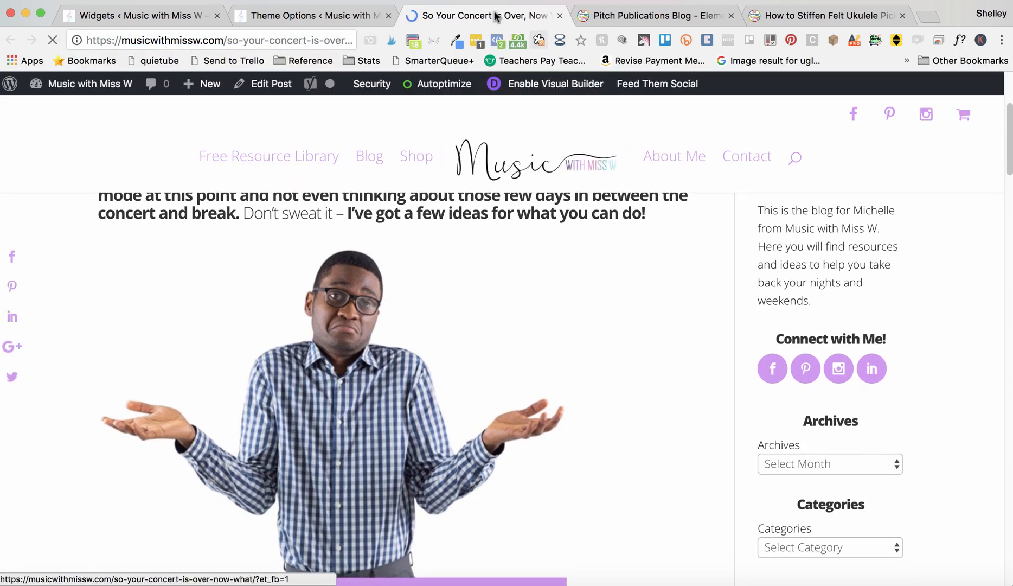
pyautogui.click(313, 16)
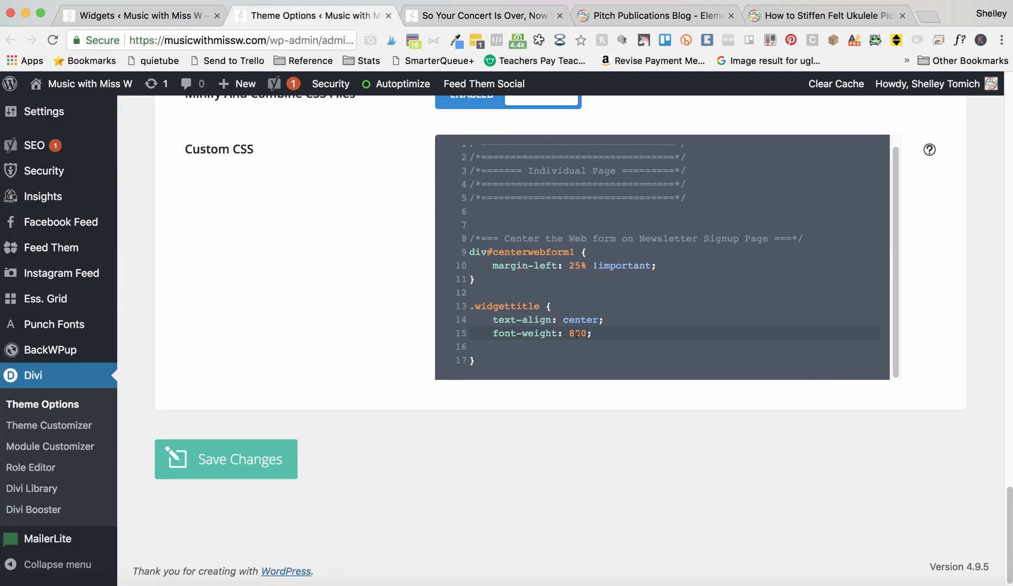
pyautogui.write('500')
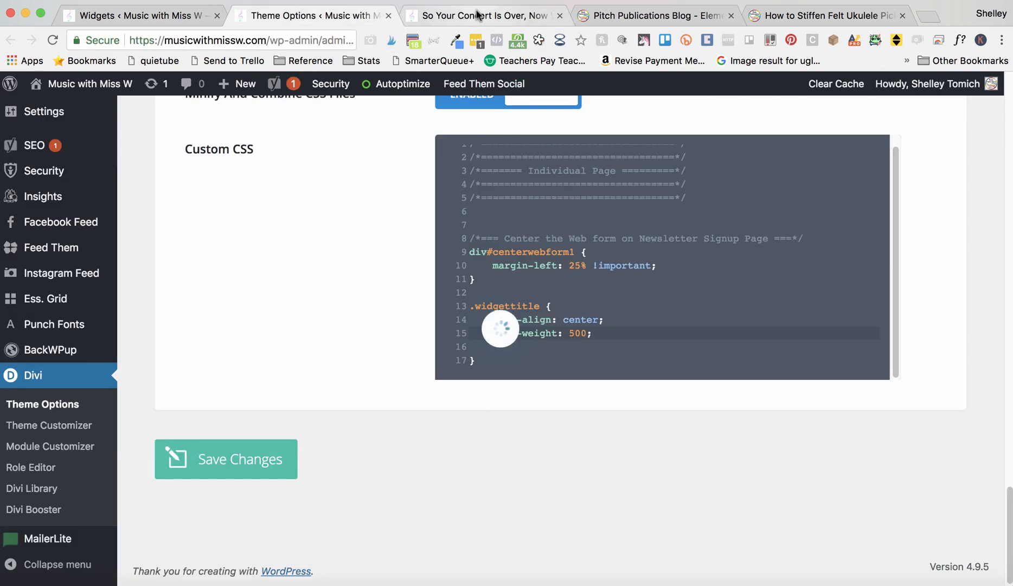
pyautogui.click(482, 15)
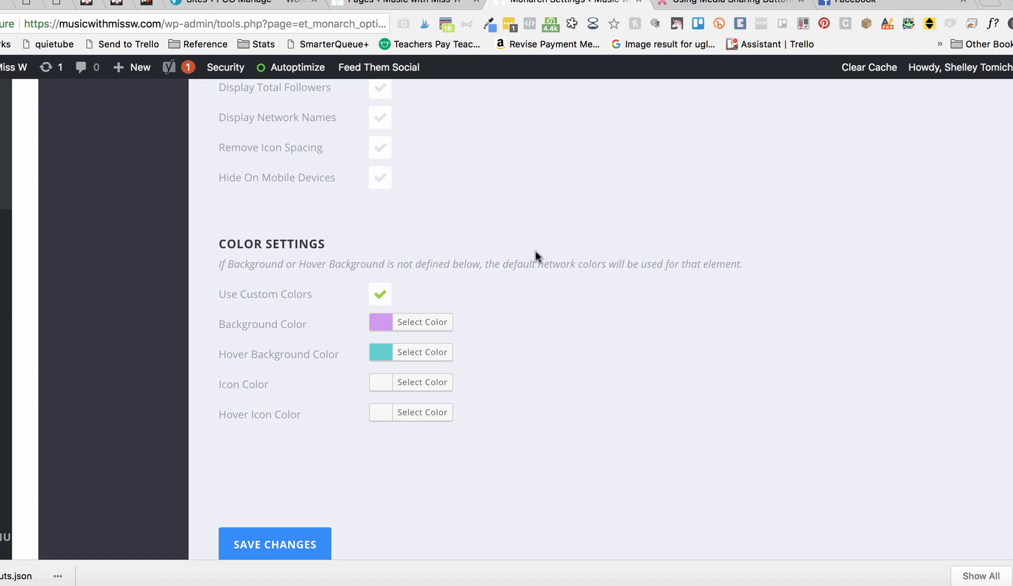
# Step: Verify the Monarch follow icons use Centered placement with 4 columns
pyautogui.scroll(-3)
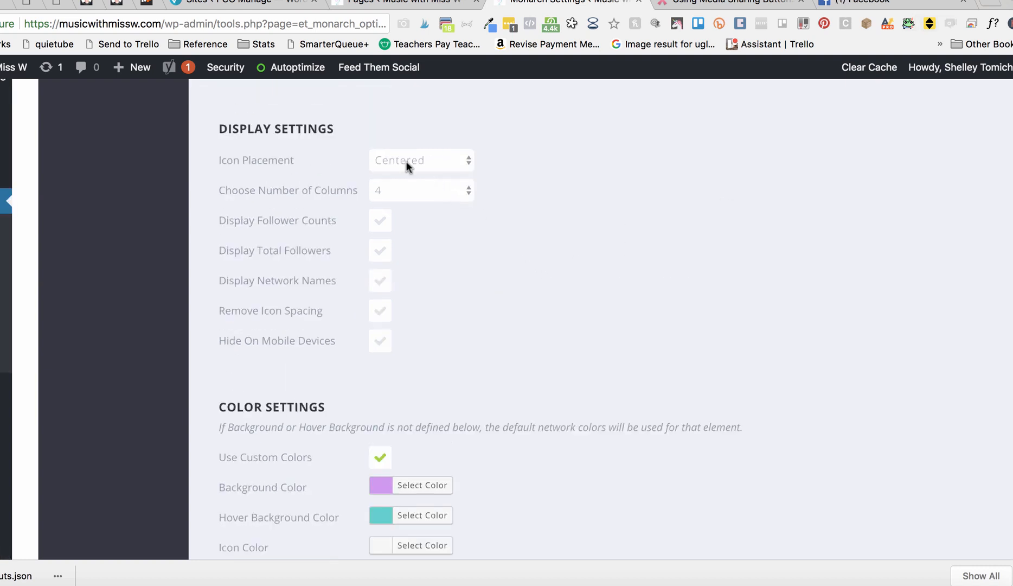
pyautogui.click(421, 190)
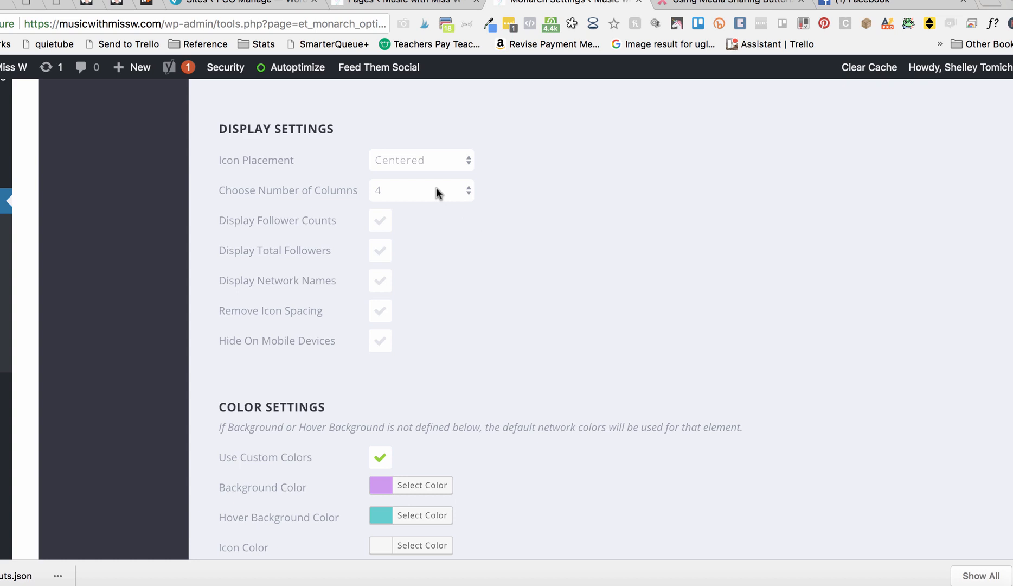
pyautogui.scroll(-3)
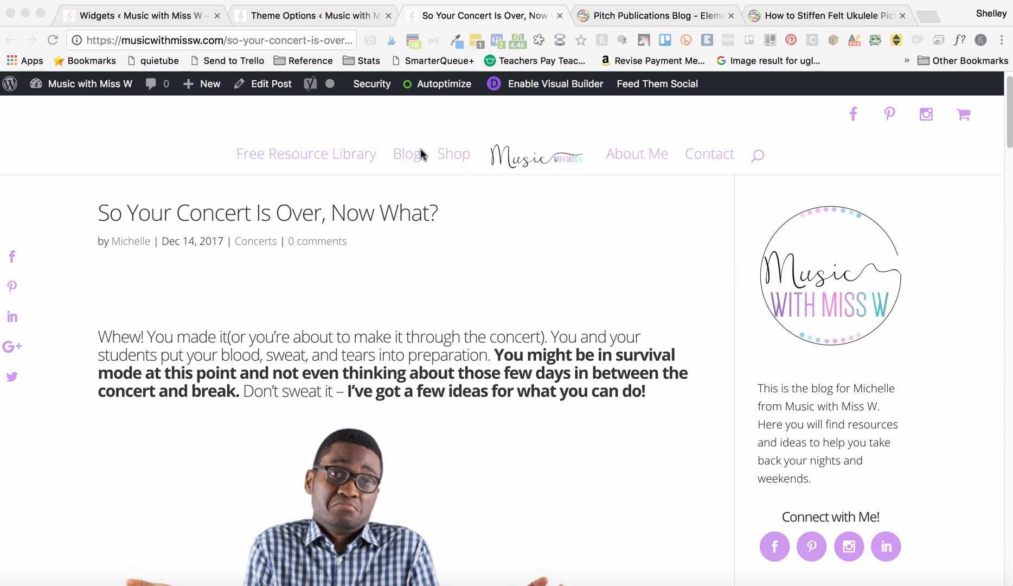
# Step: View the Blog listing page's sidebar, then return to the Widgets admin screen
pyautogui.click(406, 154)
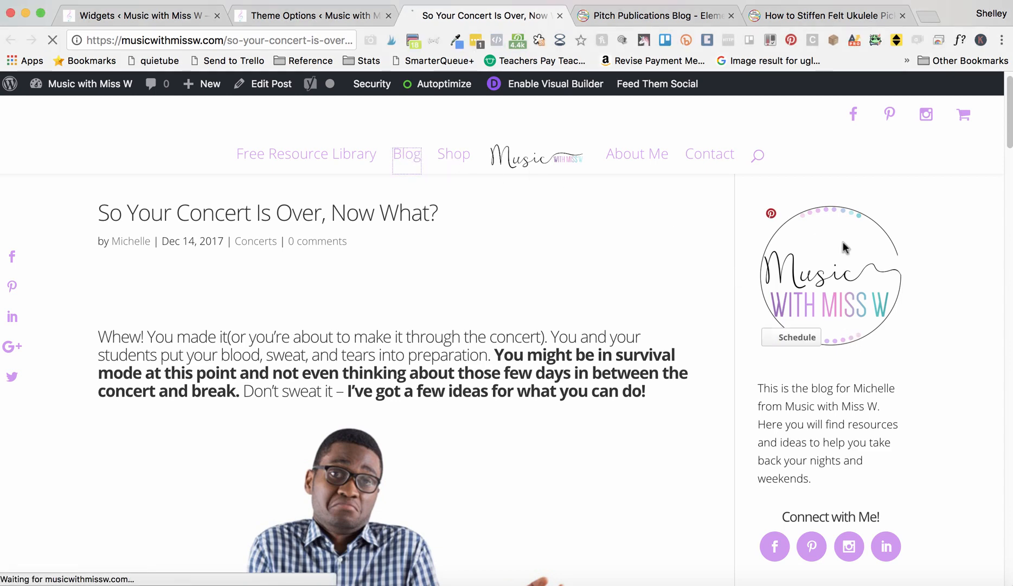
pyautogui.click(406, 154)
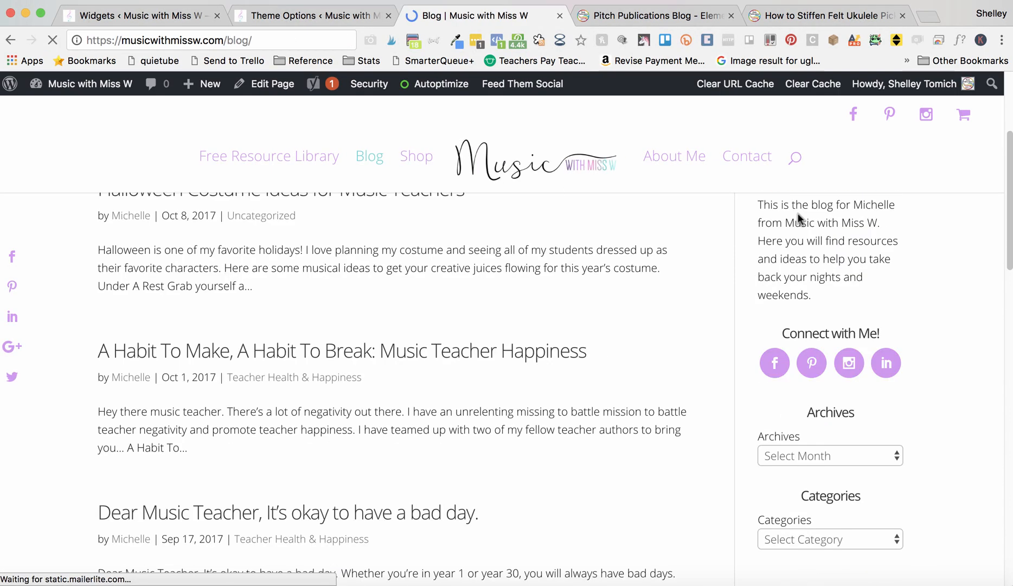
pyautogui.click(135, 15)
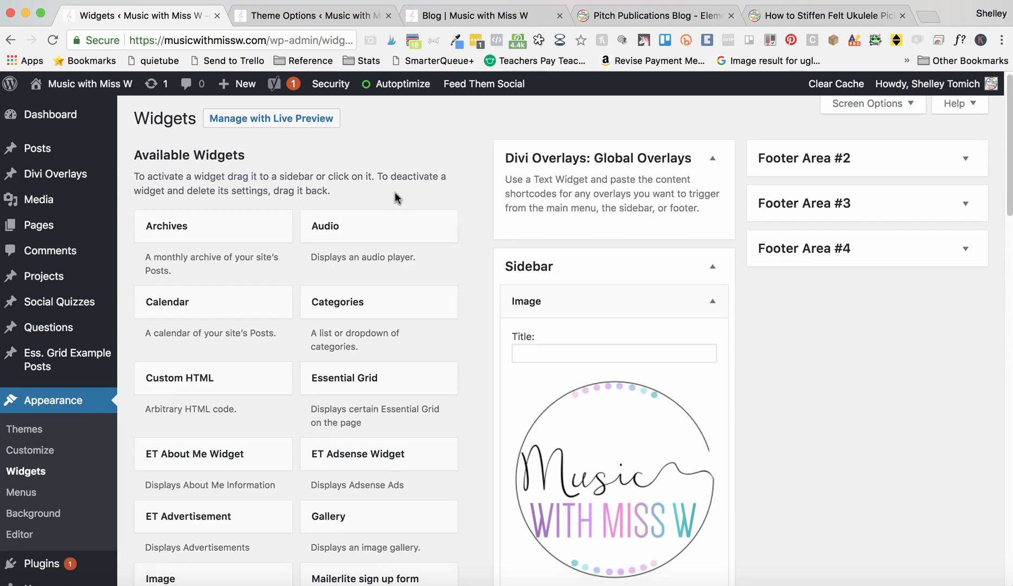
pyautogui.scroll(-3)
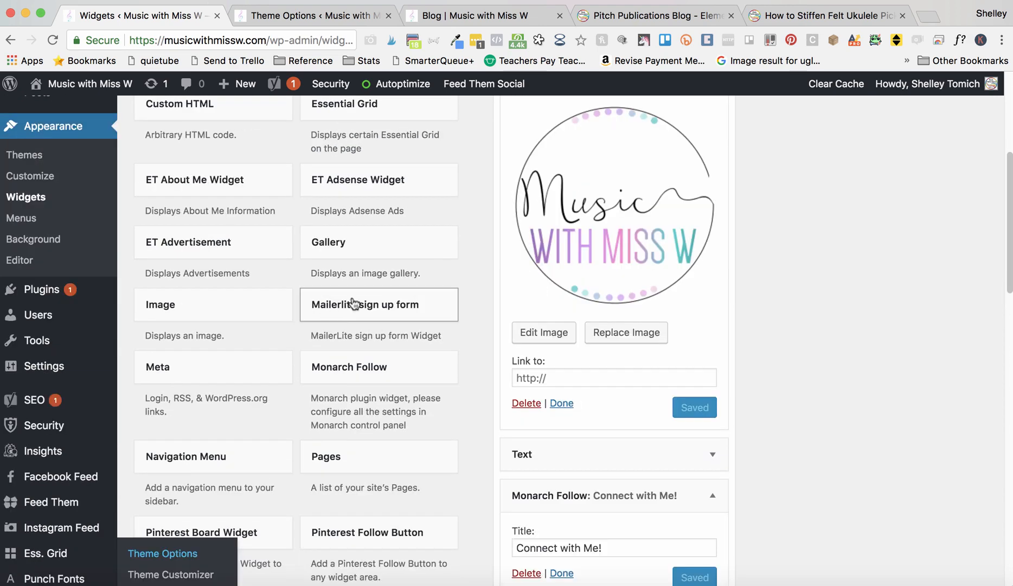
pyautogui.scroll(-3)
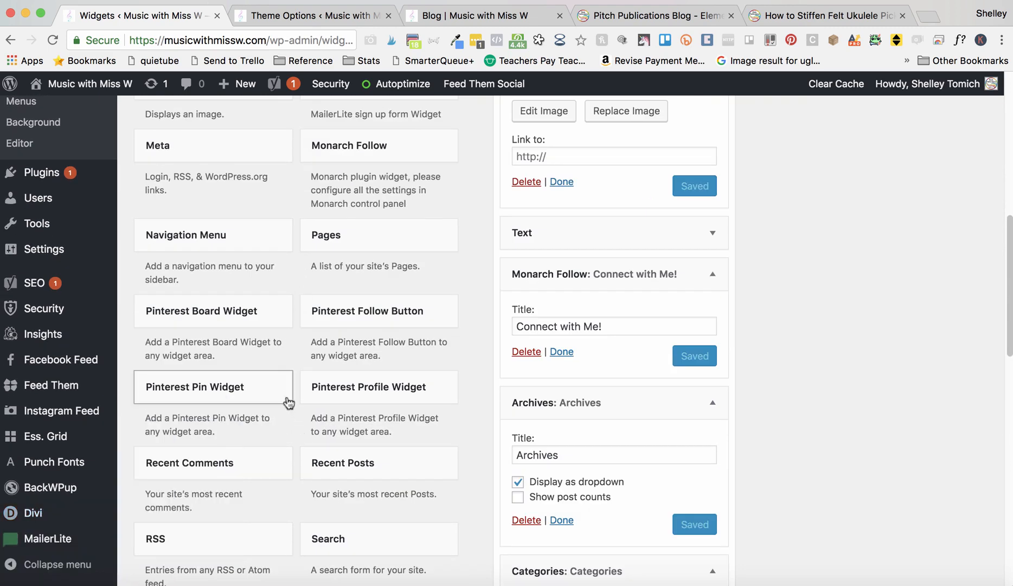
pyautogui.scroll(-3)
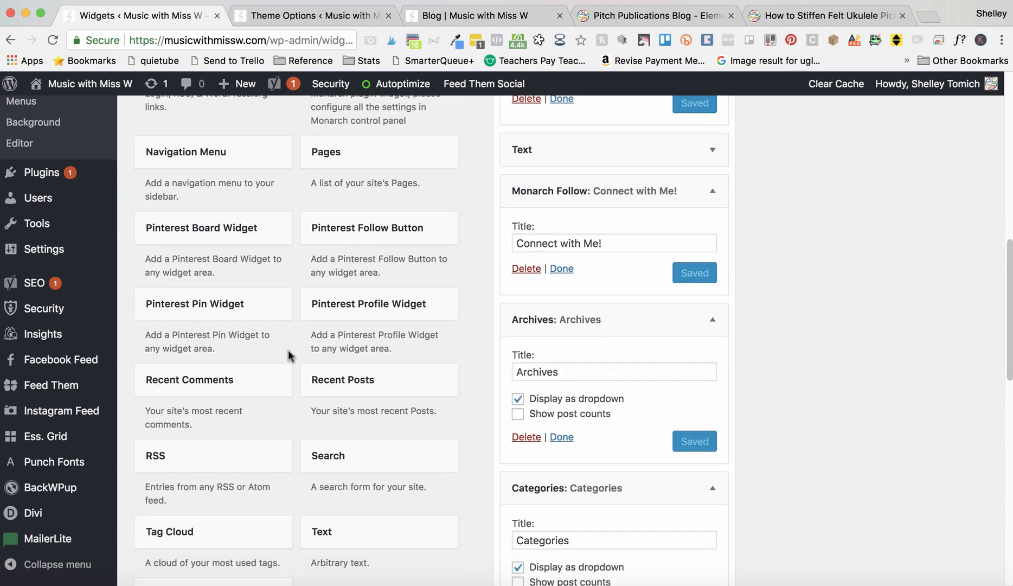
pyautogui.scroll(-3)
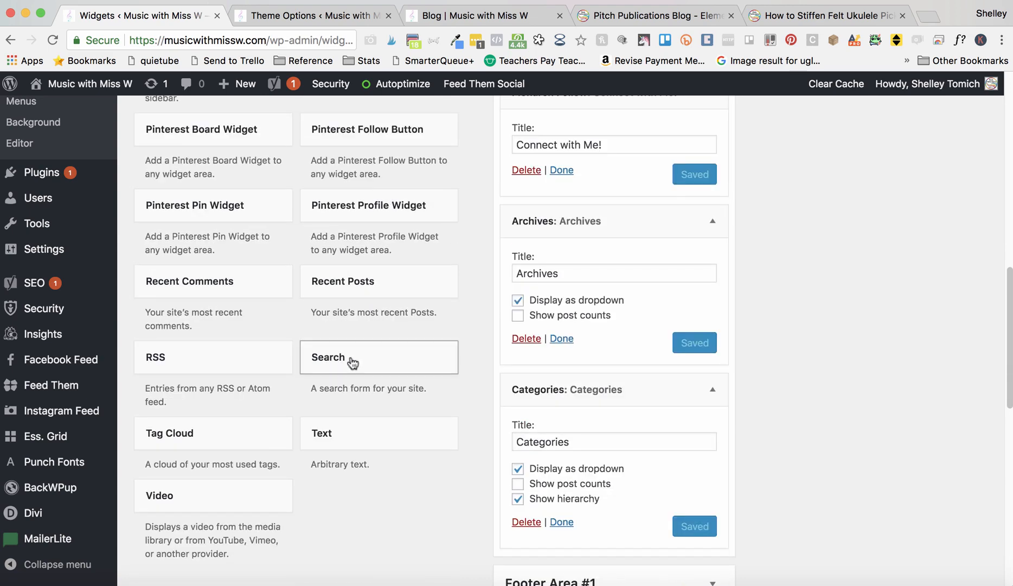
pyautogui.scroll(-3)
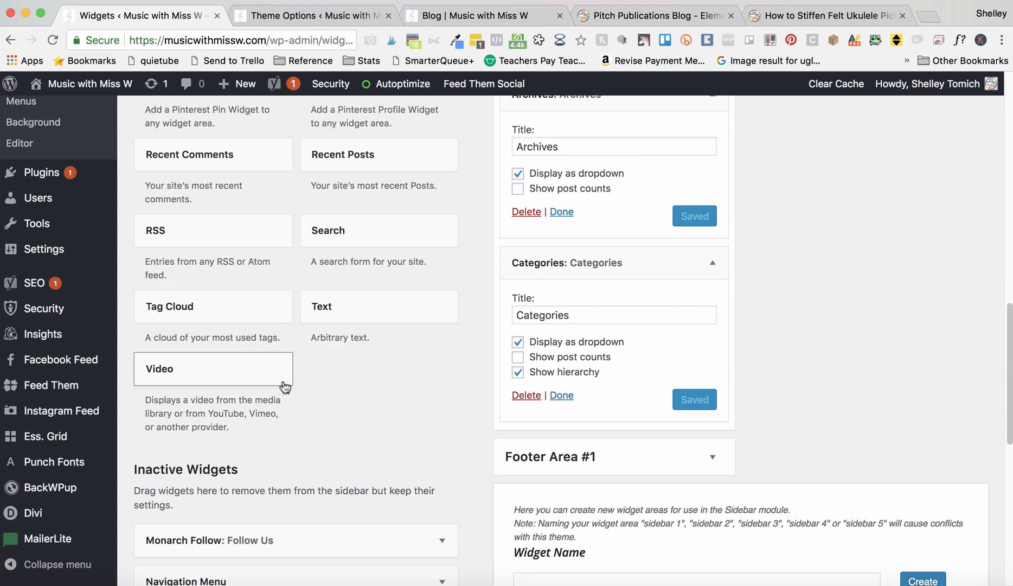
pyautogui.scroll(-3)
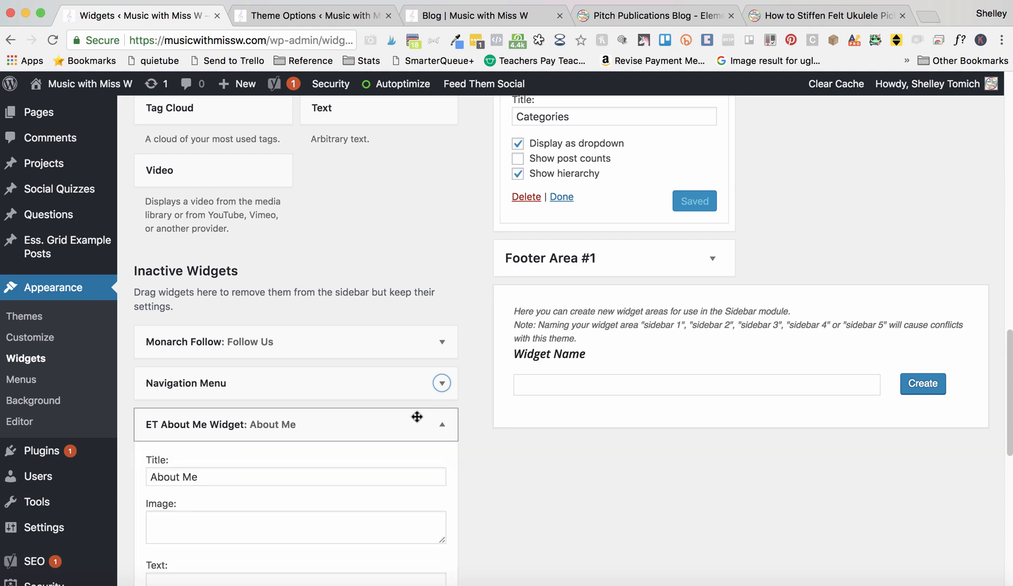
pyautogui.click(442, 425)
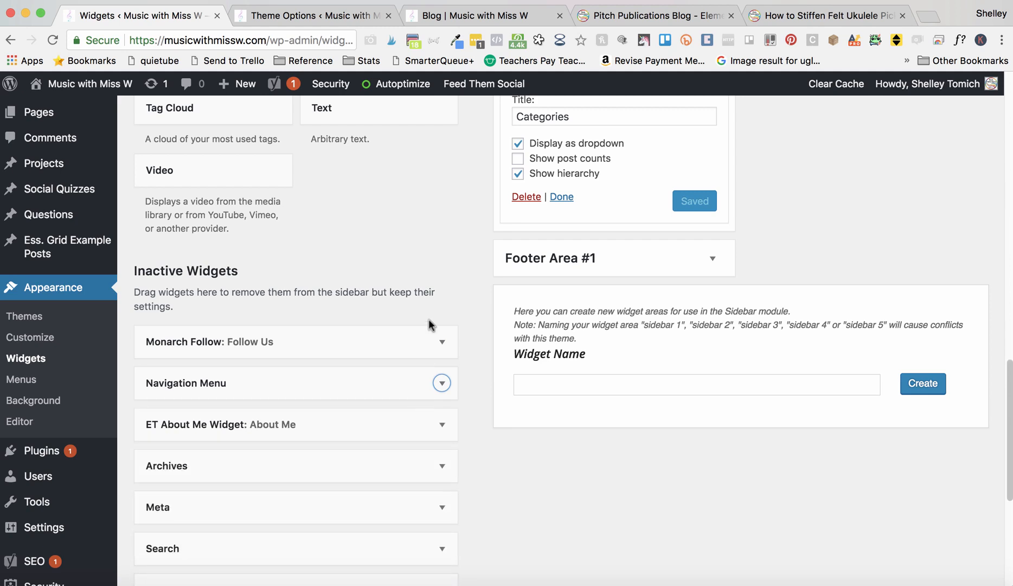
pyautogui.moveTo(415, 319)
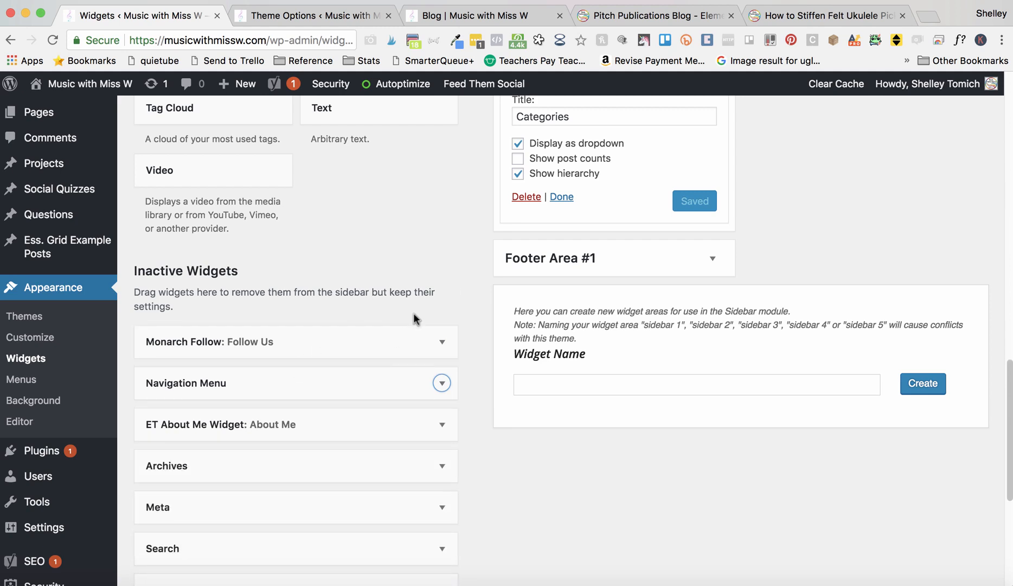
pyautogui.scroll(3)
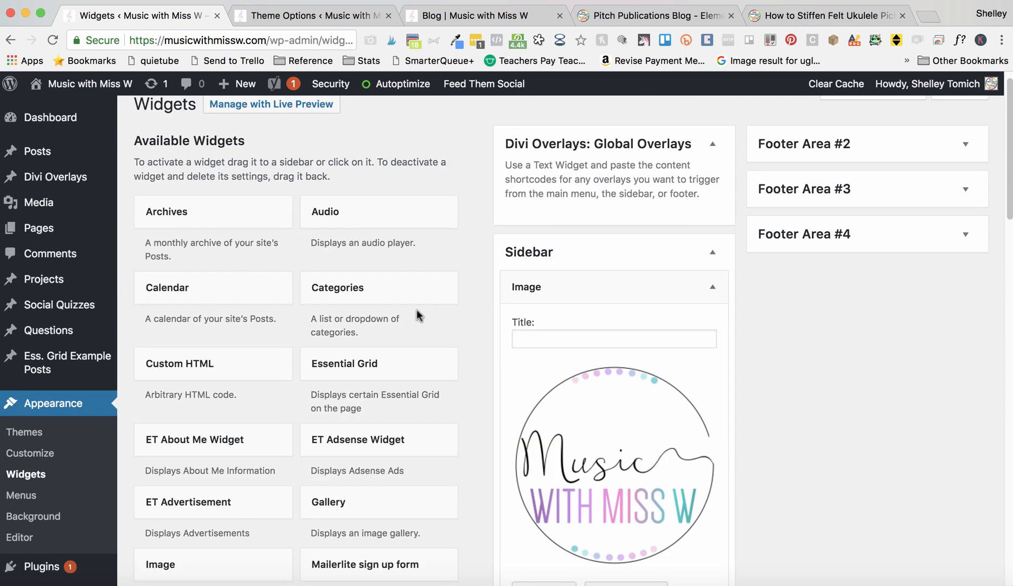
pyautogui.scroll(-3)
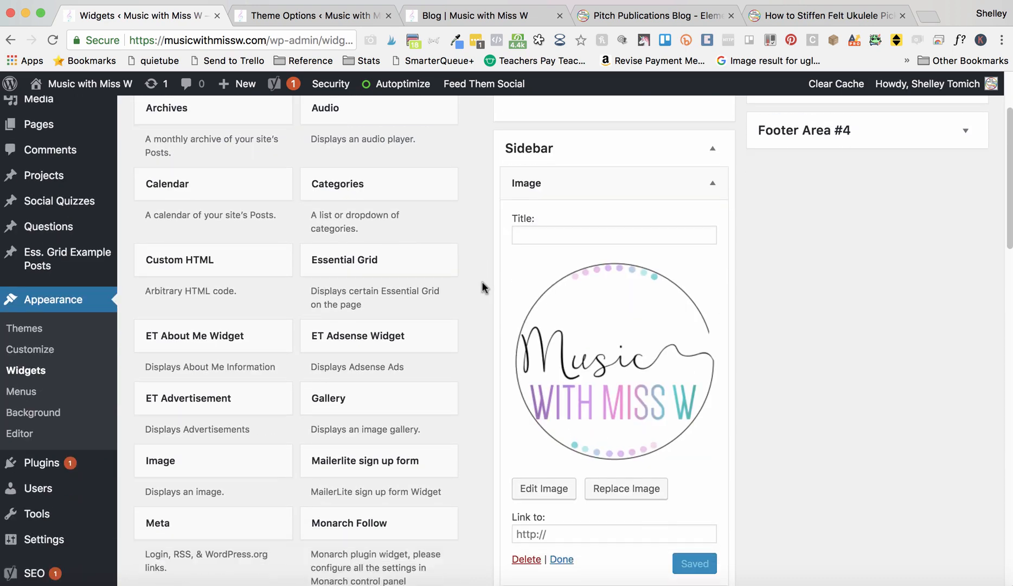